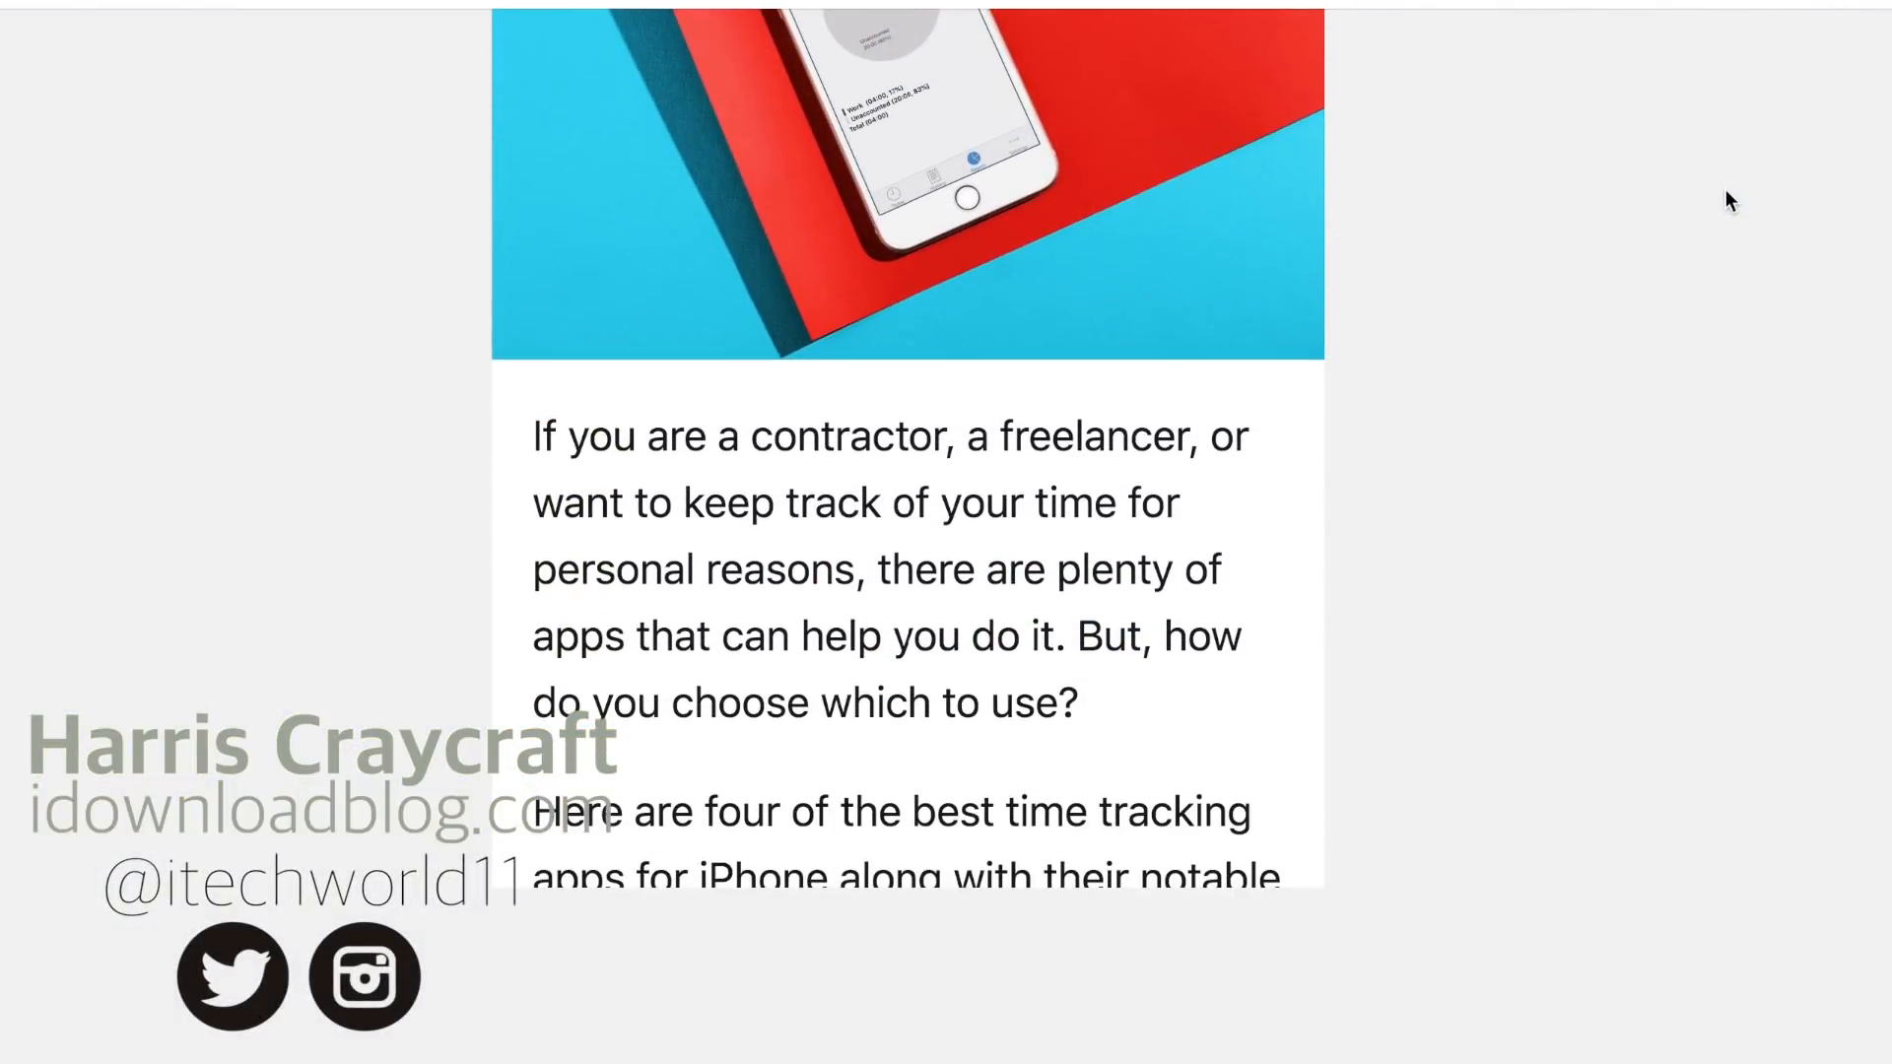
- Scroll the article past the intro to the Timelines heading, welcome screen and features list
{"action": "scroll", "scroll_direction": "up", "scroll_amount": 3}
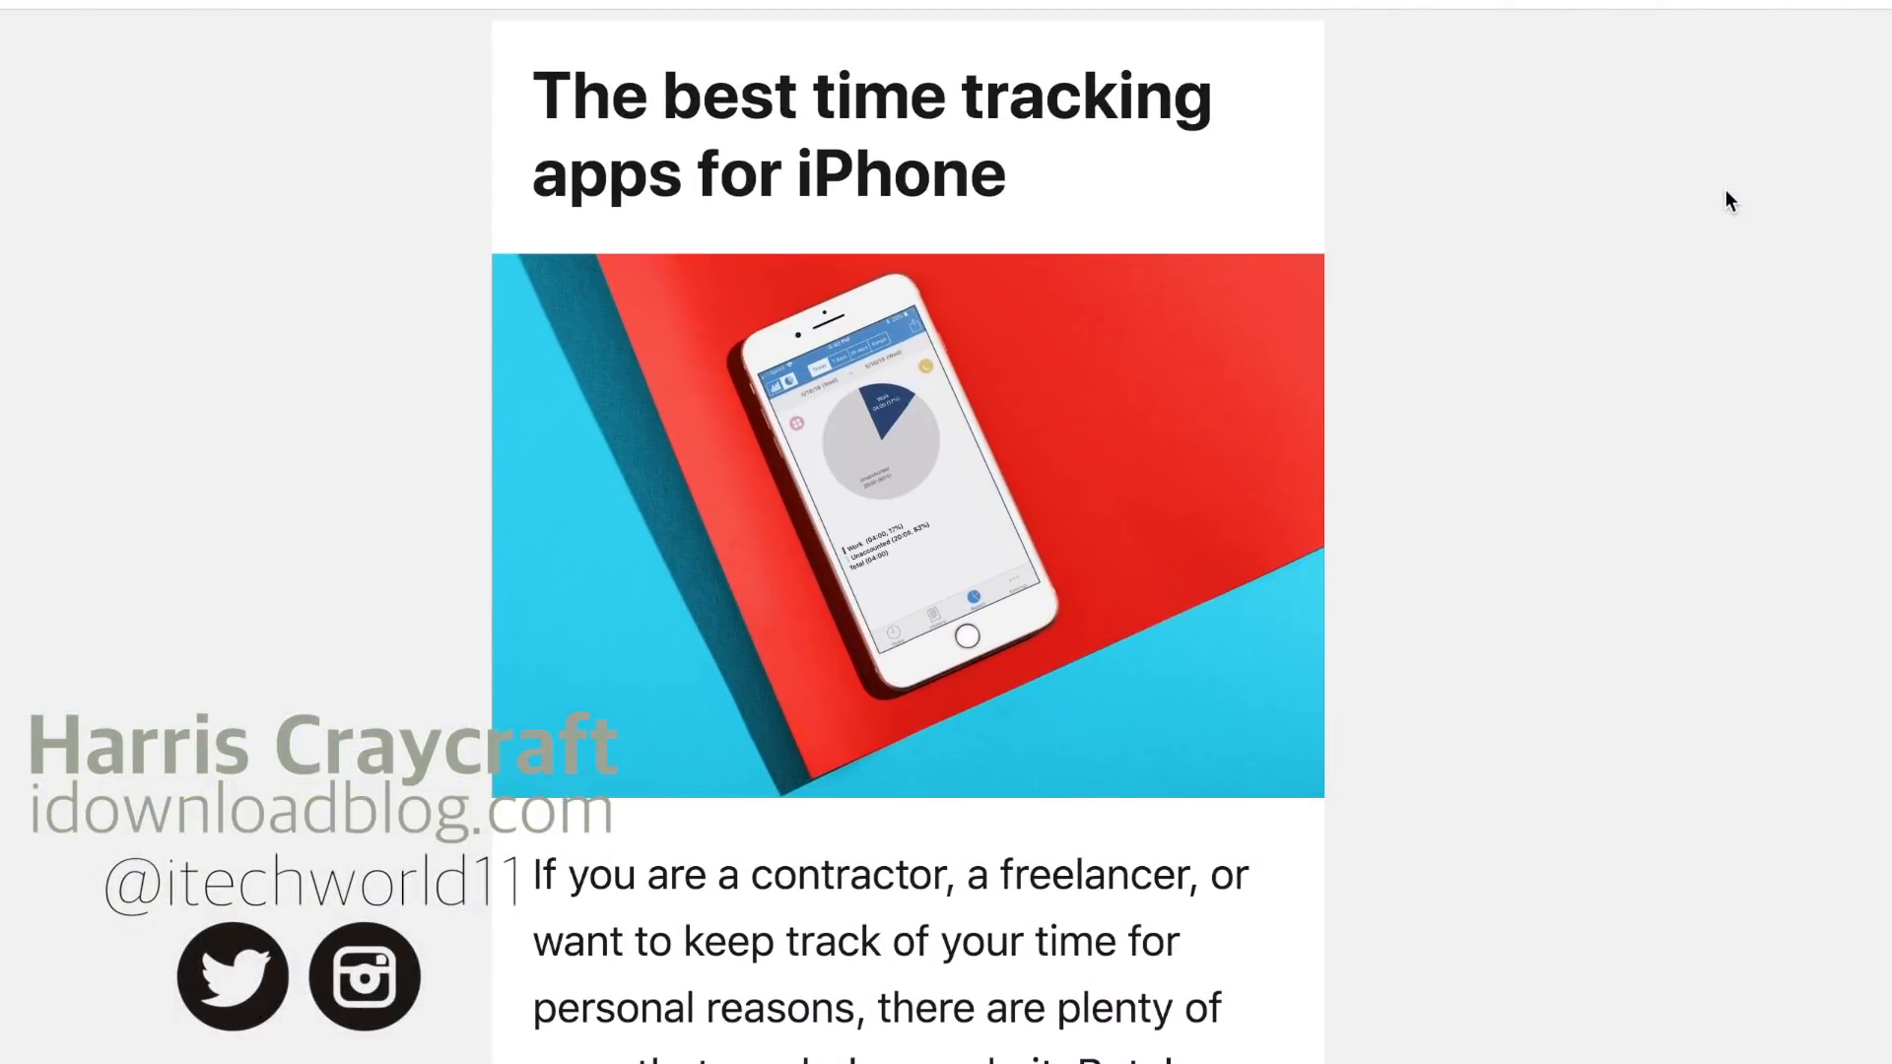
{"action": "scroll", "scroll_direction": "down", "scroll_amount": 3}
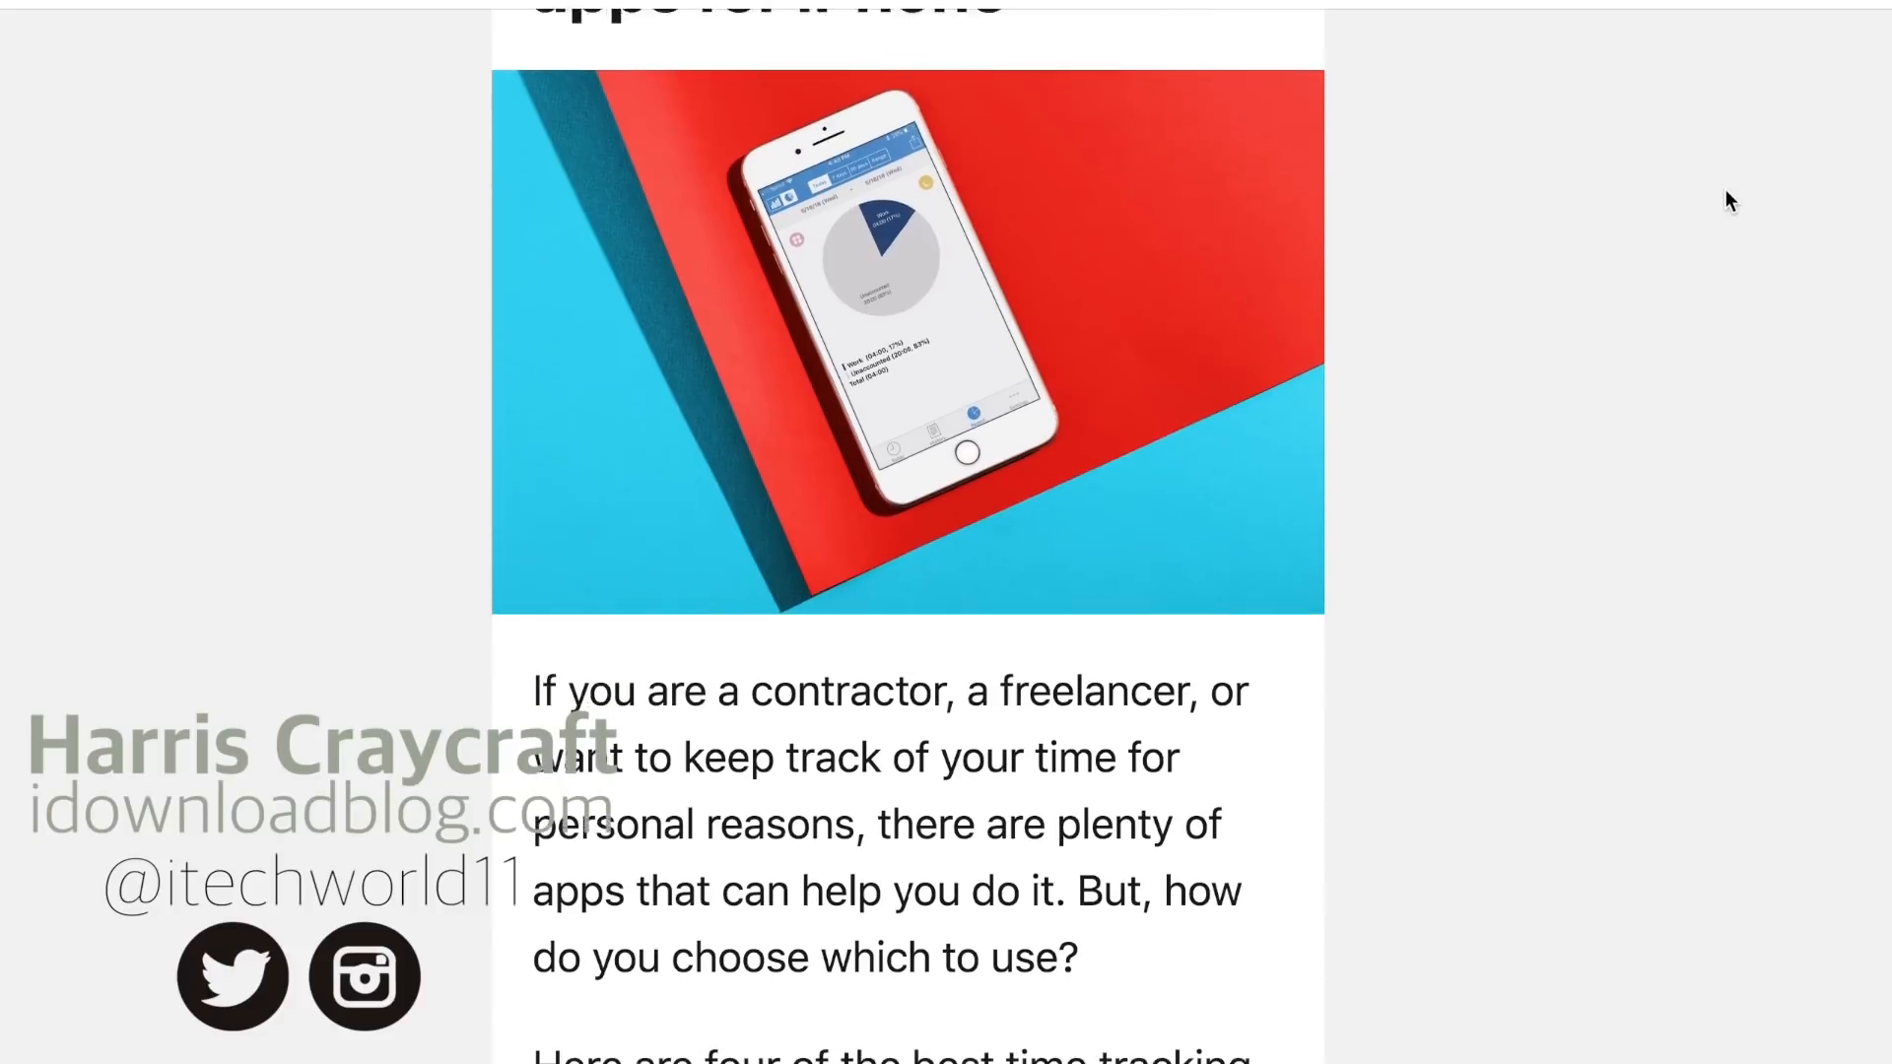
{"action": "scroll", "scroll_direction": "down", "scroll_amount": 3}
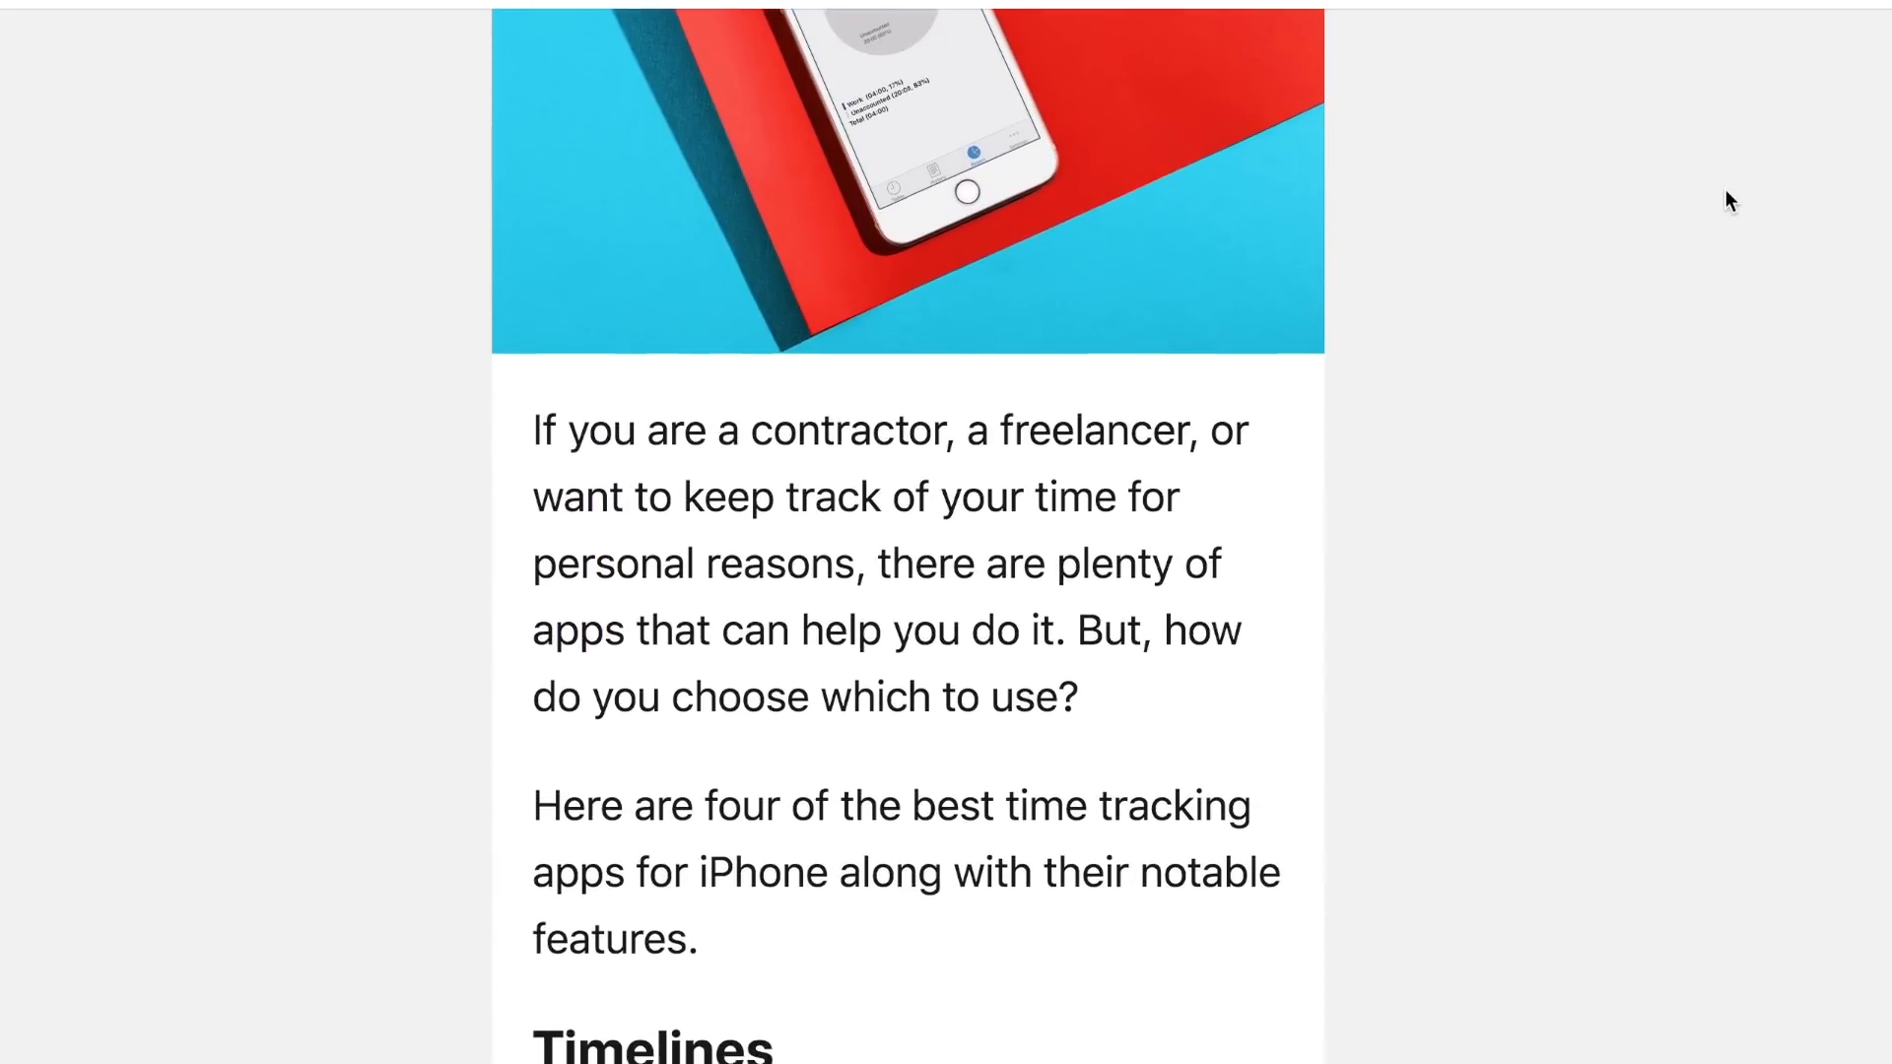
{"action": "scroll", "scroll_direction": "down", "scroll_amount": 3}
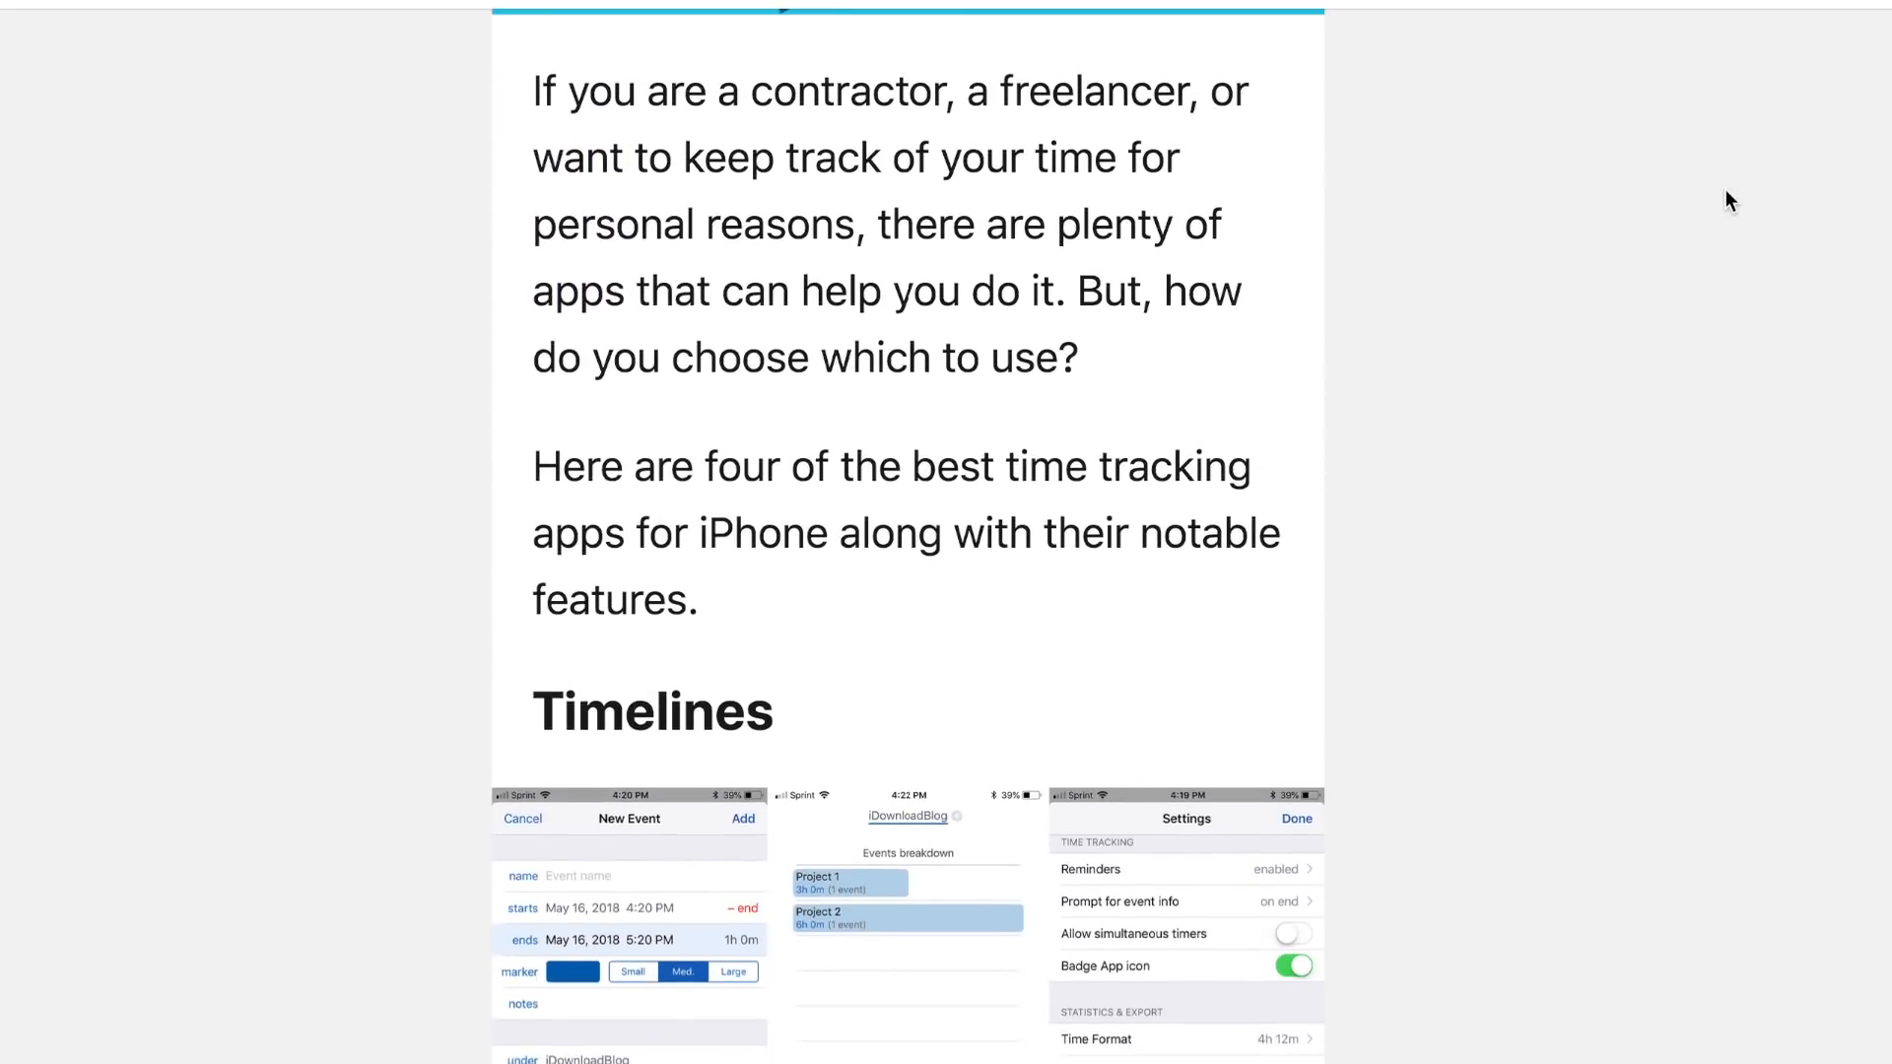
{"action": "scroll", "scroll_direction": "down", "scroll_amount": 3}
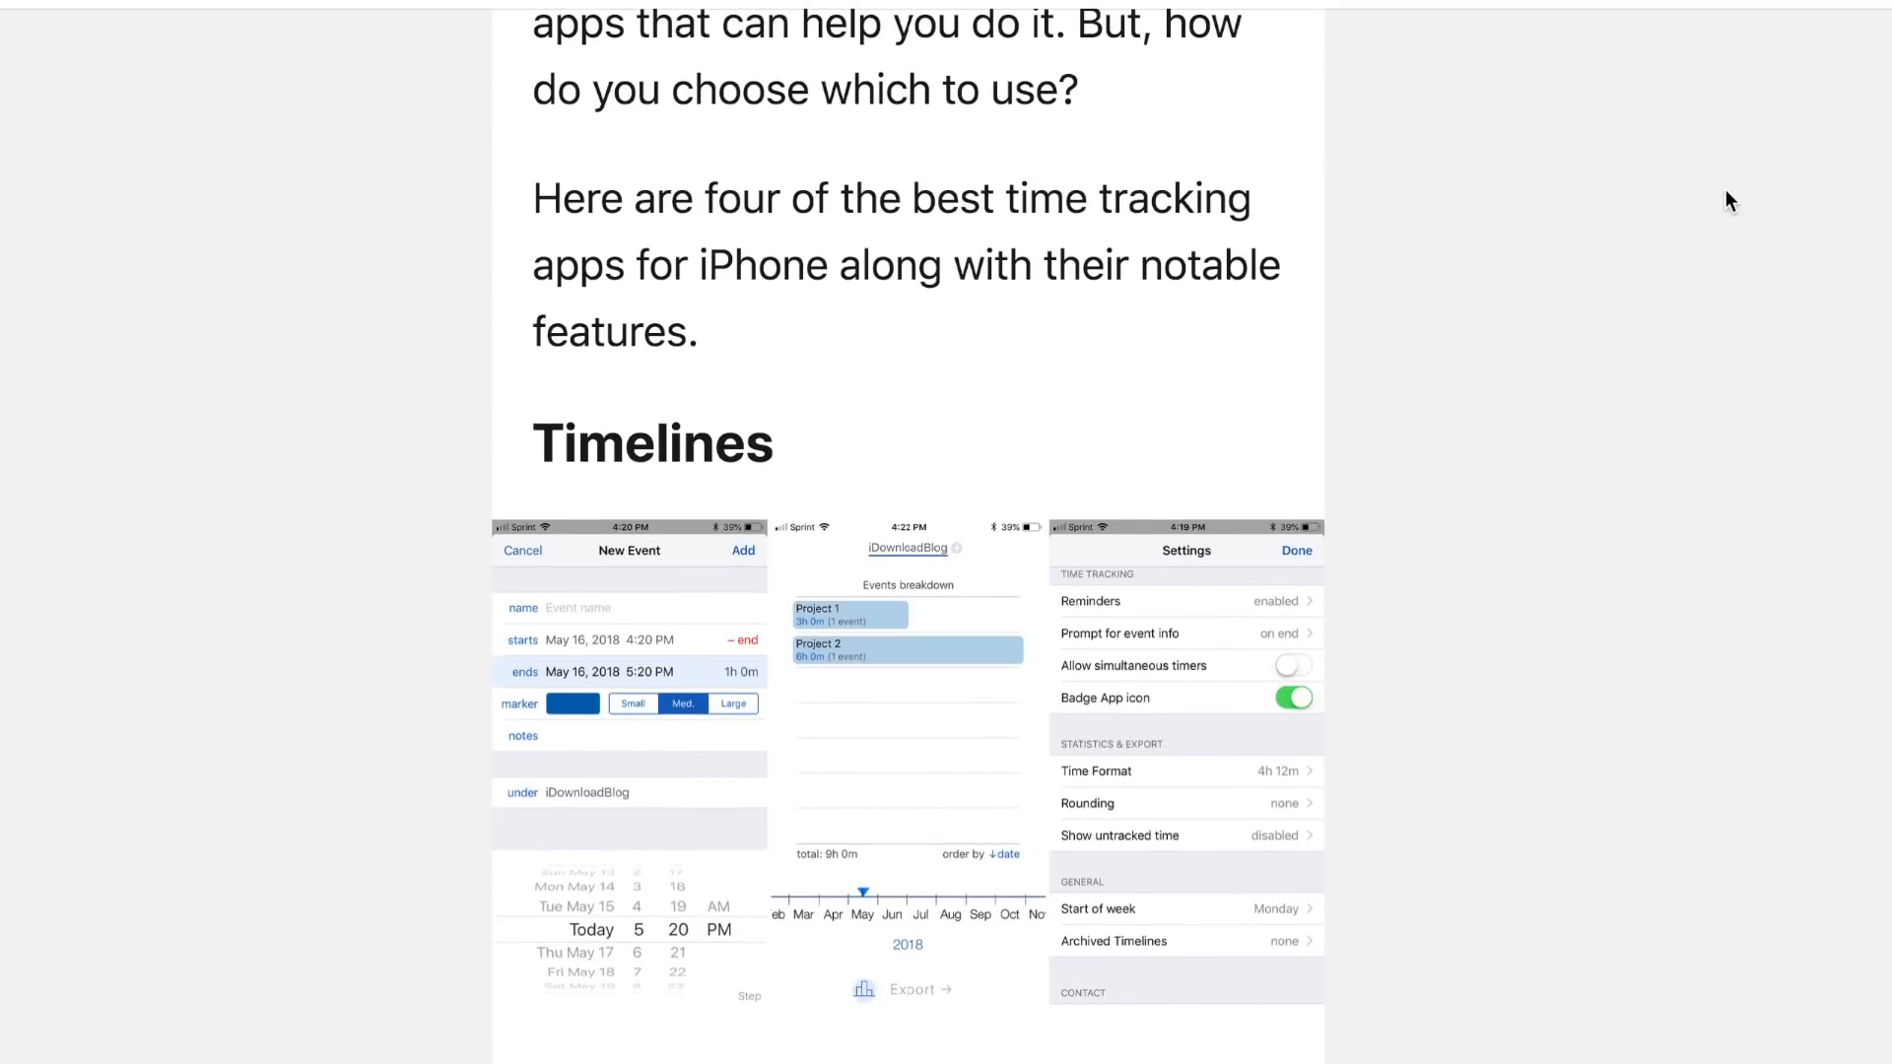
{"action": "scroll", "scroll_direction": "down", "scroll_amount": 3}
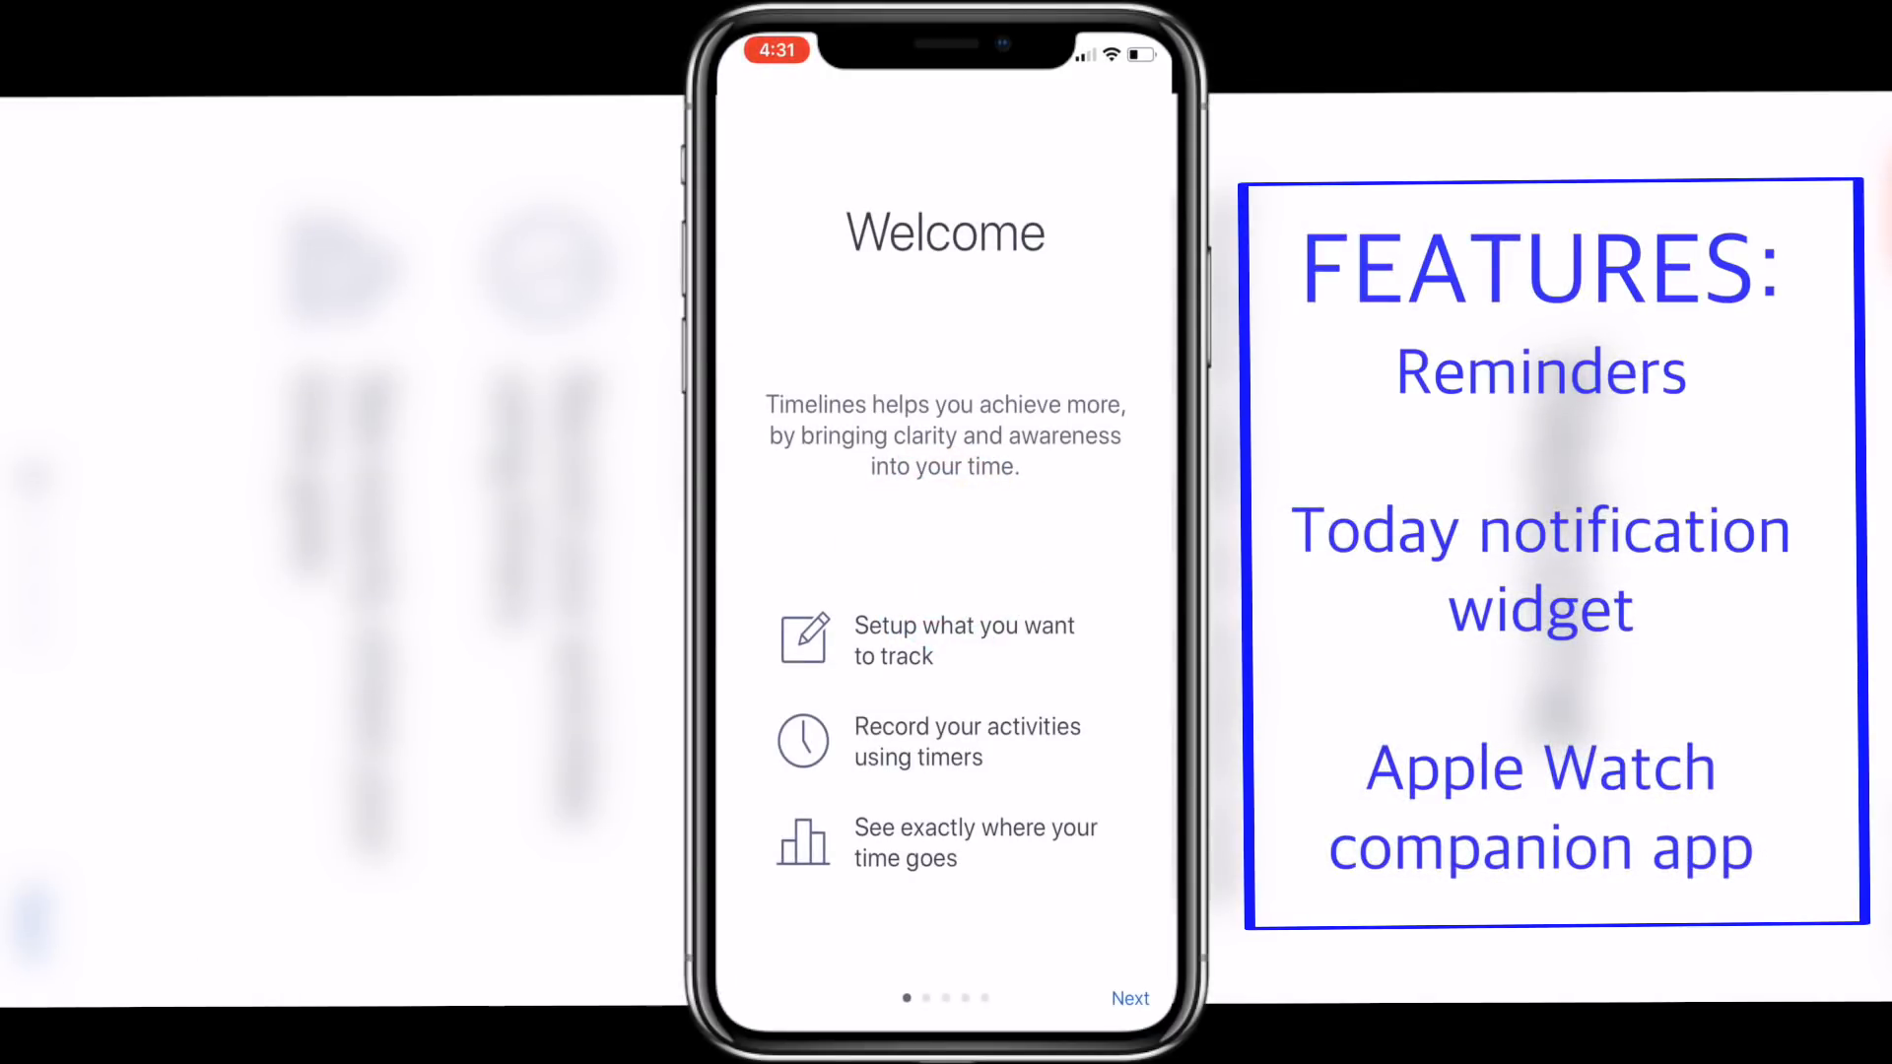
- Finish onboarding, start the Work timeline's timer, and view the events log with two Work events
{"action": "left_click", "coordinate": [1130, 997]}
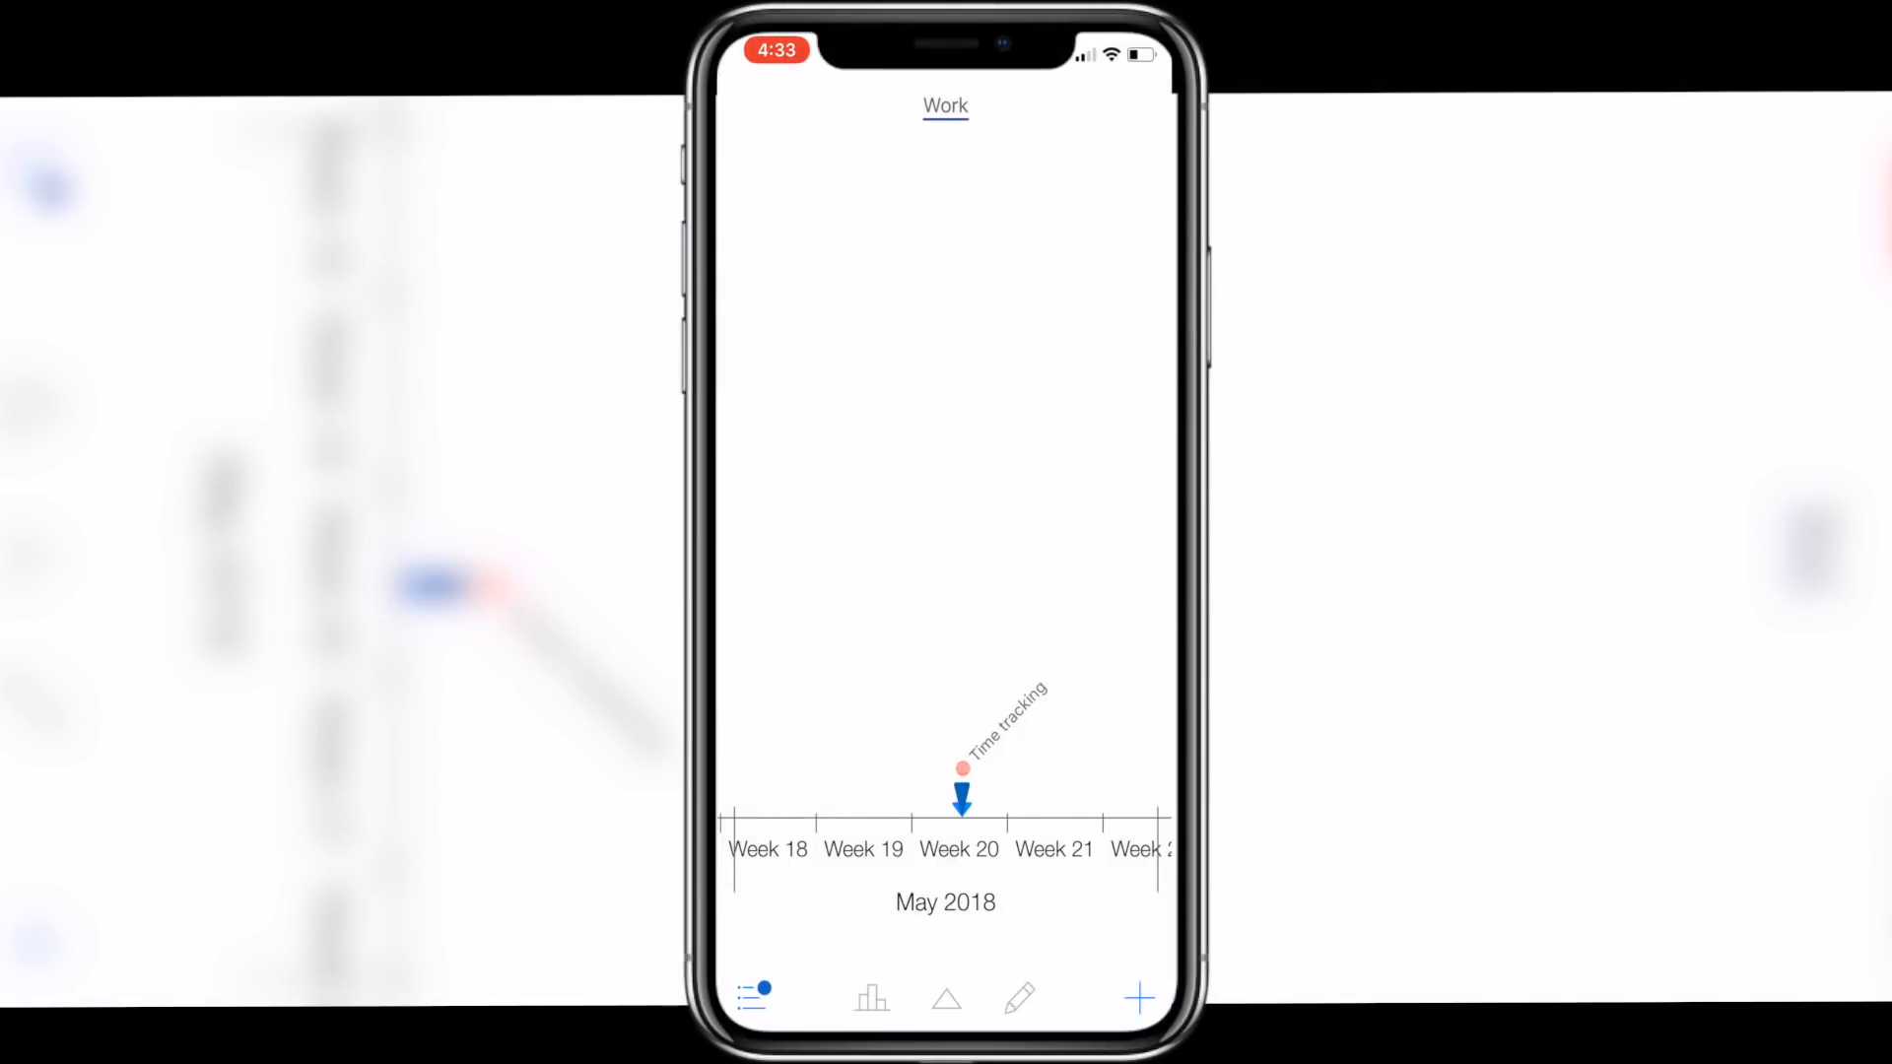
{"action": "left_click", "coordinate": [944, 107]}
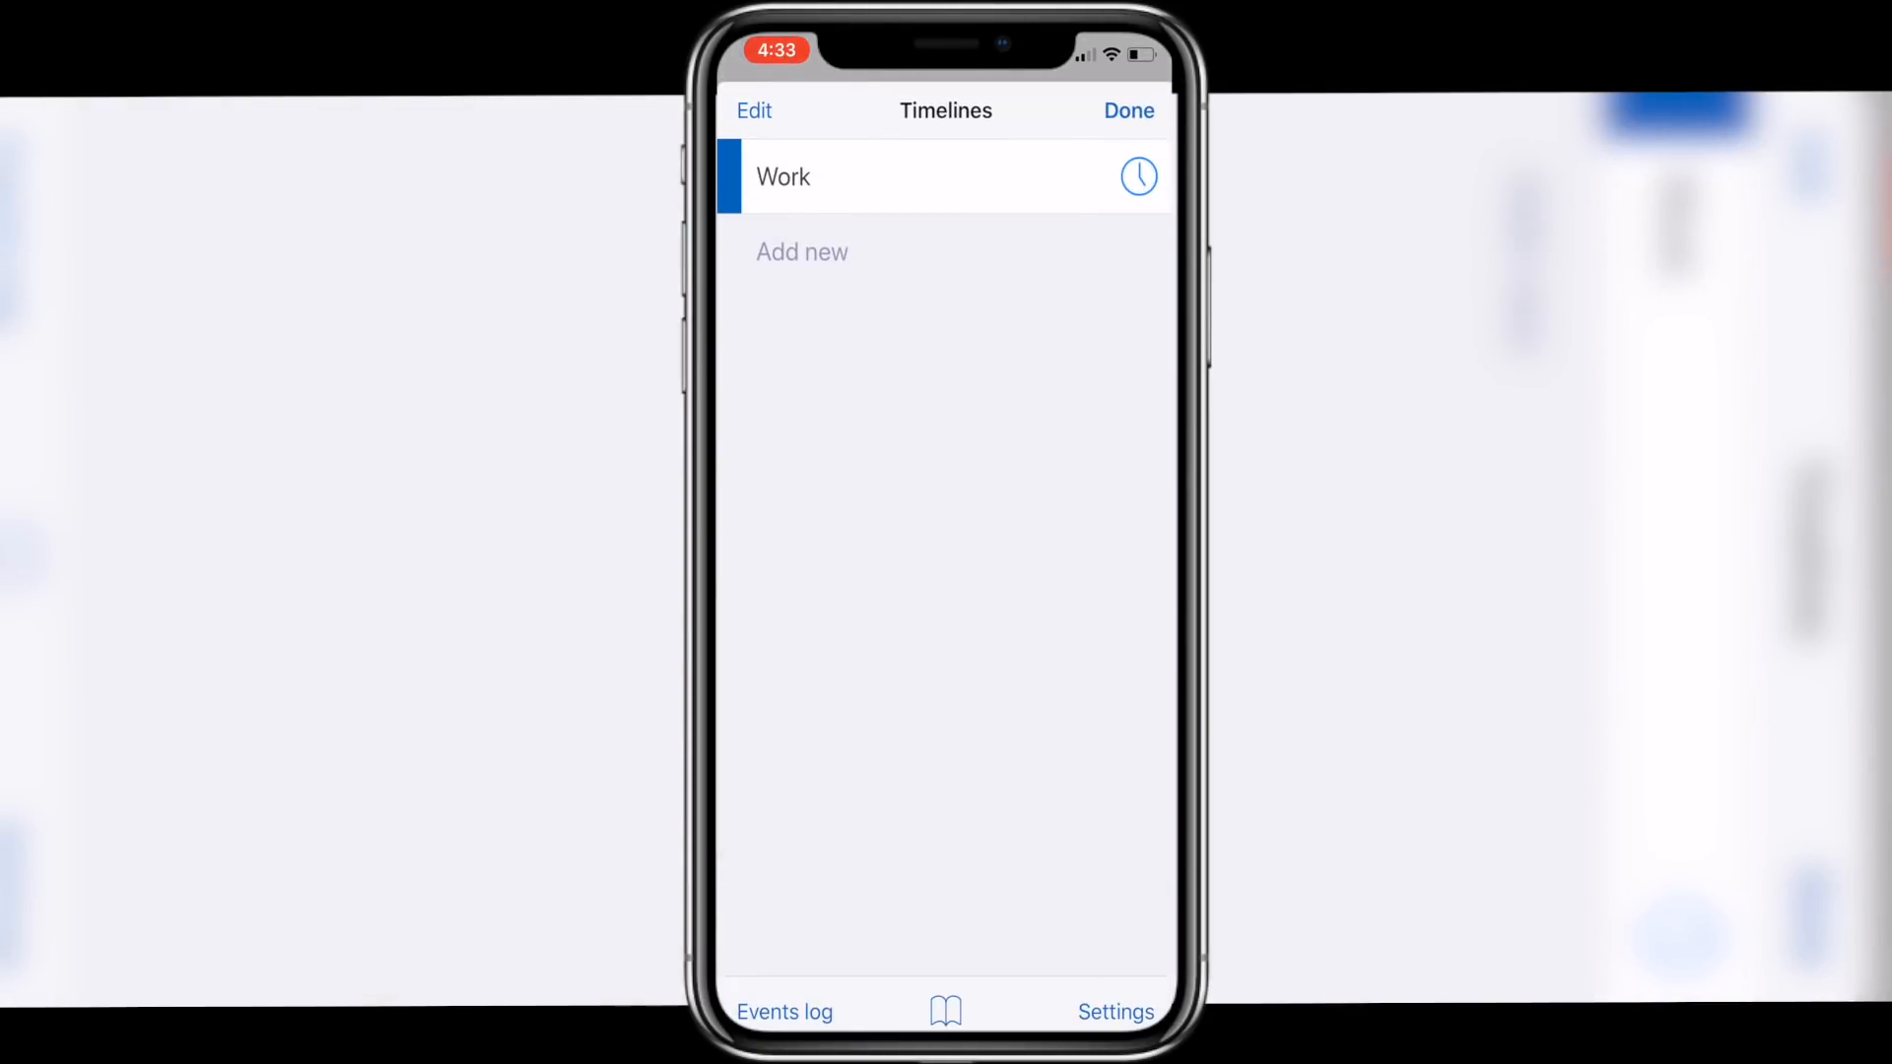
{"action": "left_click", "coordinate": [1139, 177]}
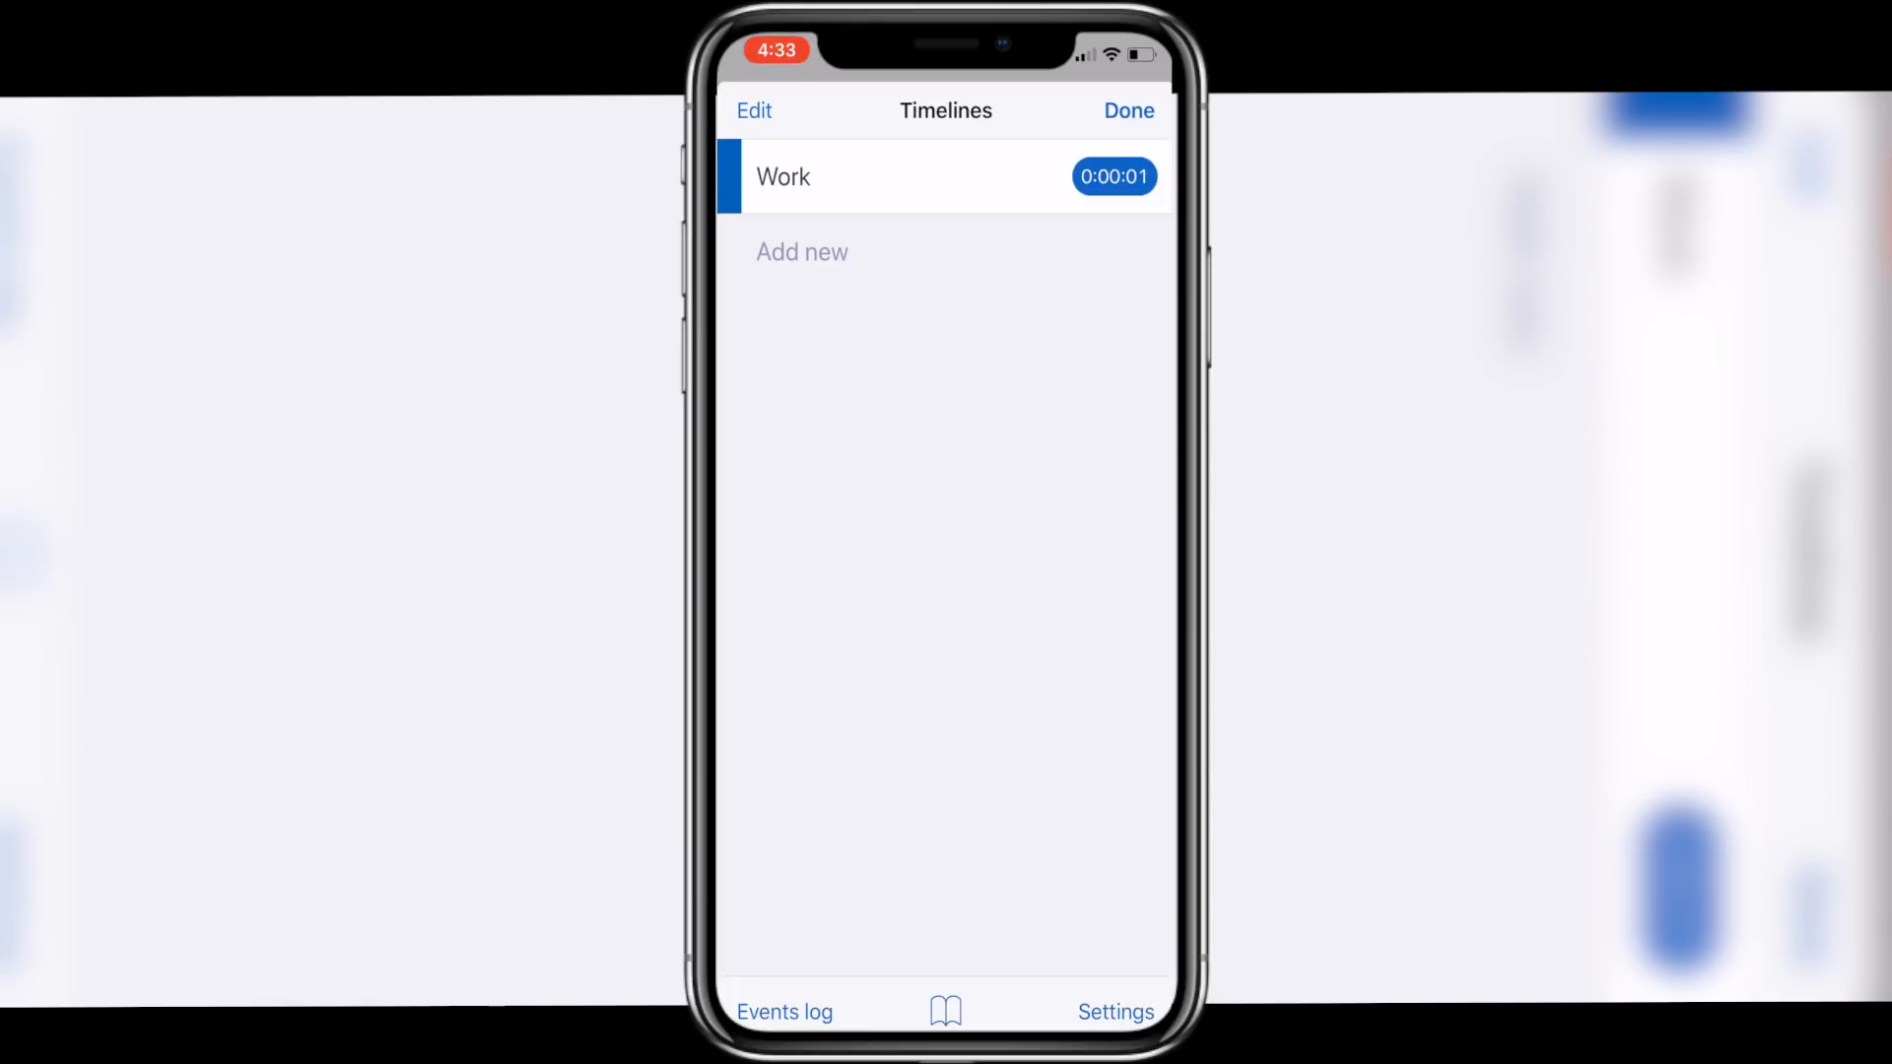
{"action": "left_click", "coordinate": [782, 177]}
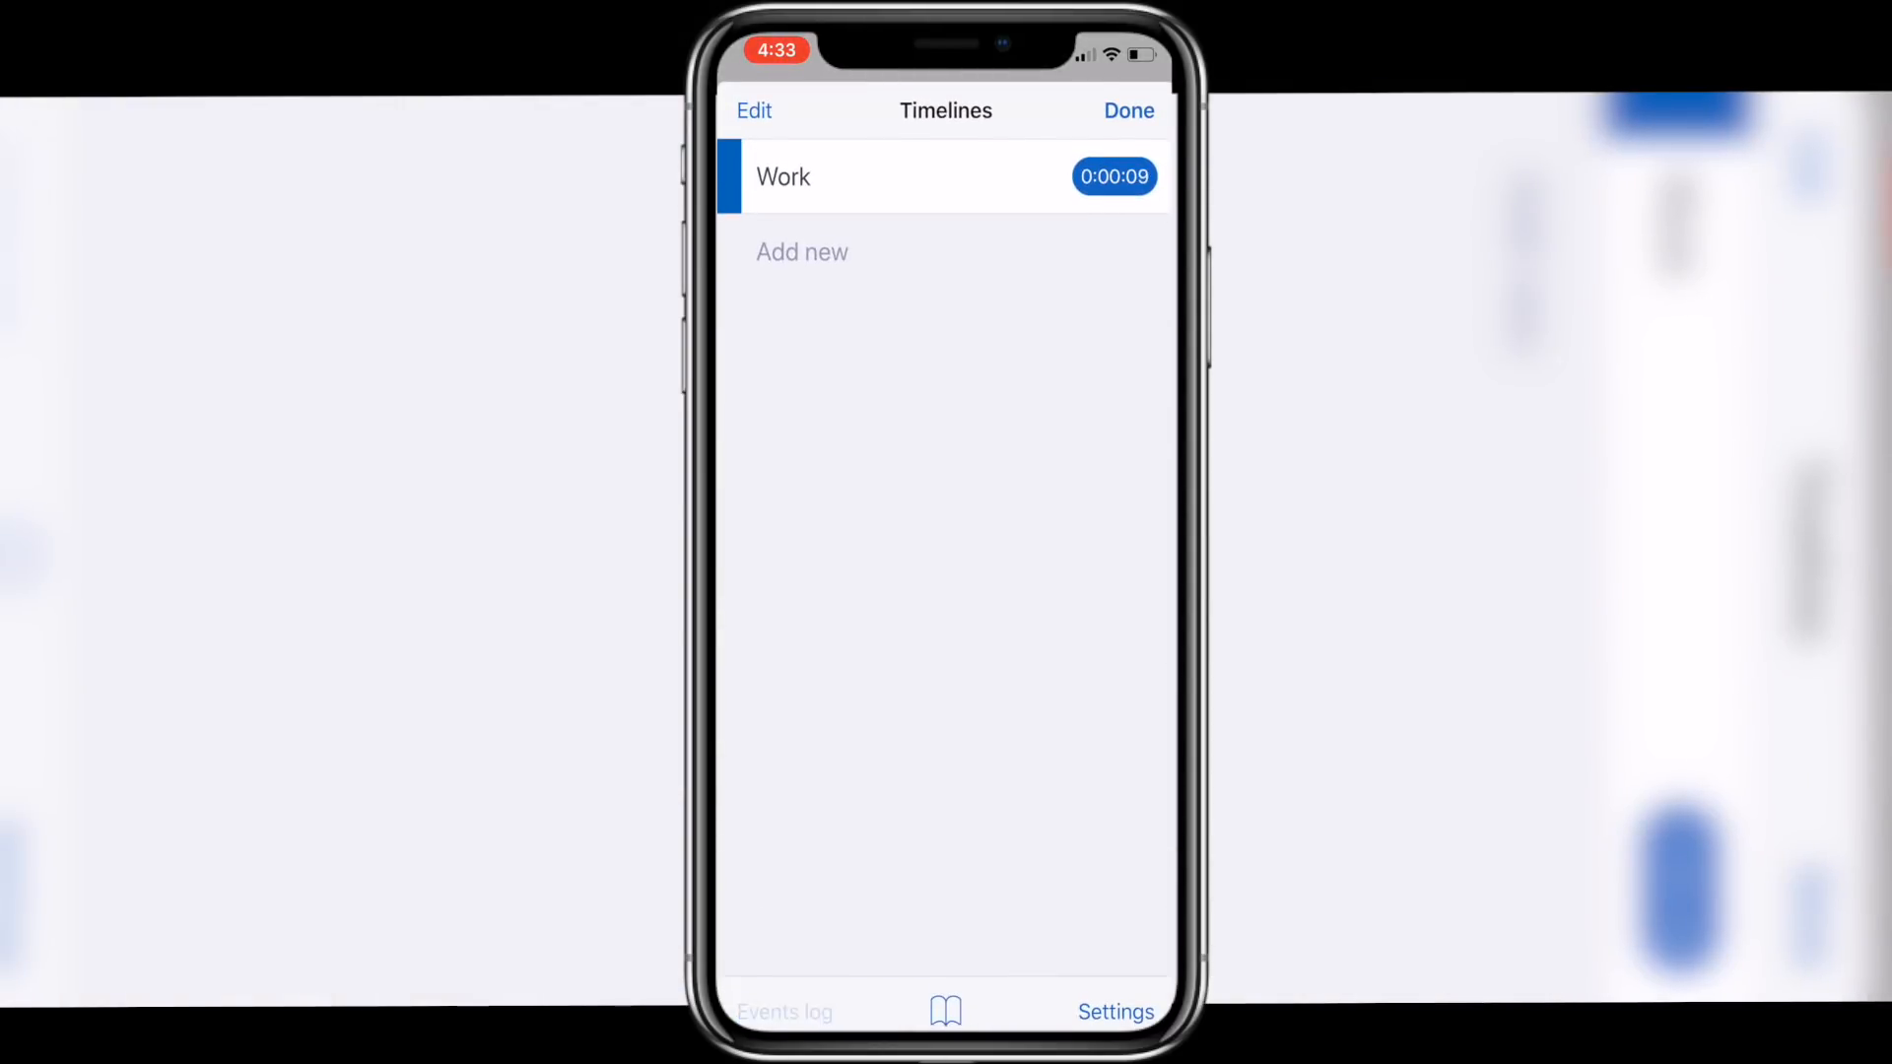
{"action": "left_click", "coordinate": [790, 1013]}
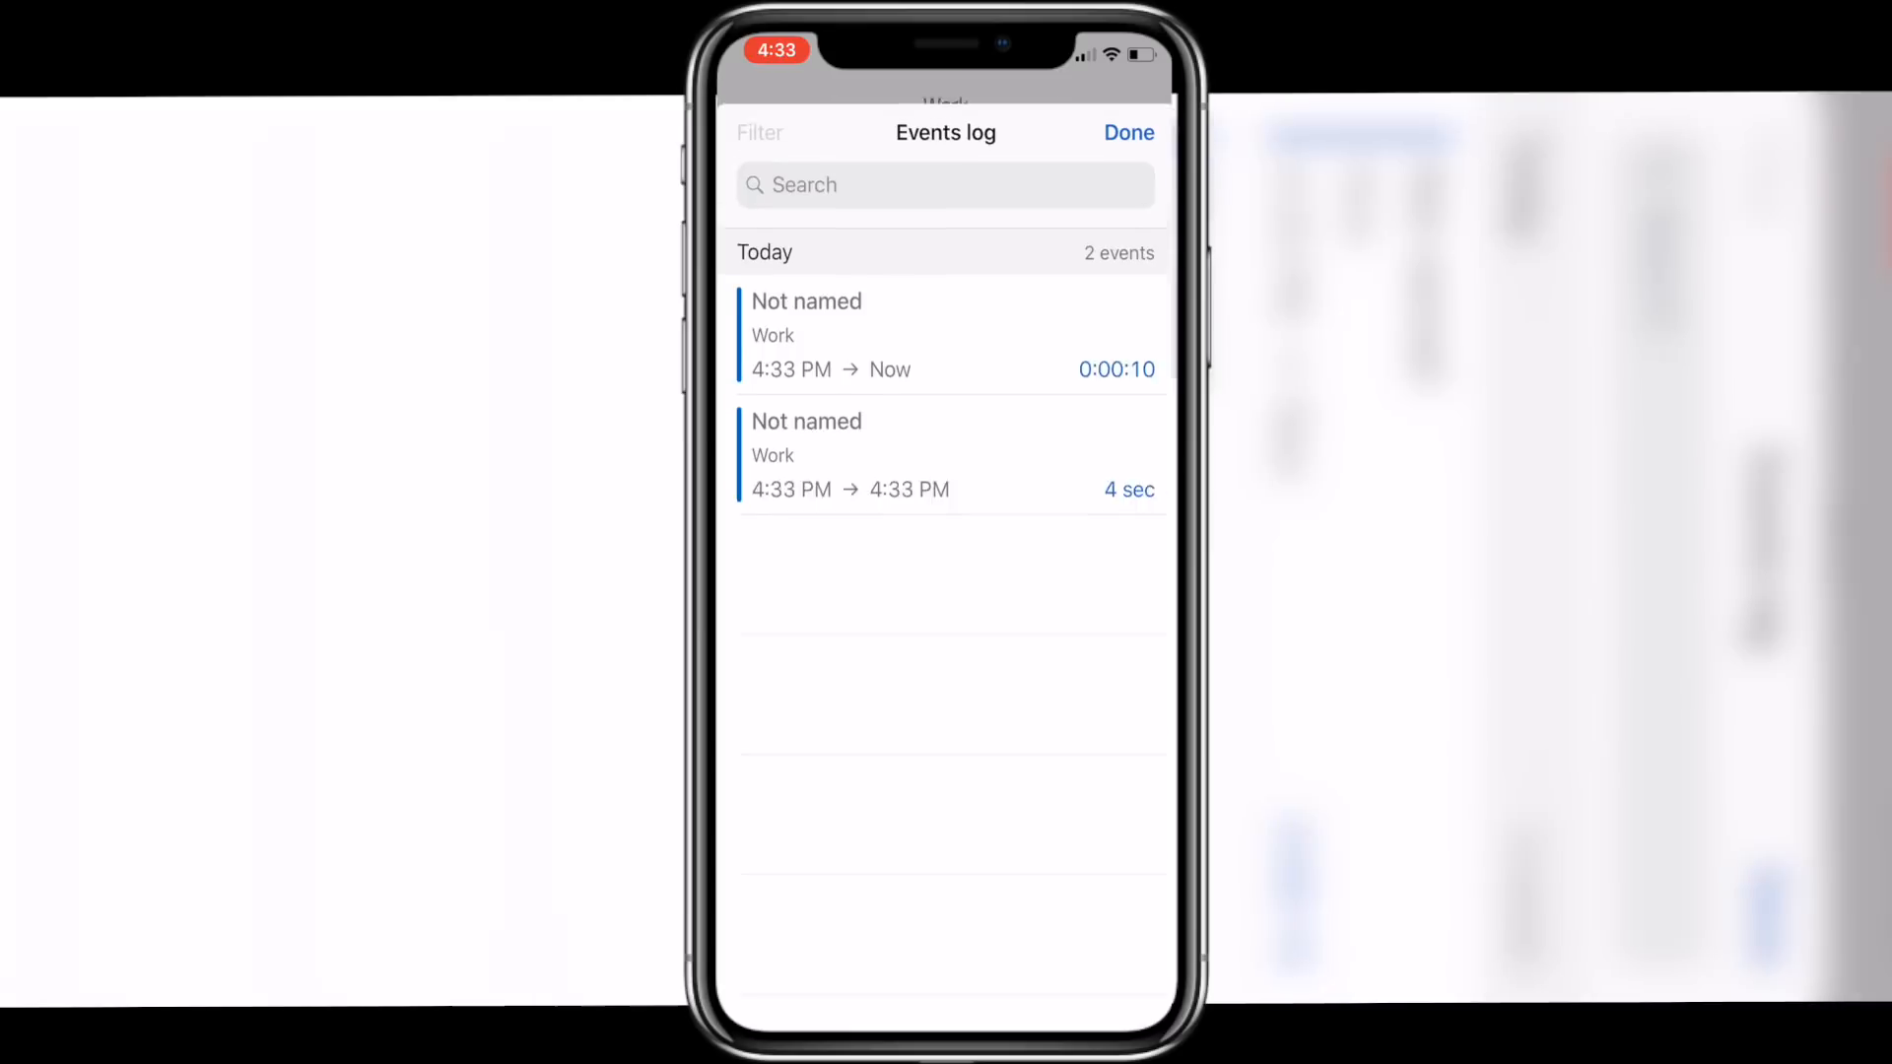
- Create a Sleep timeline, start its timer allowing simultaneous timers, and return to the day view
{"action": "left_click", "coordinate": [1128, 132]}
{"action": "type", "text": "Sleep"}
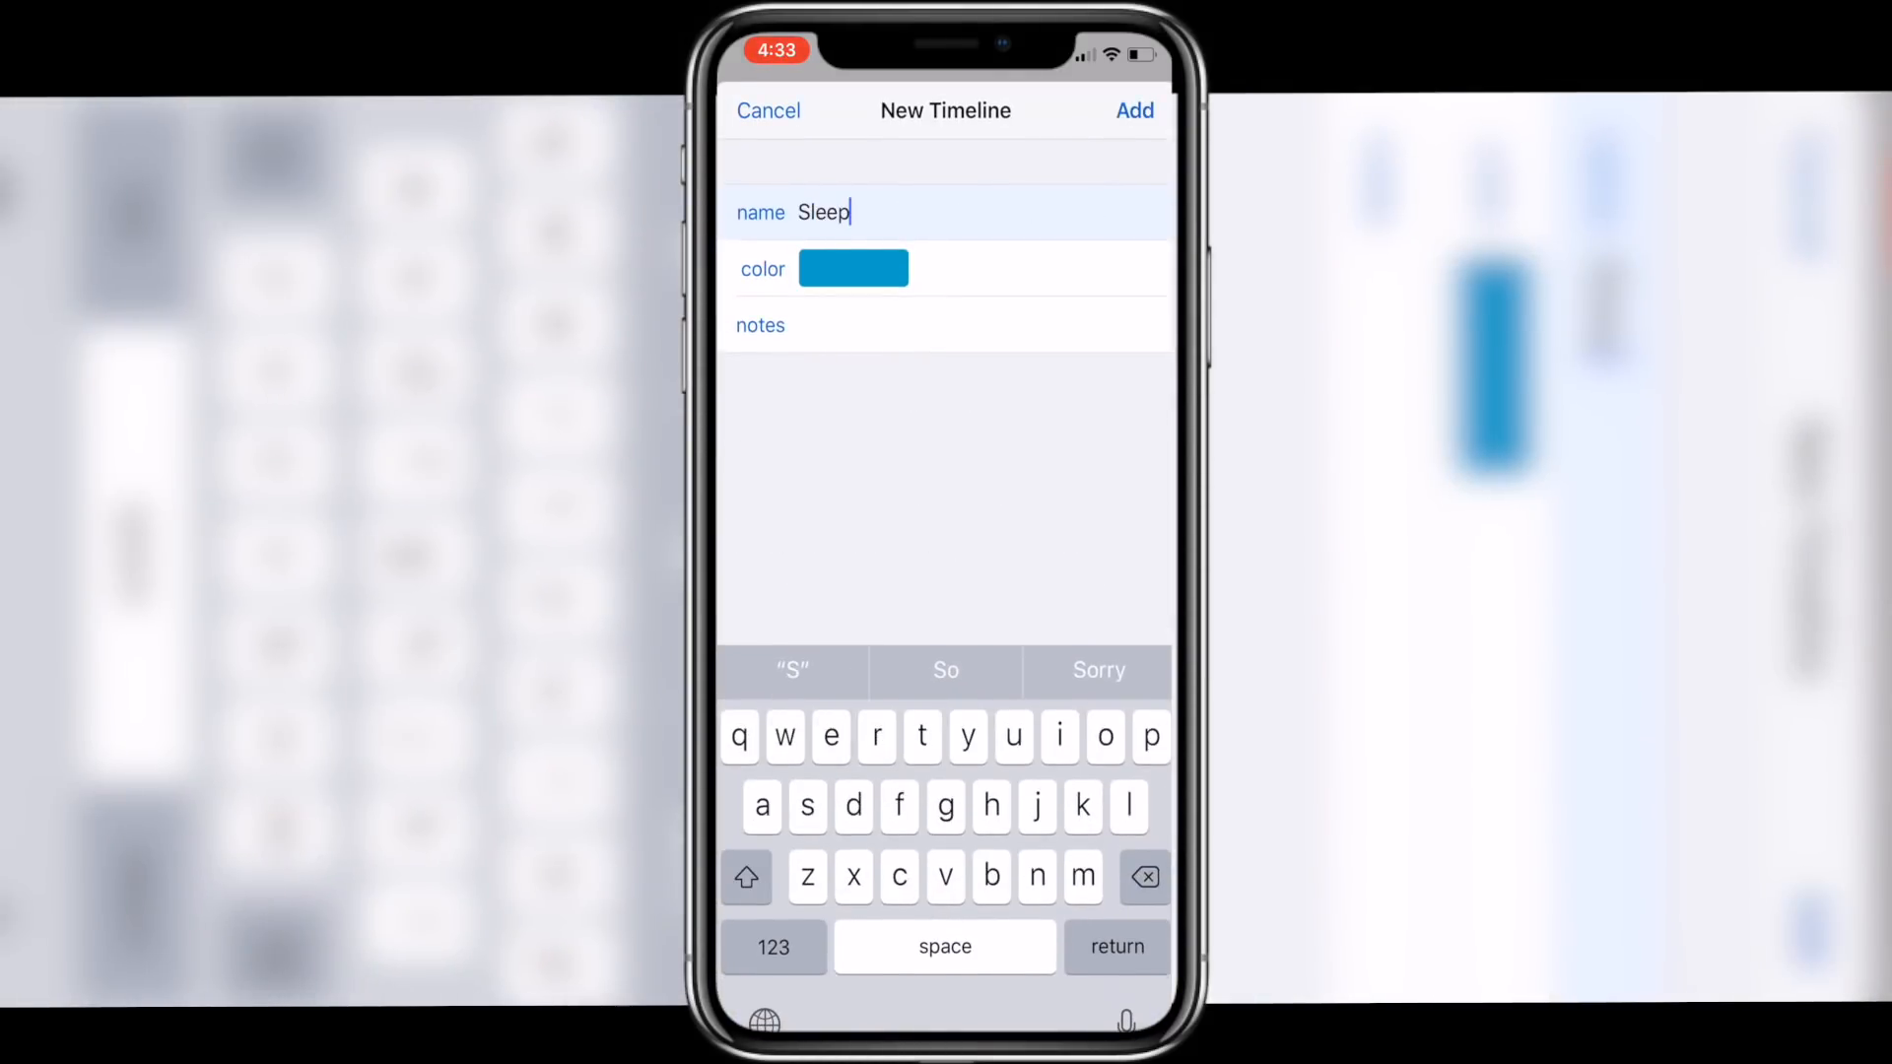
{"action": "left_click", "coordinate": [1135, 111]}
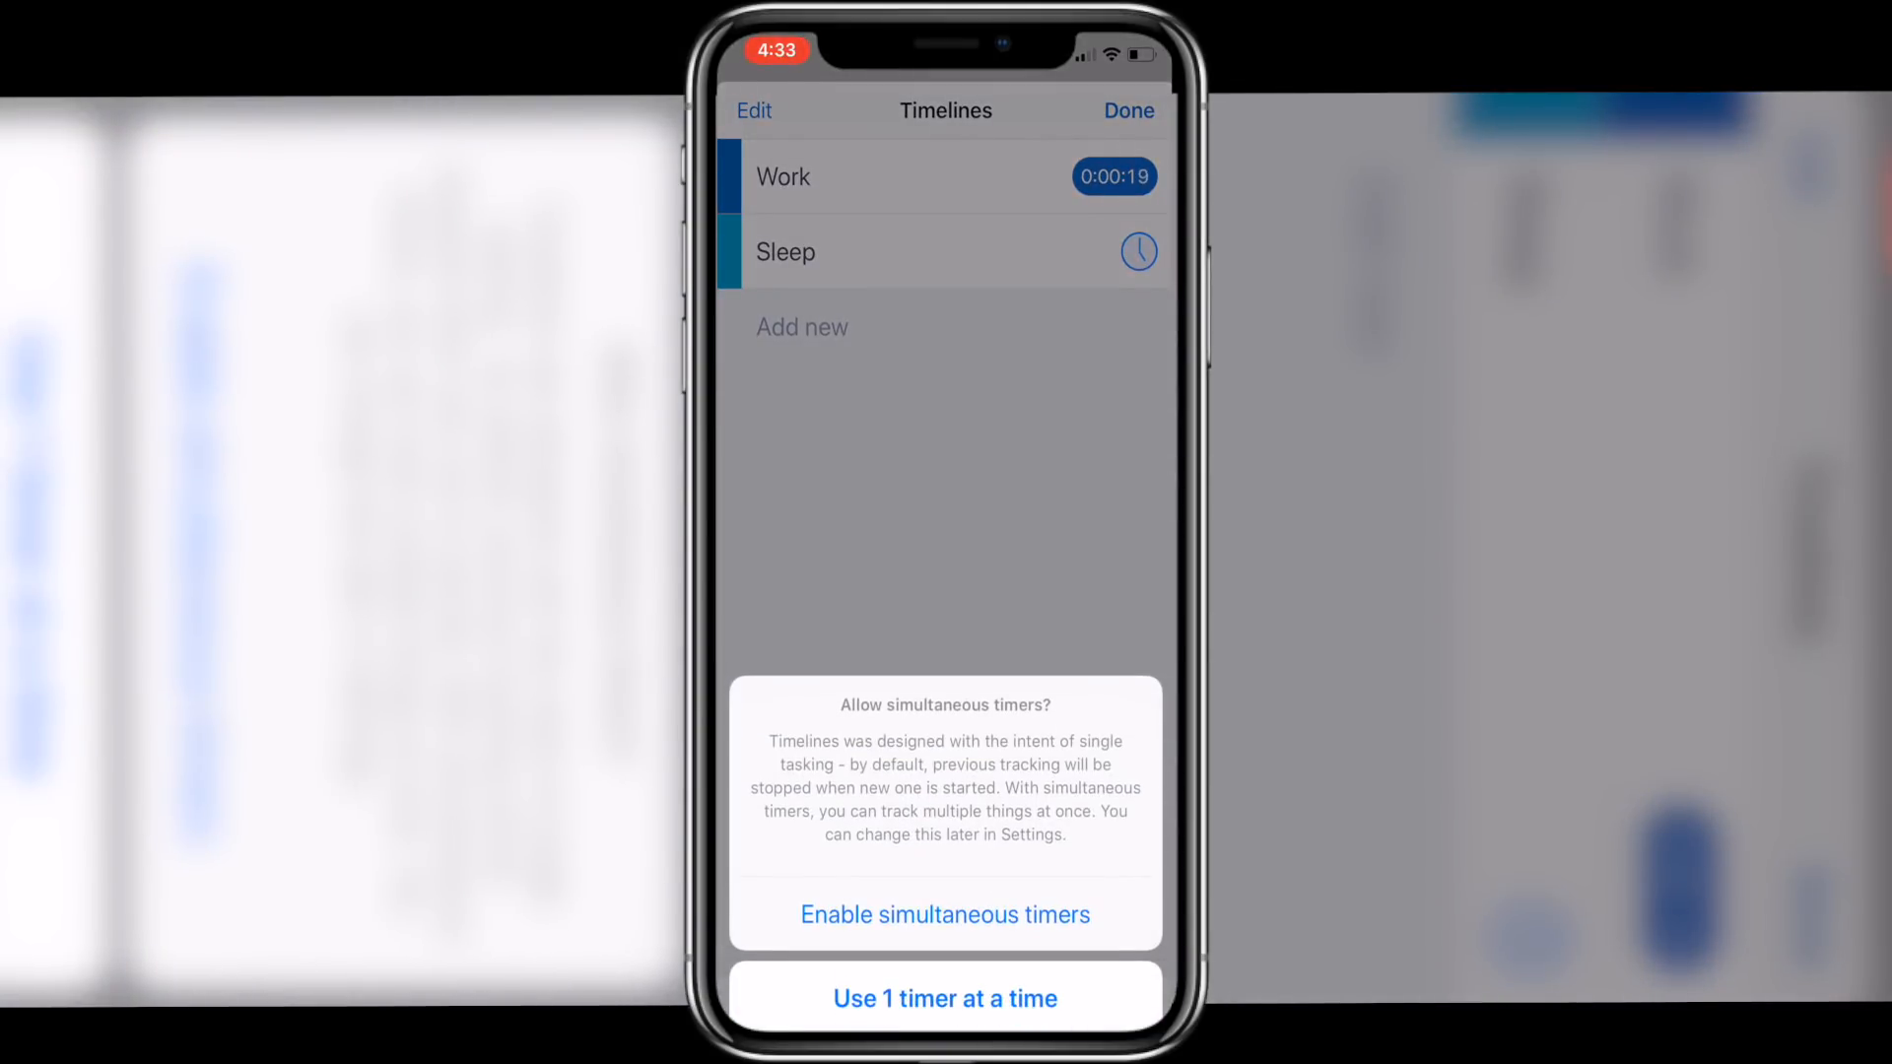
{"action": "left_click", "coordinate": [944, 915]}
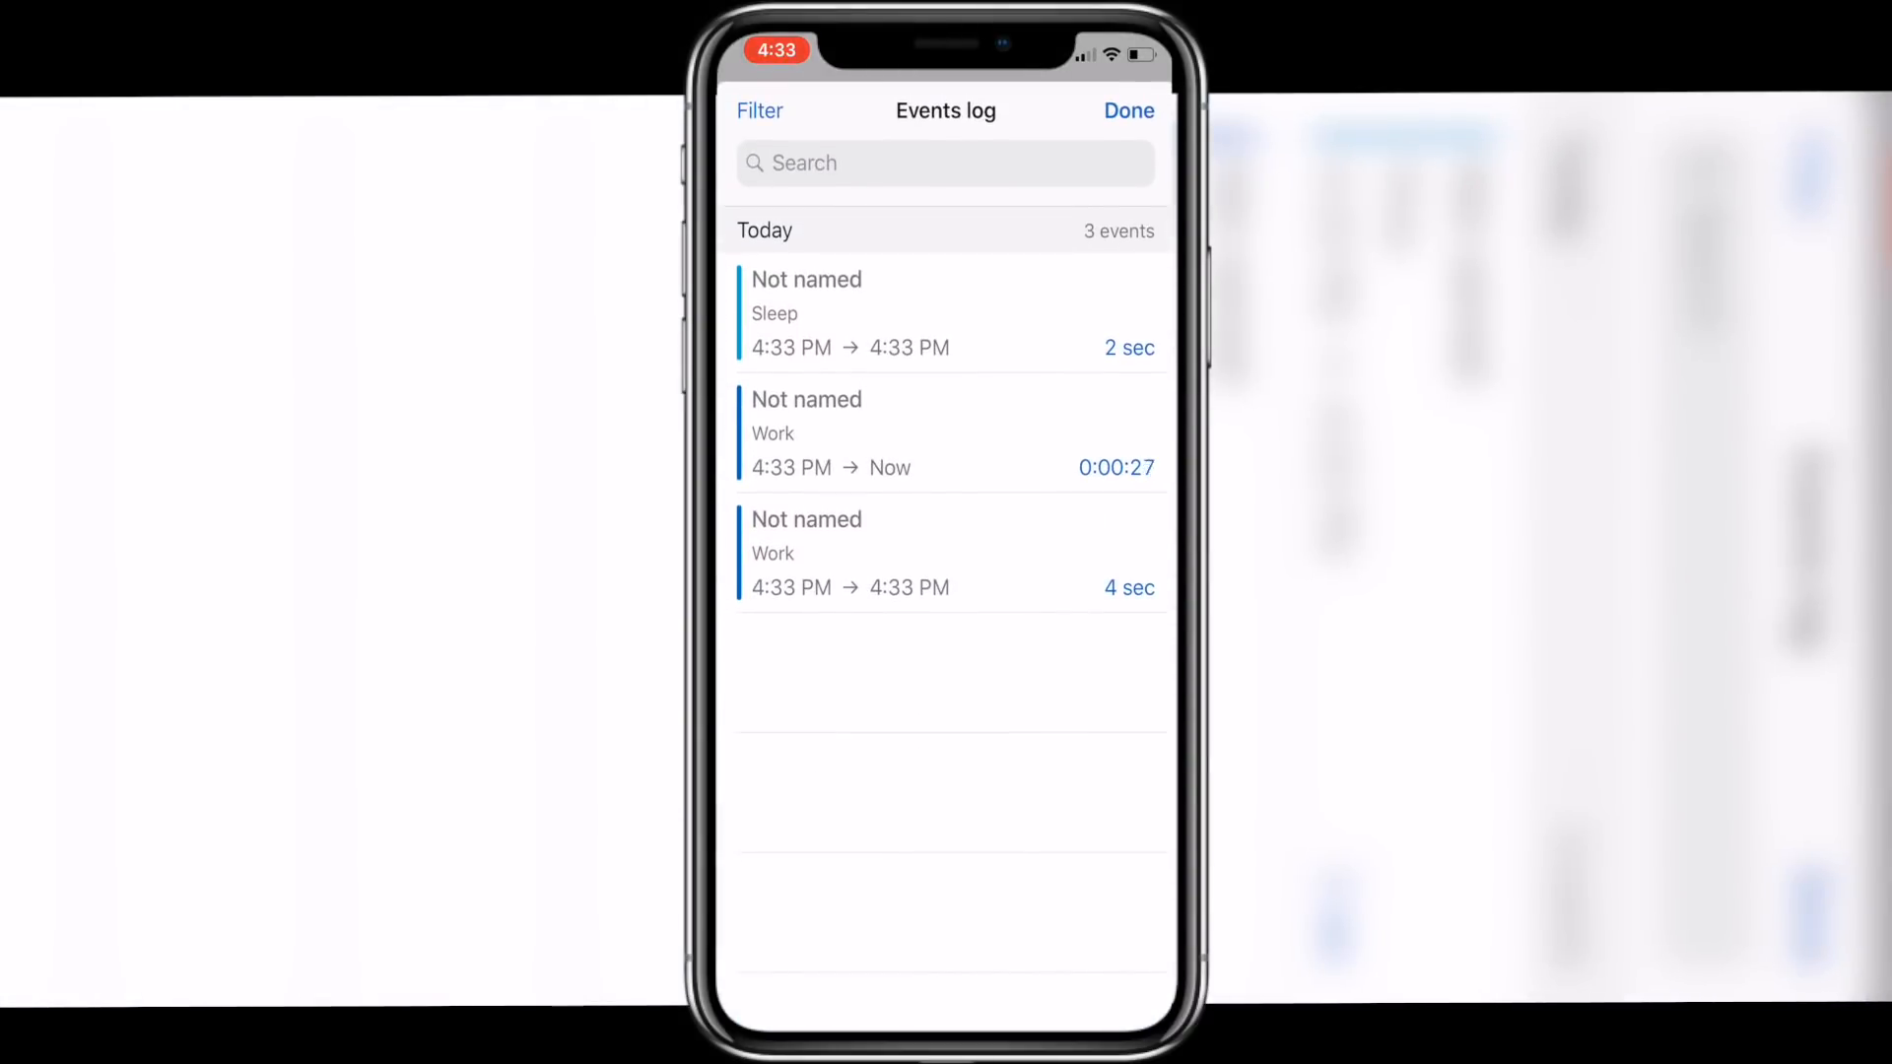
{"action": "left_click", "coordinate": [1127, 111]}
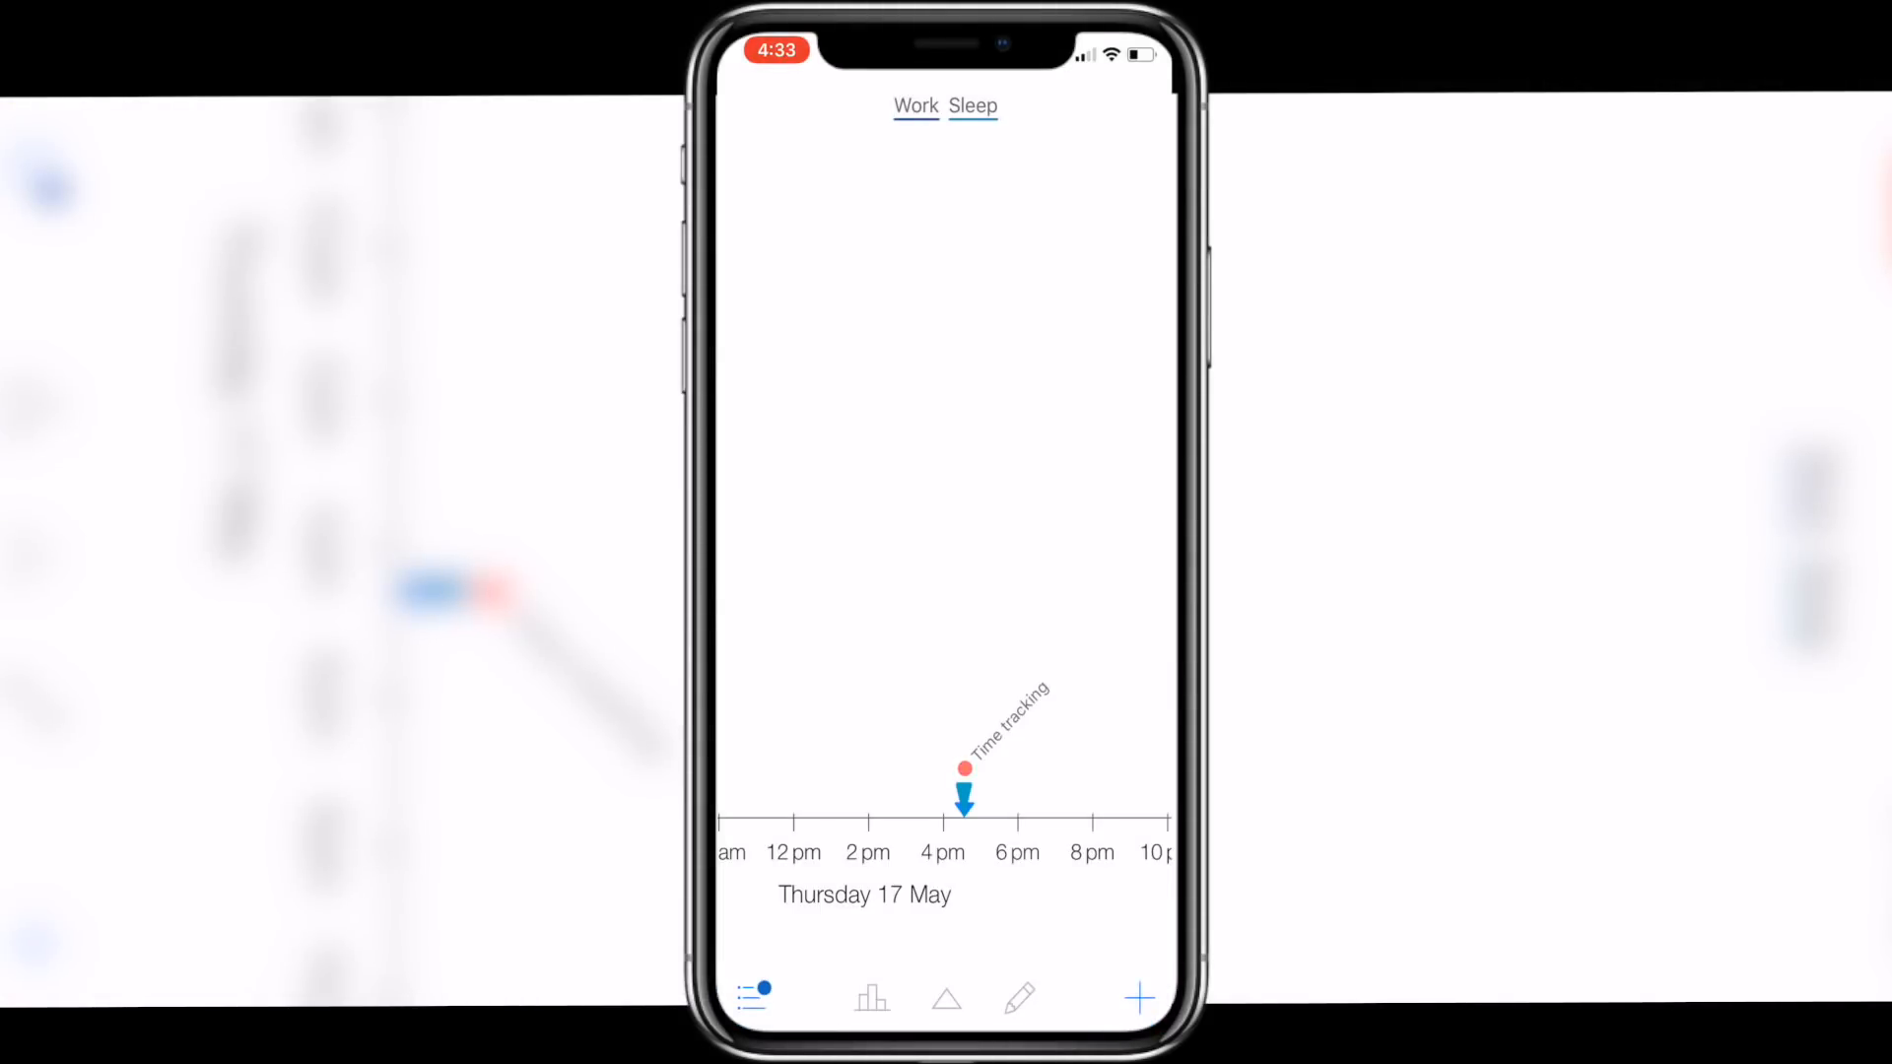
- Add a new event named Saturday under Sleep with a yellow marker
{"action": "left_click", "coordinate": [972, 105]}
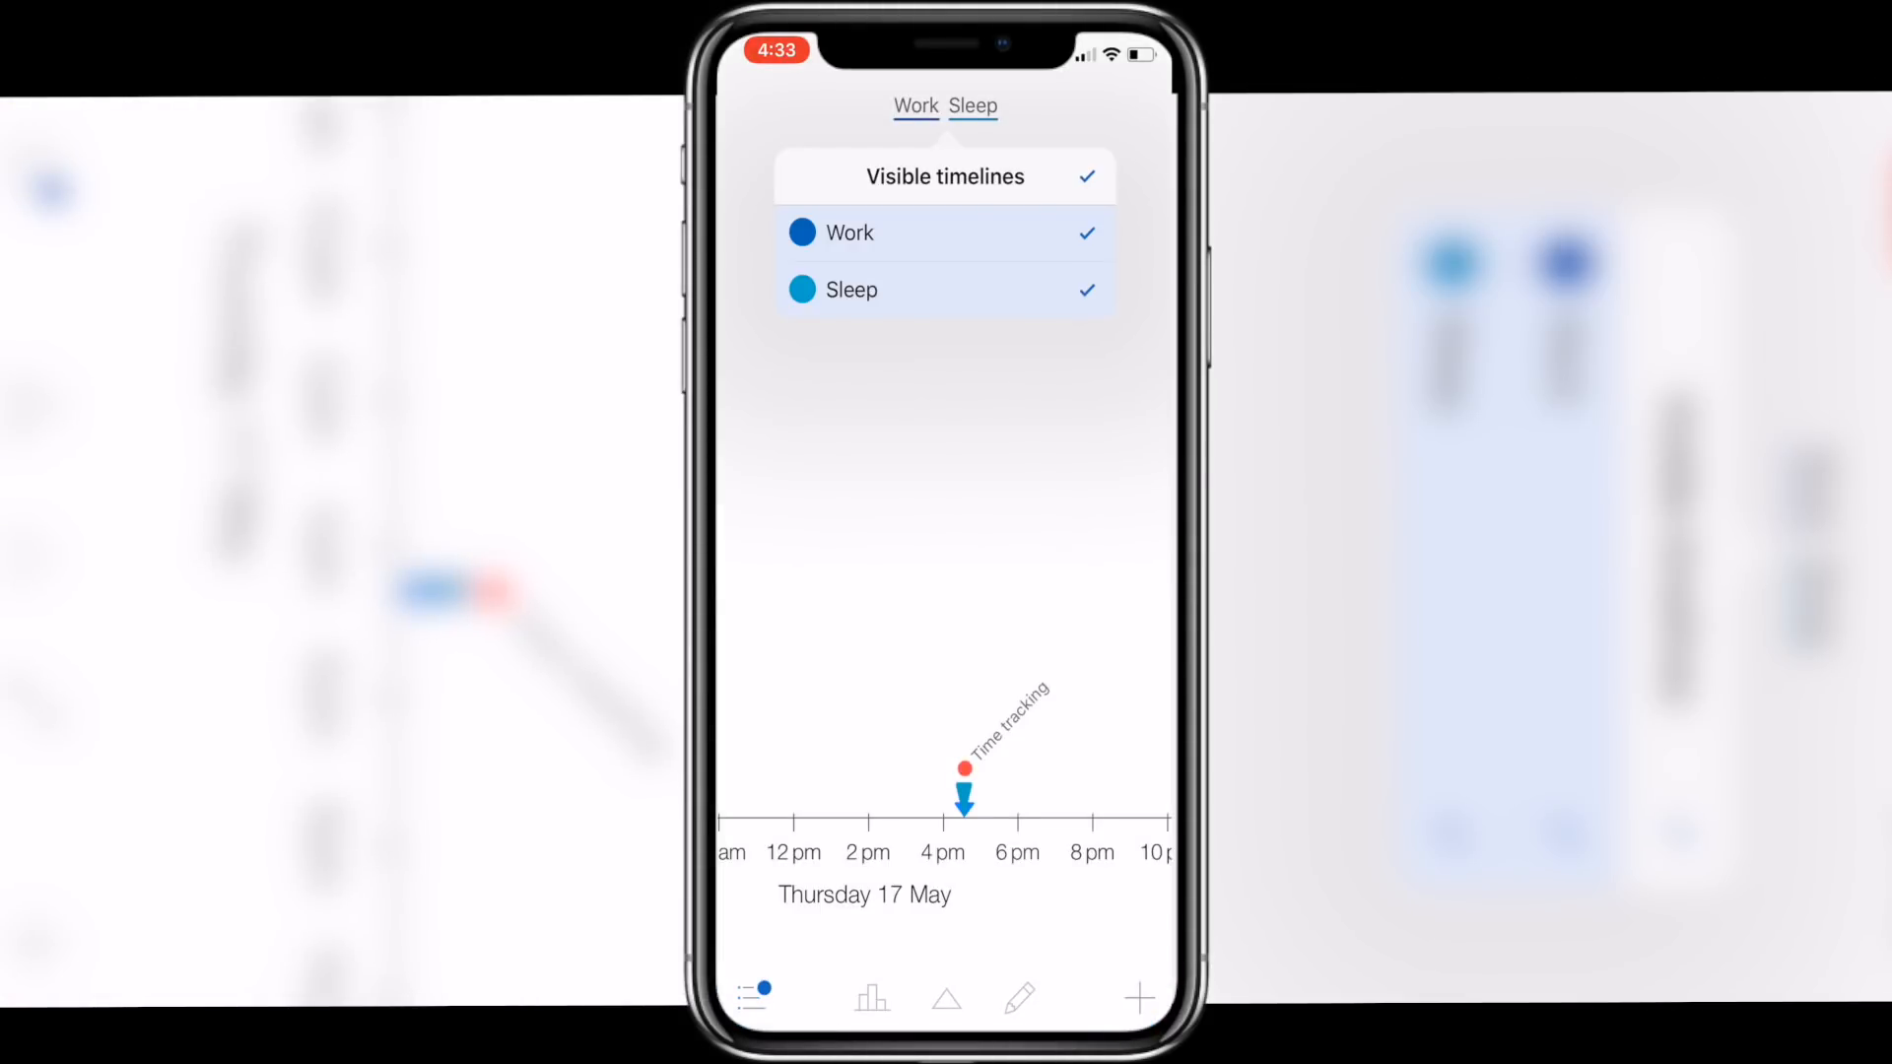
{"action": "left_click", "coordinate": [1141, 997]}
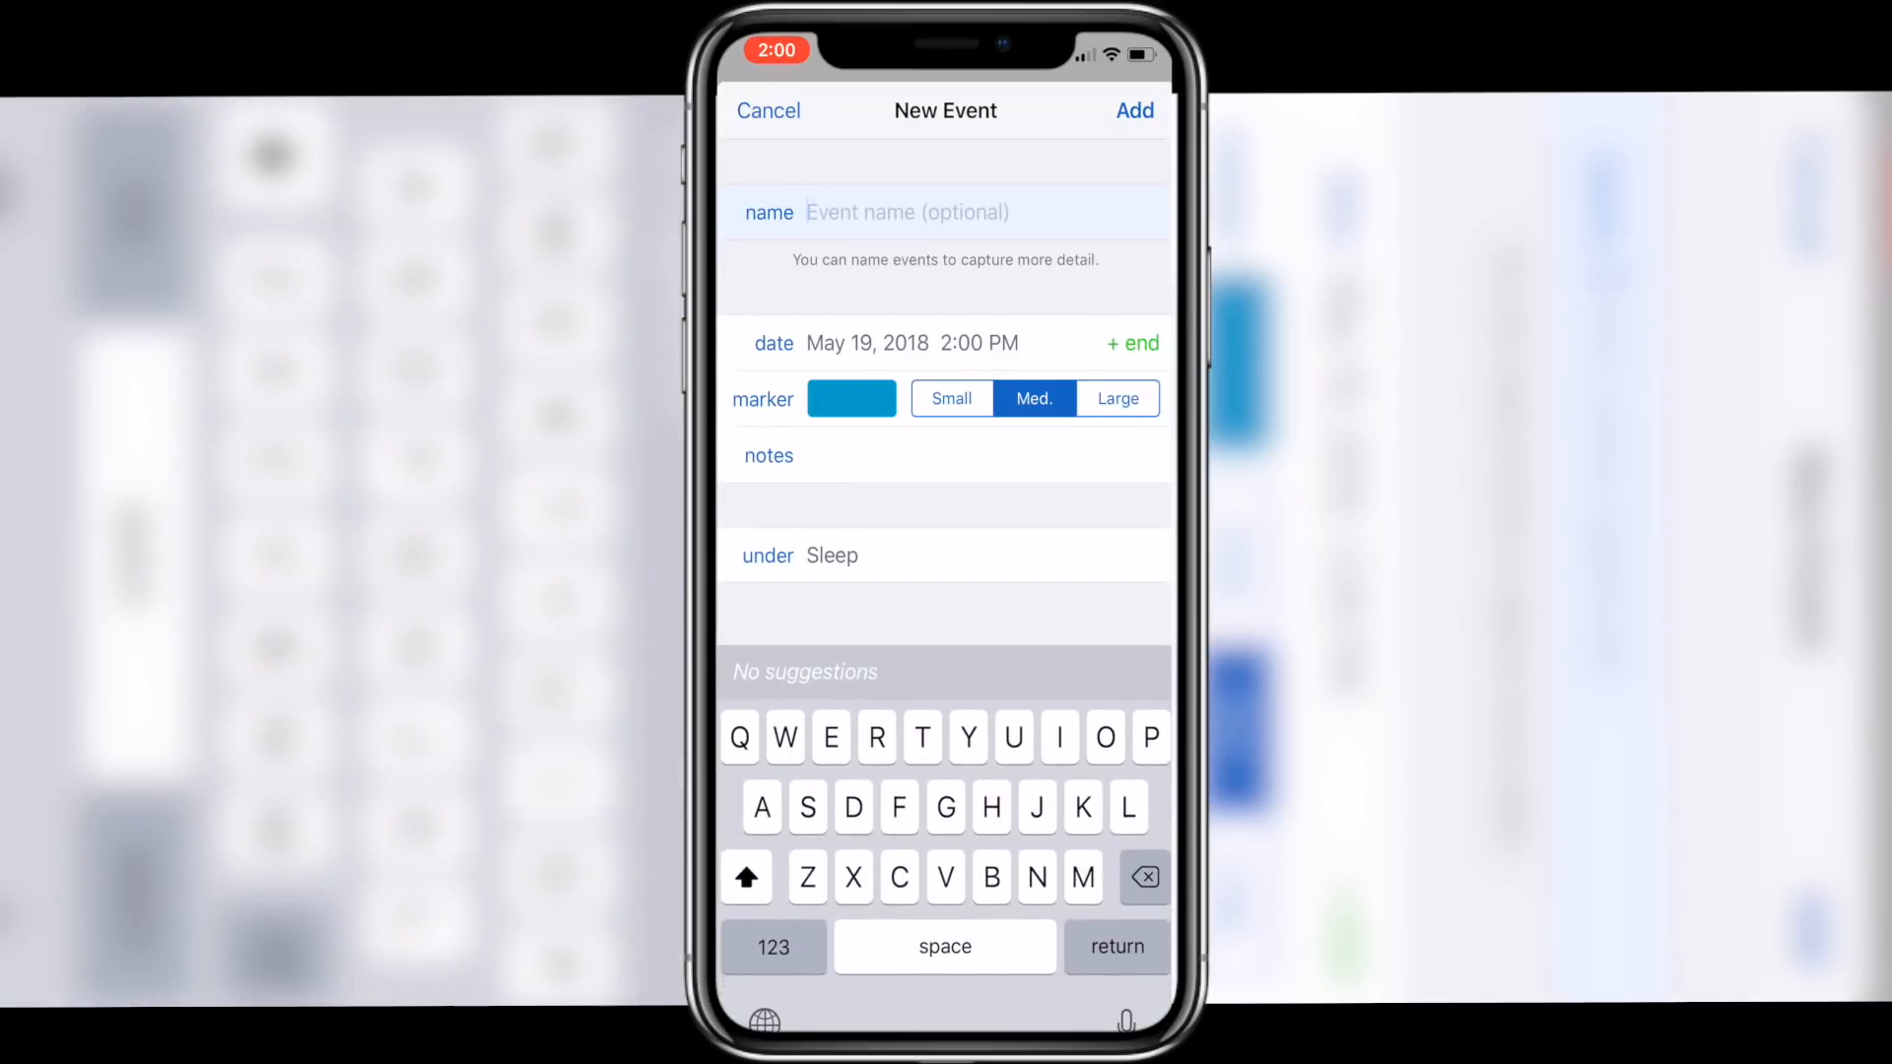
{"action": "type", "text": "Sle"}
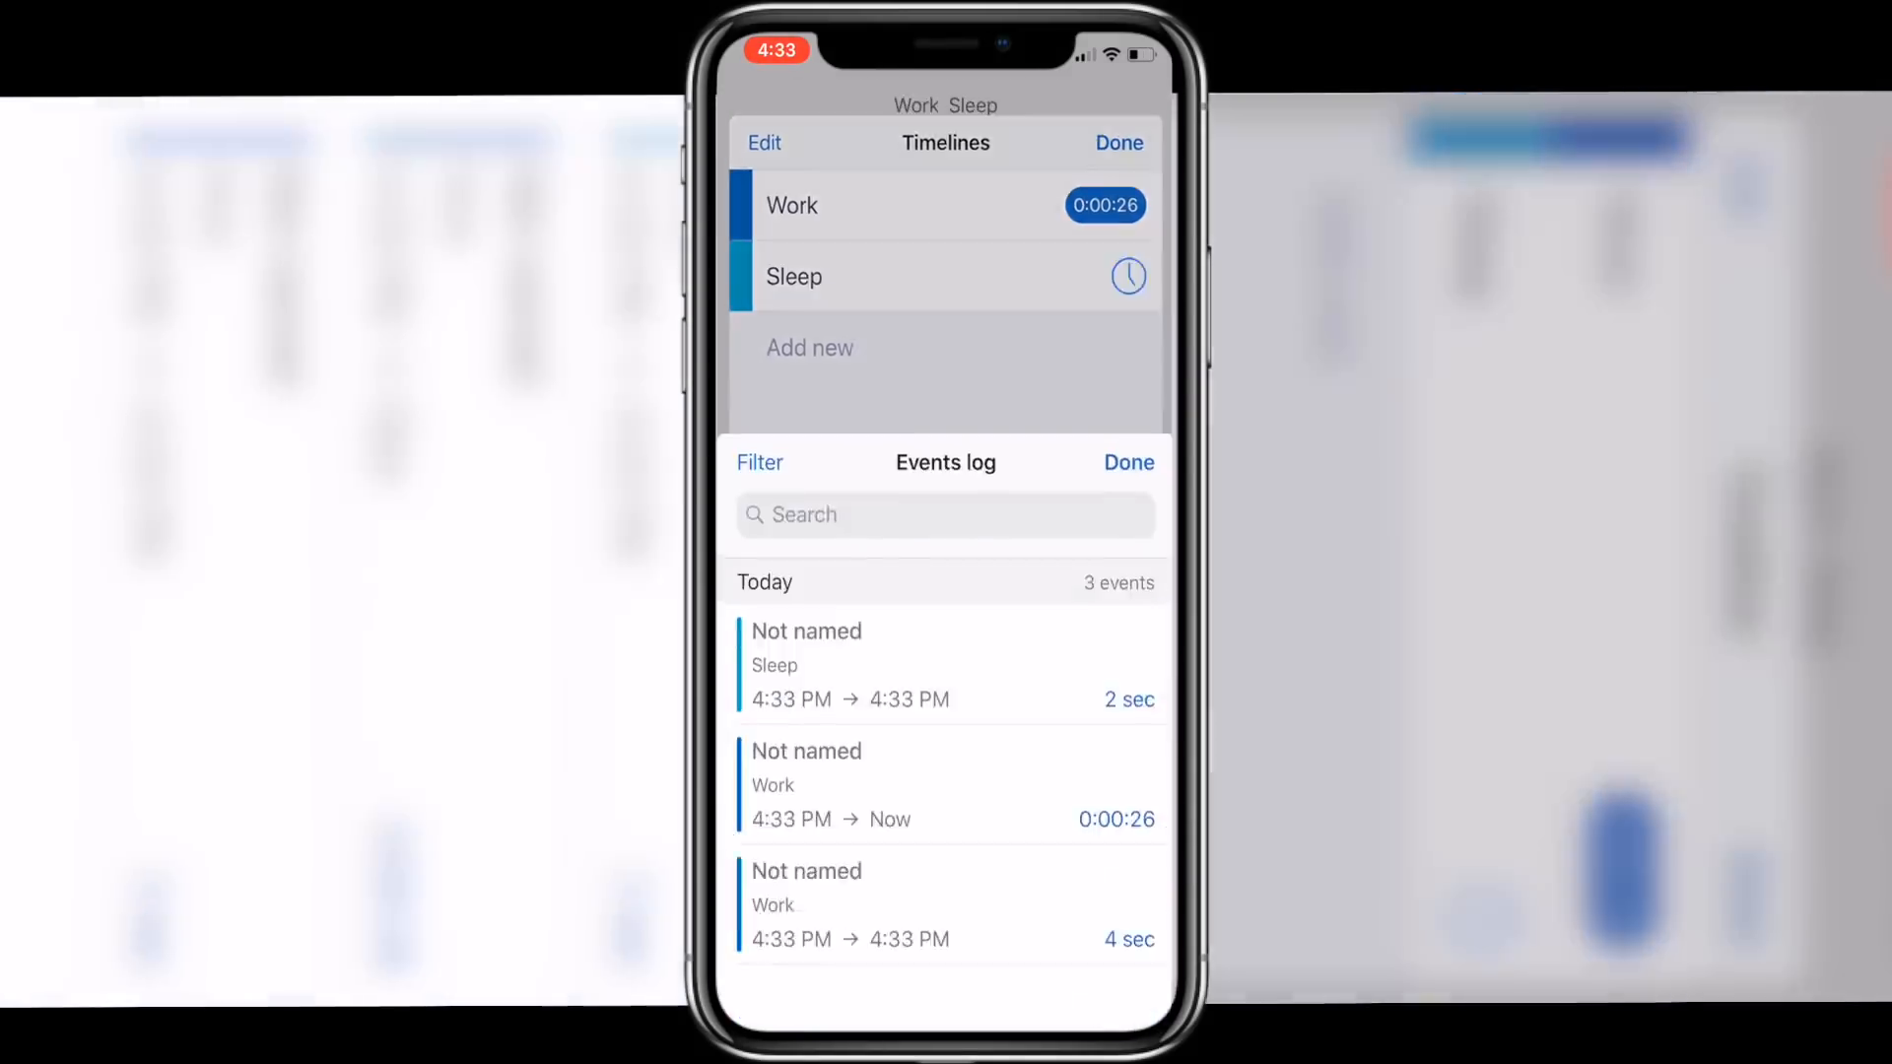
{"action": "left_click", "coordinate": [1128, 461]}
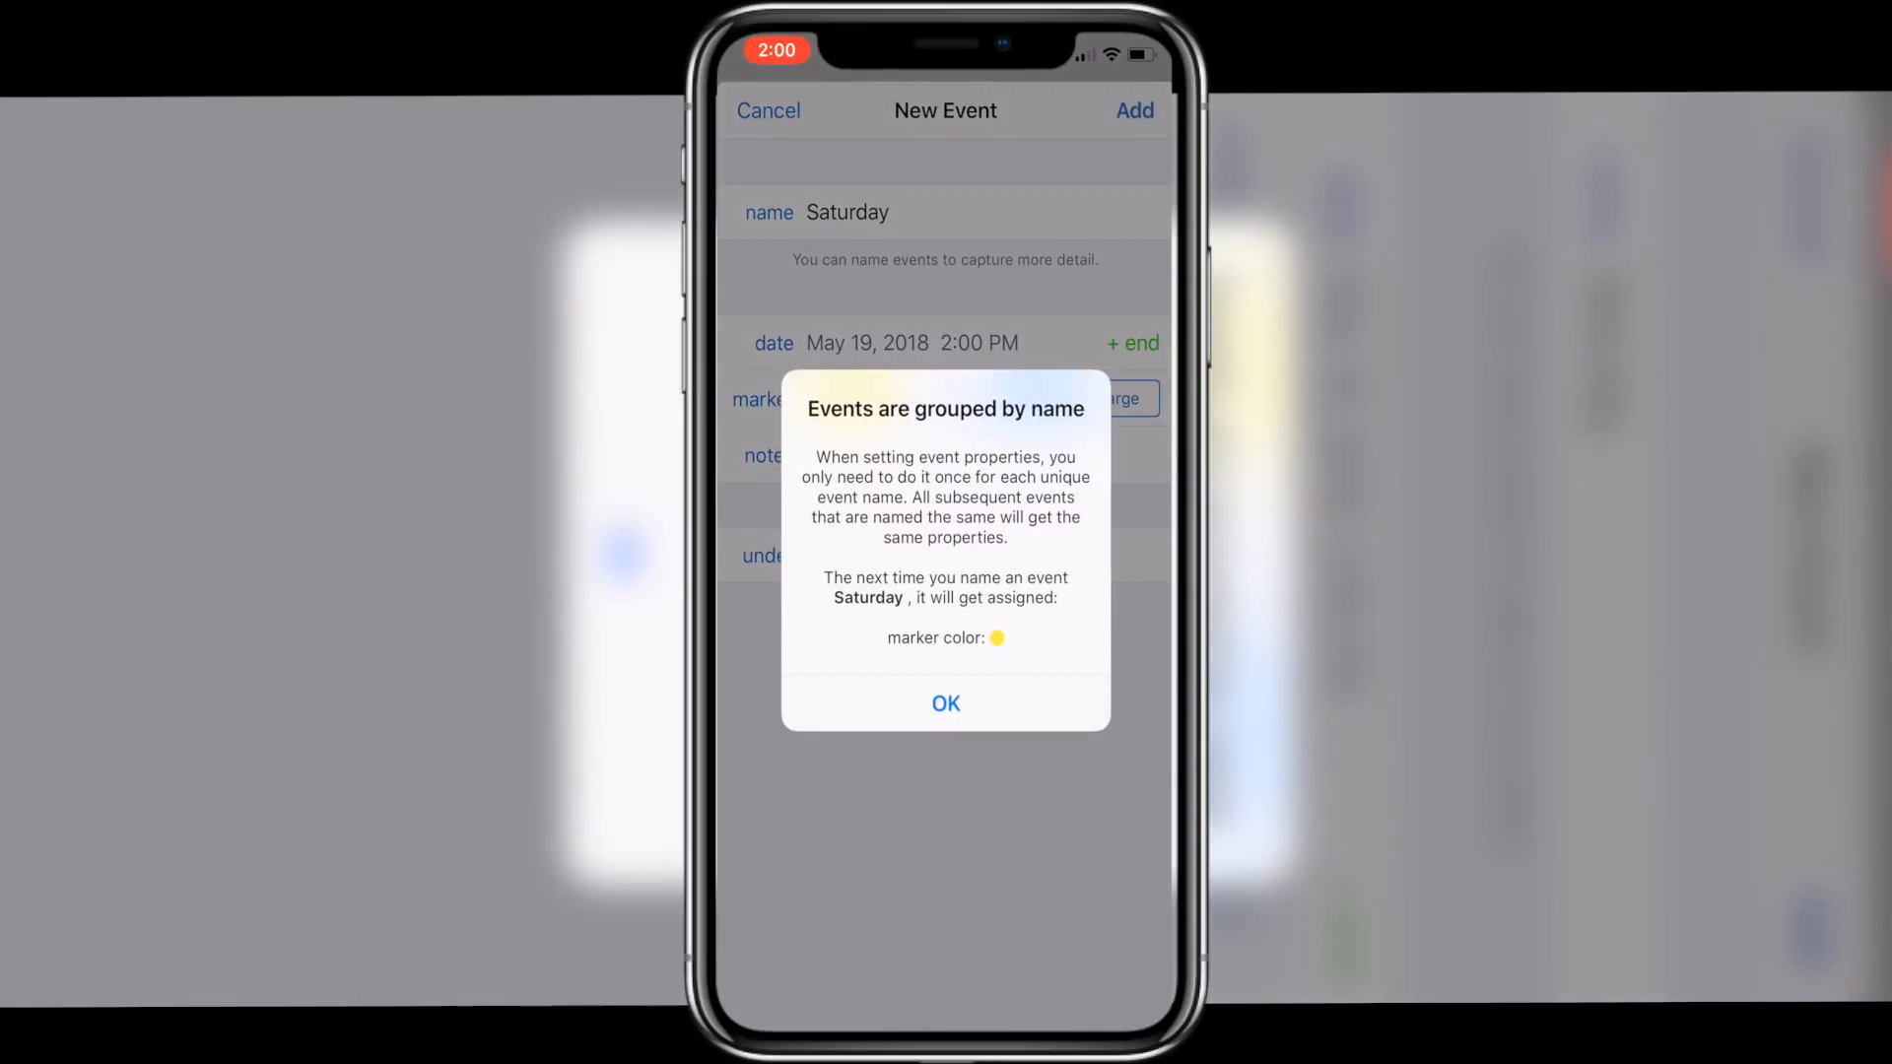
- Accept the grouping notice, answer the name-prompt question, and save the Saturday event
{"action": "left_click", "coordinate": [946, 703]}
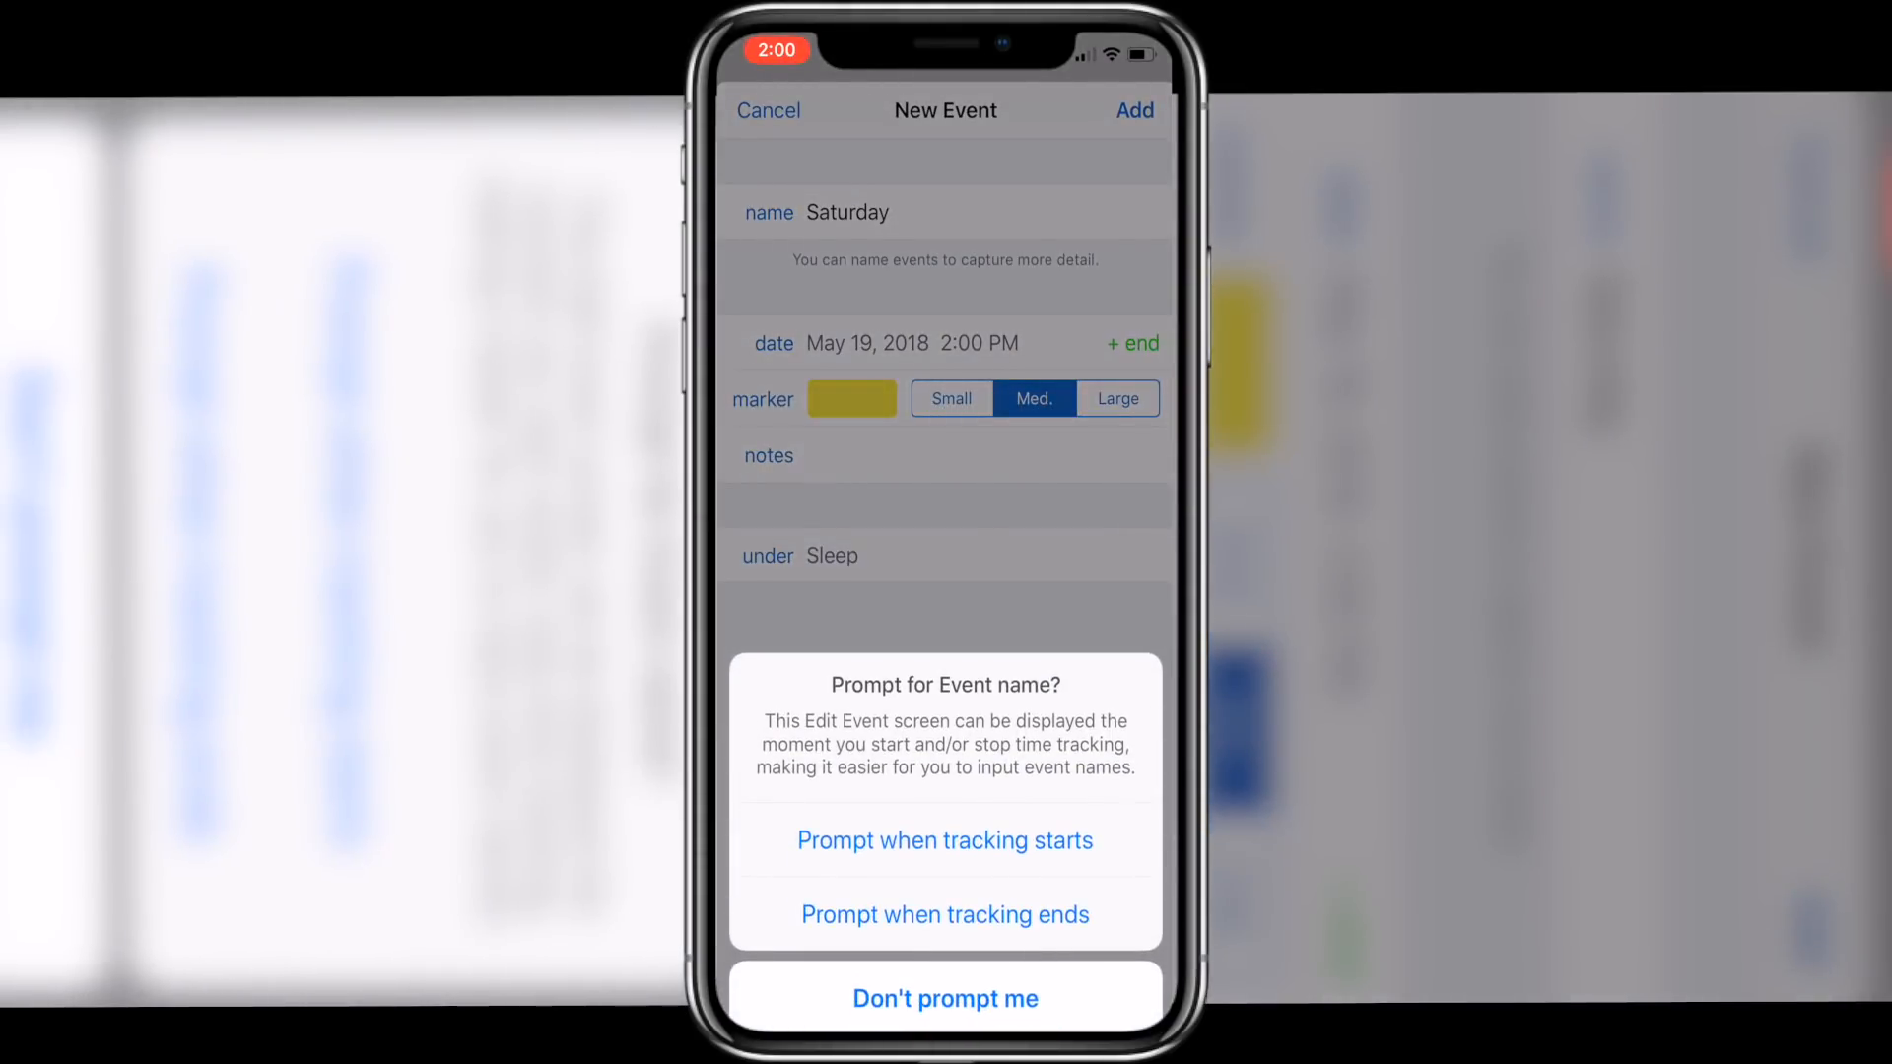
{"action": "left_click", "coordinate": [944, 997]}
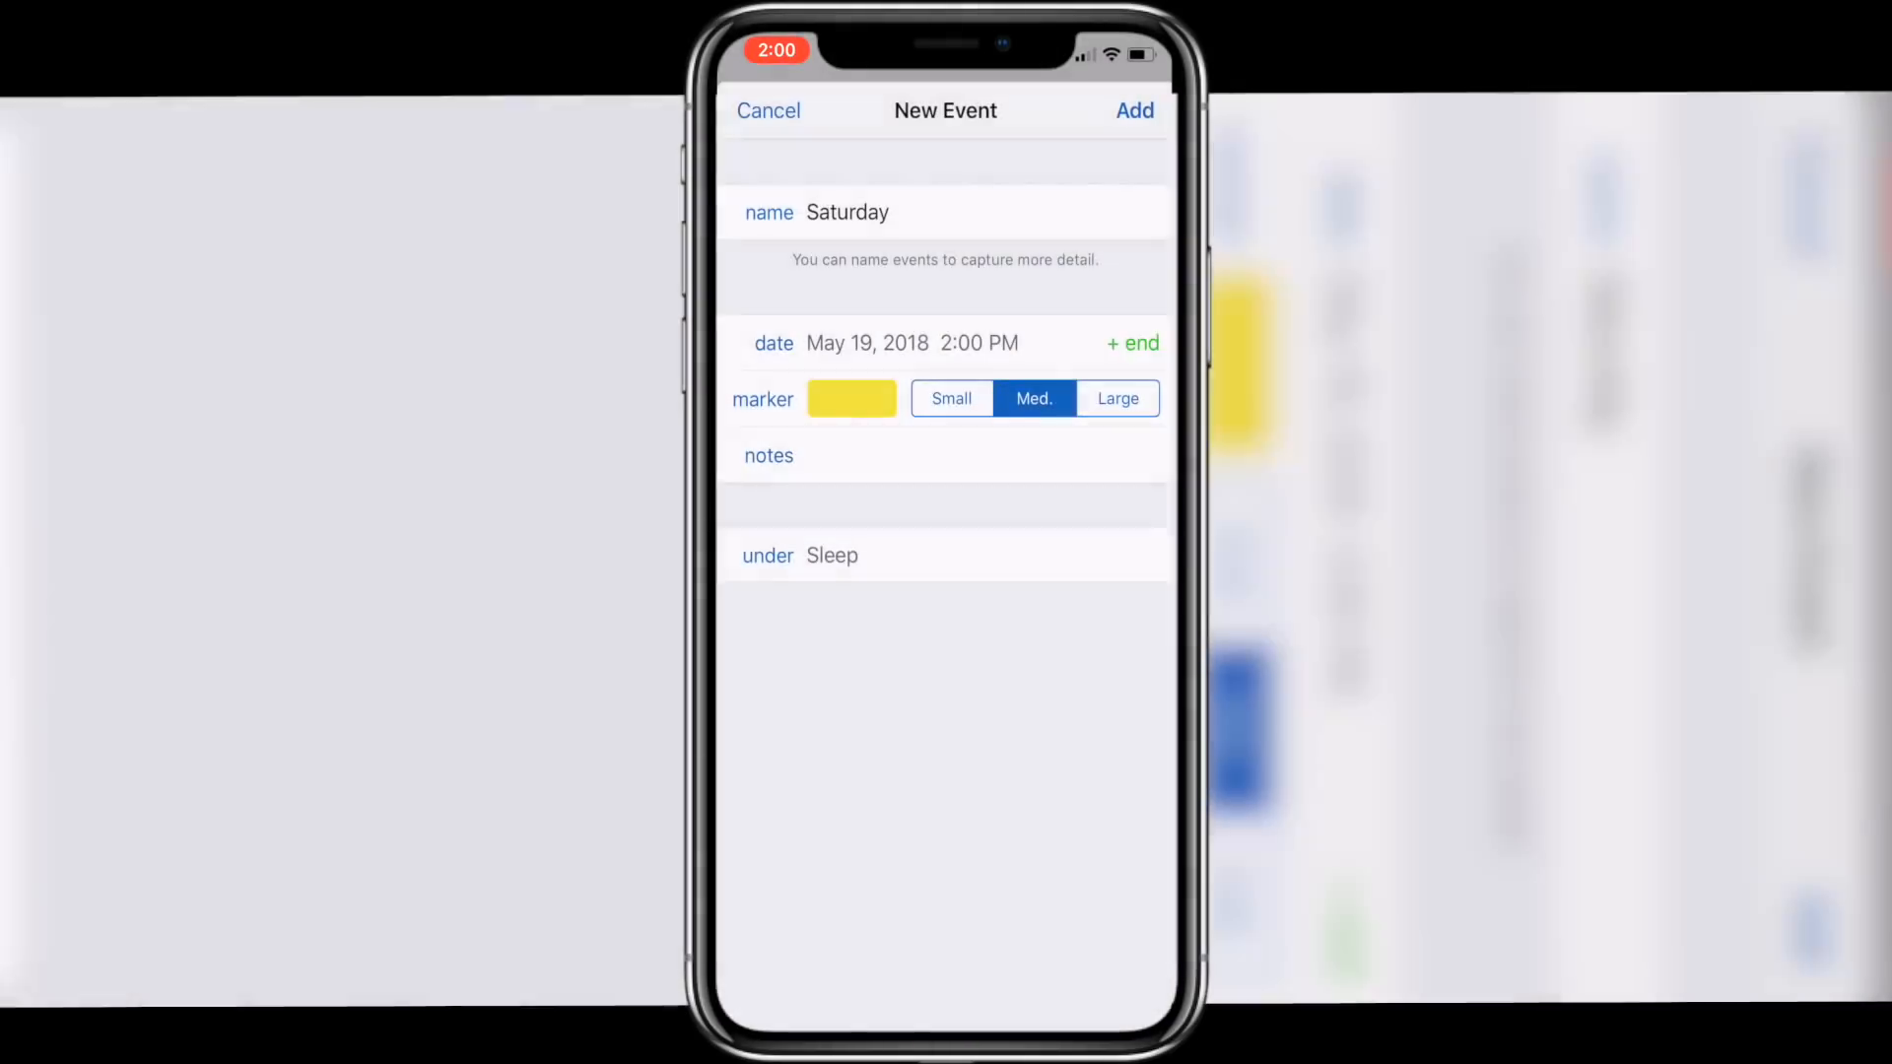
{"action": "left_click", "coordinate": [1135, 111]}
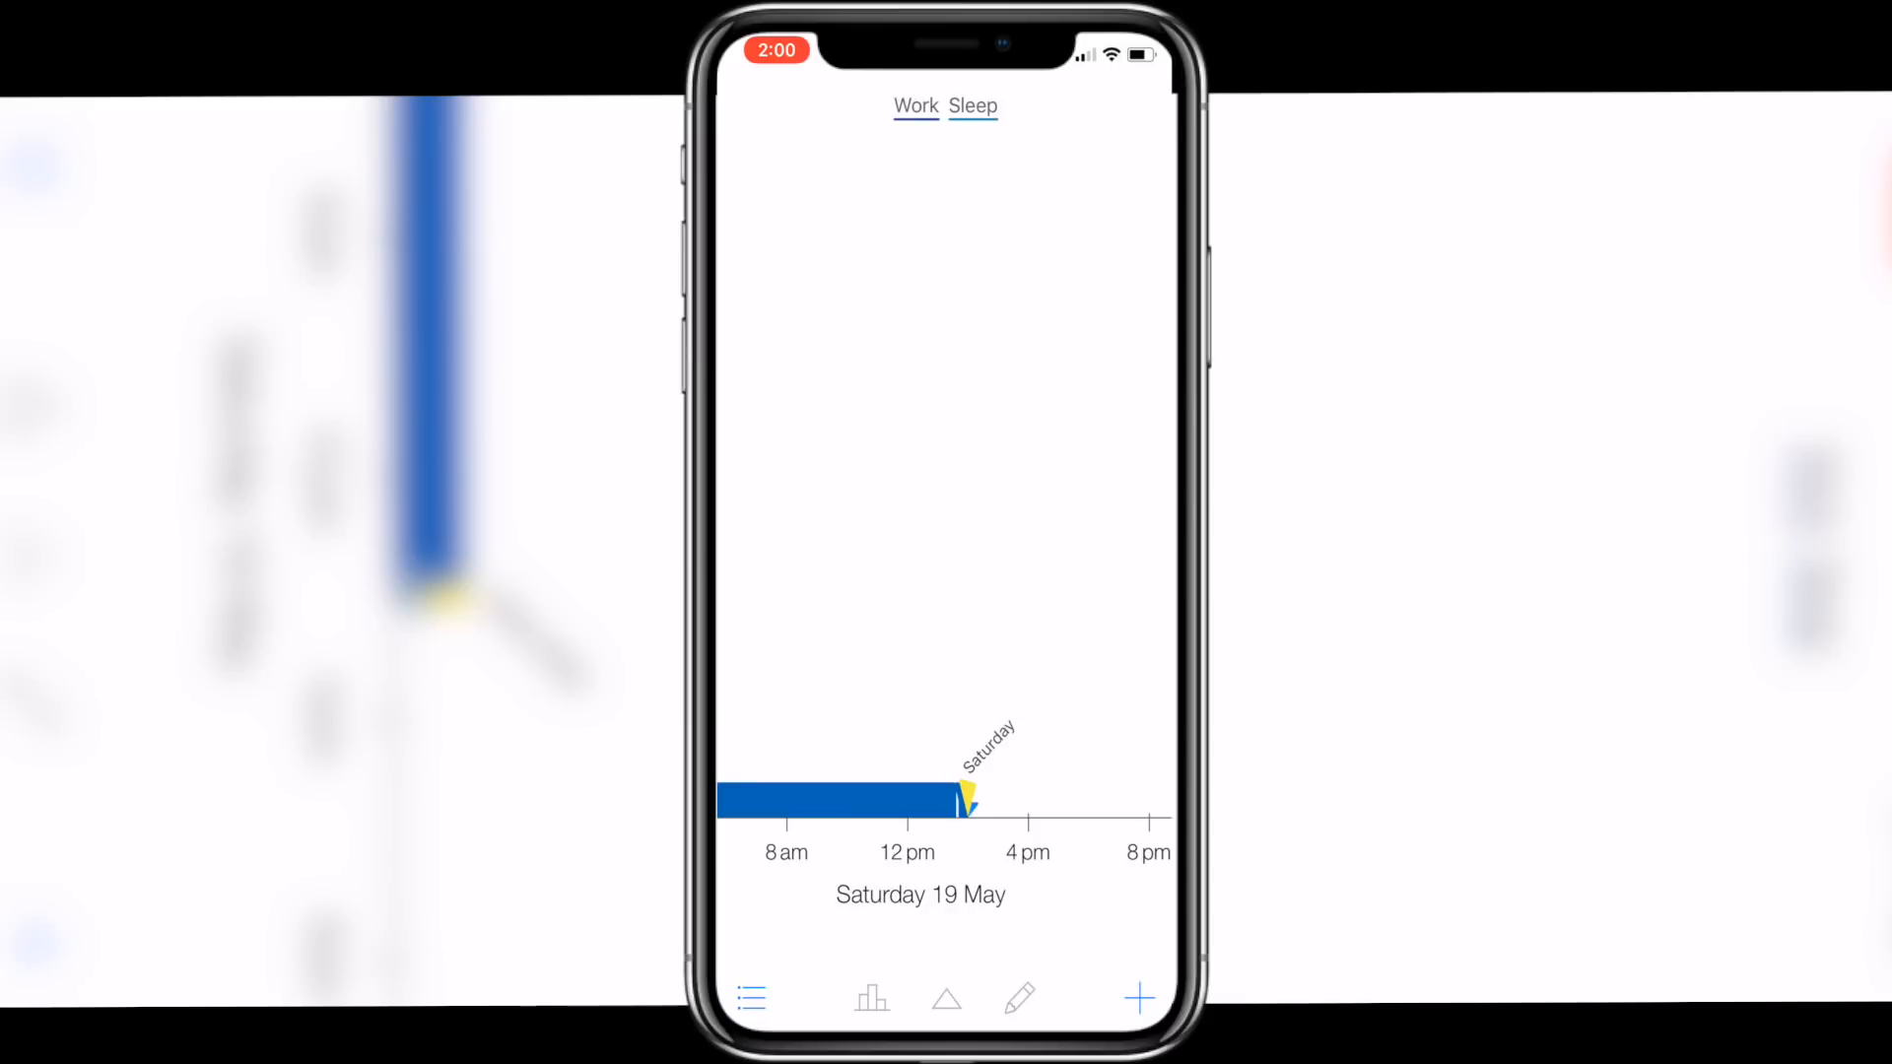
- In Reminders settings, deselect Thursday so reminders skip it, then return to the settings list
{"action": "left_click", "coordinate": [973, 105]}
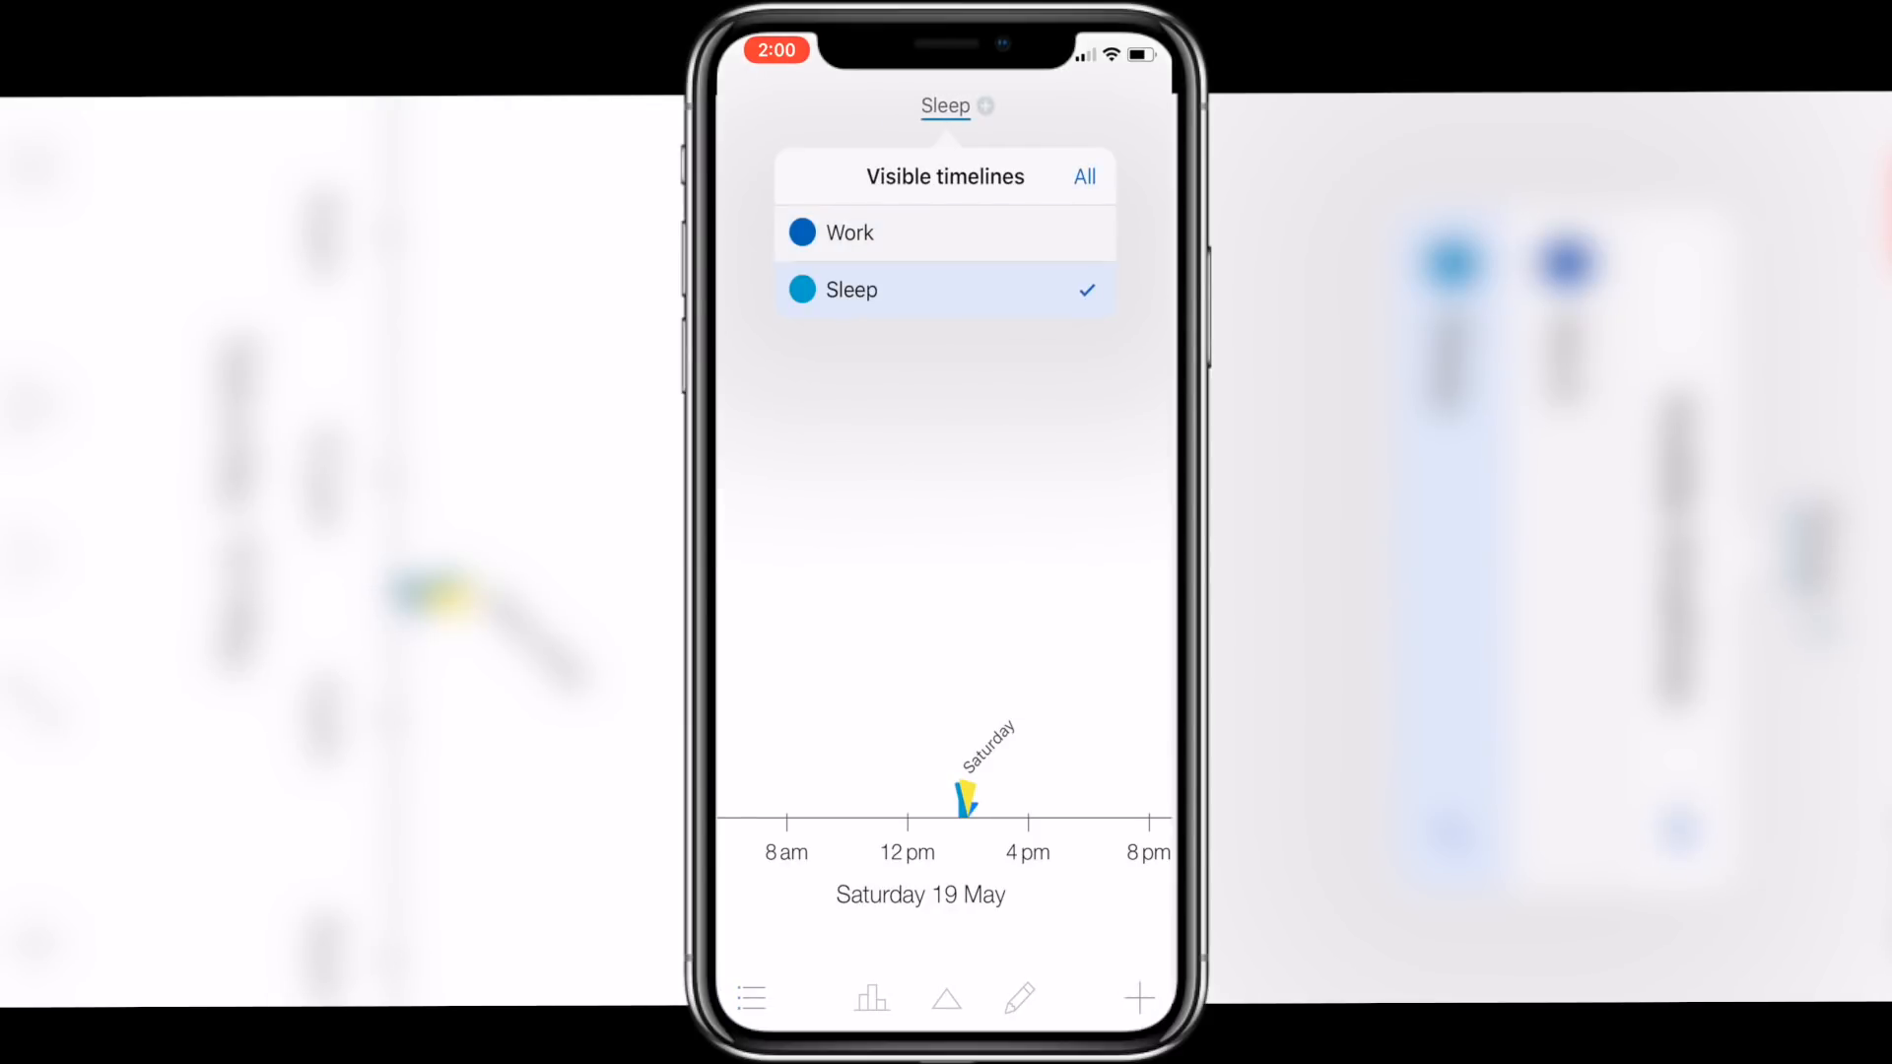
{"action": "left_click", "coordinate": [1084, 177]}
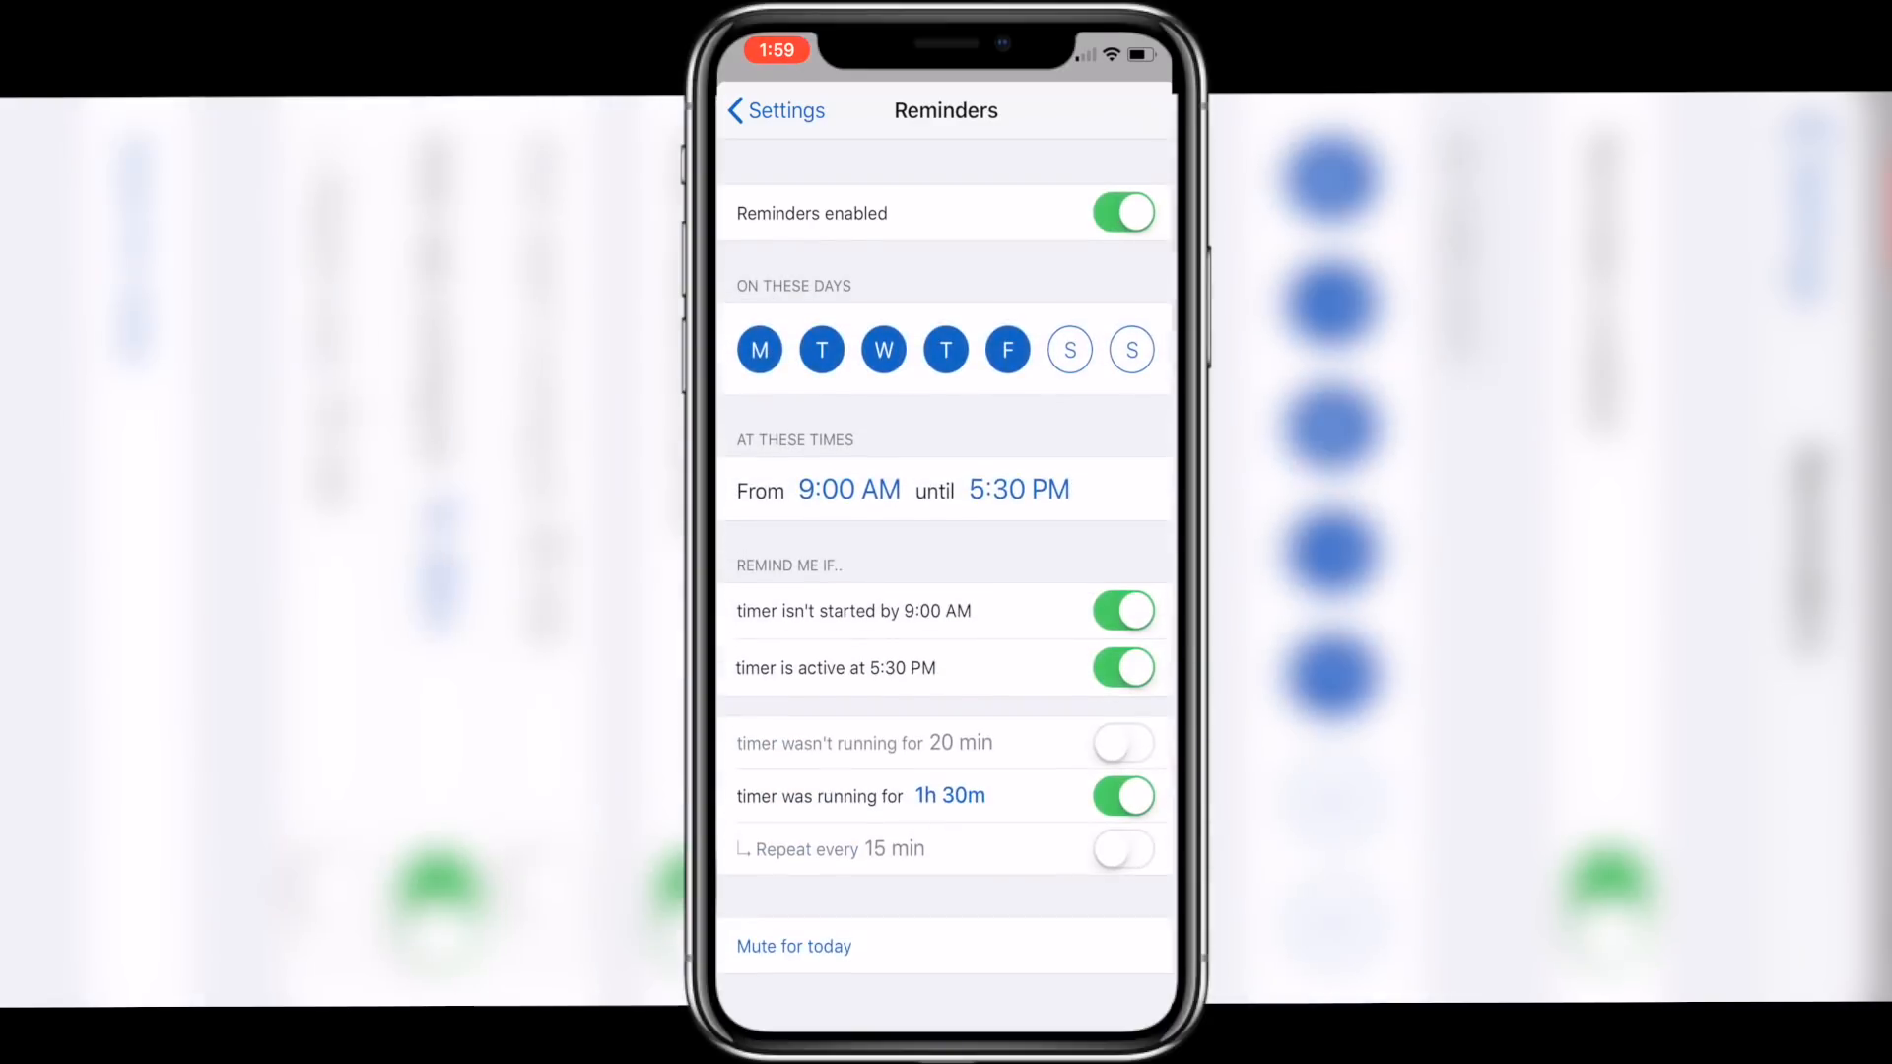
{"action": "left_click", "coordinate": [946, 351]}
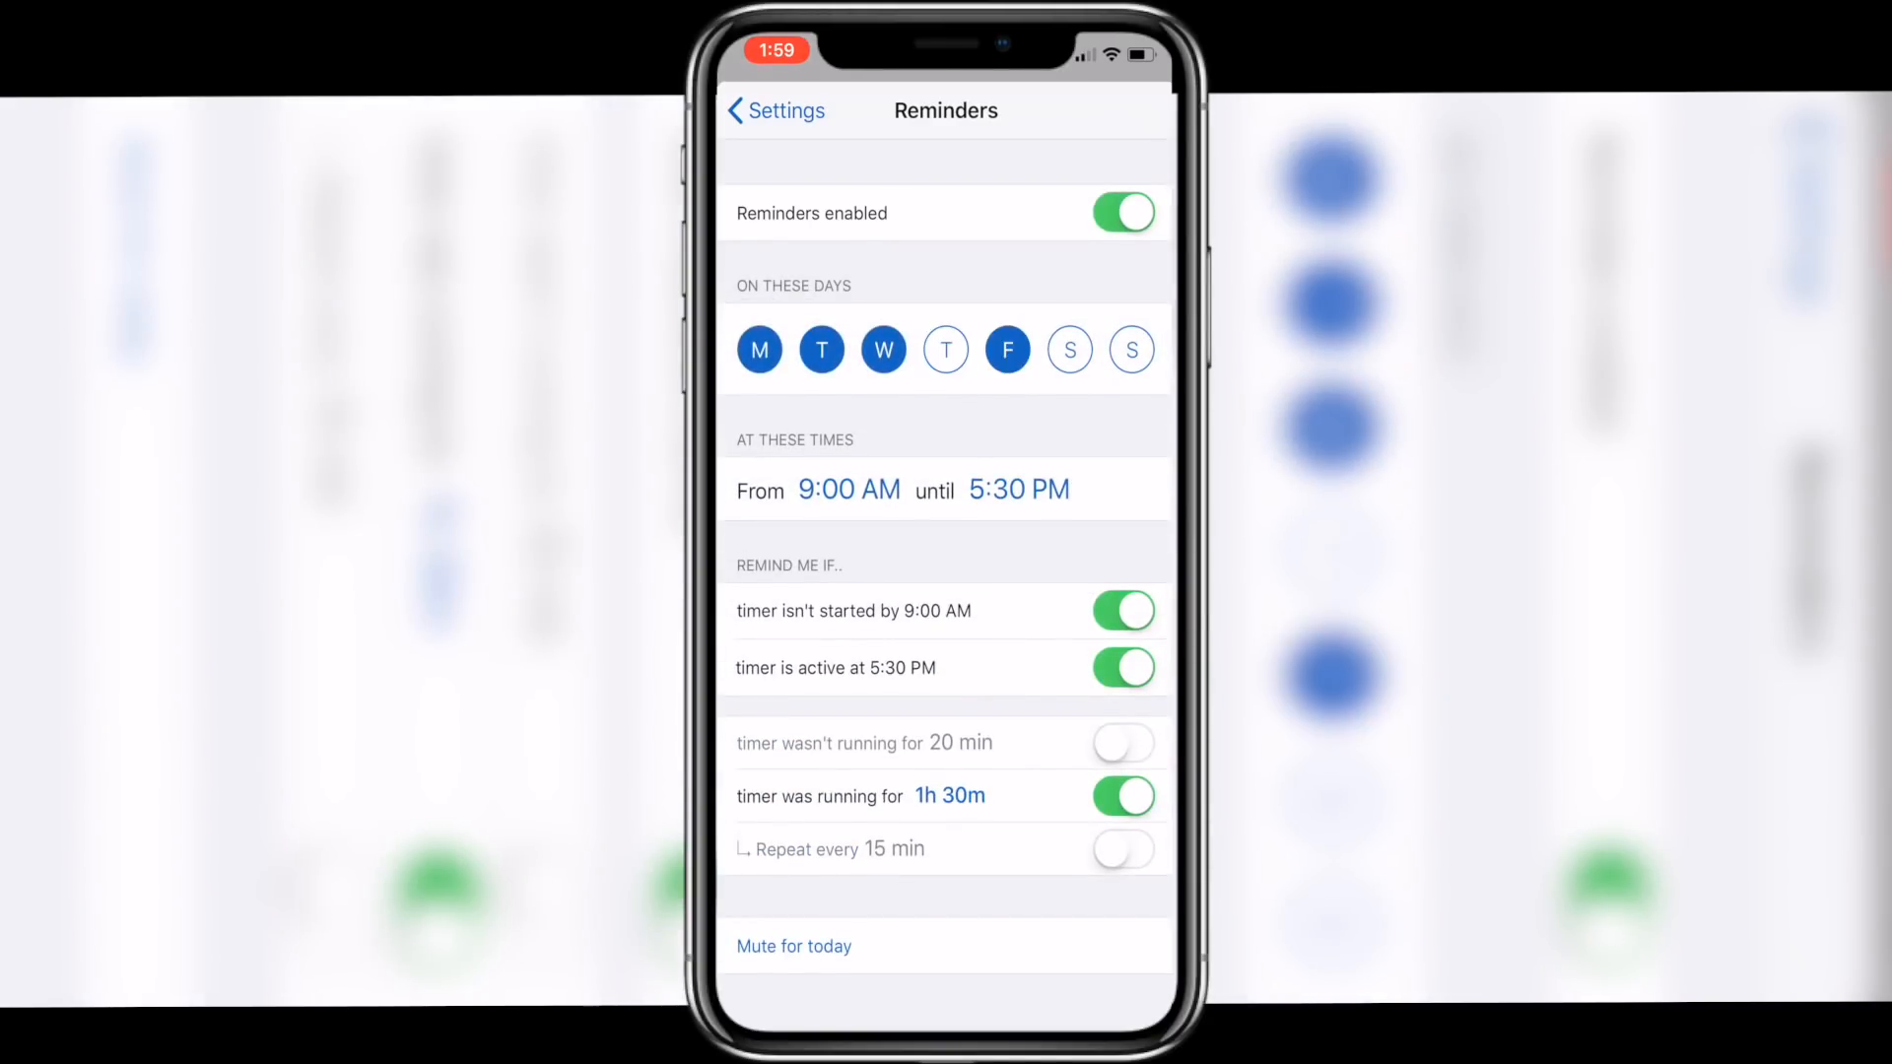
{"action": "left_click", "coordinate": [773, 111]}
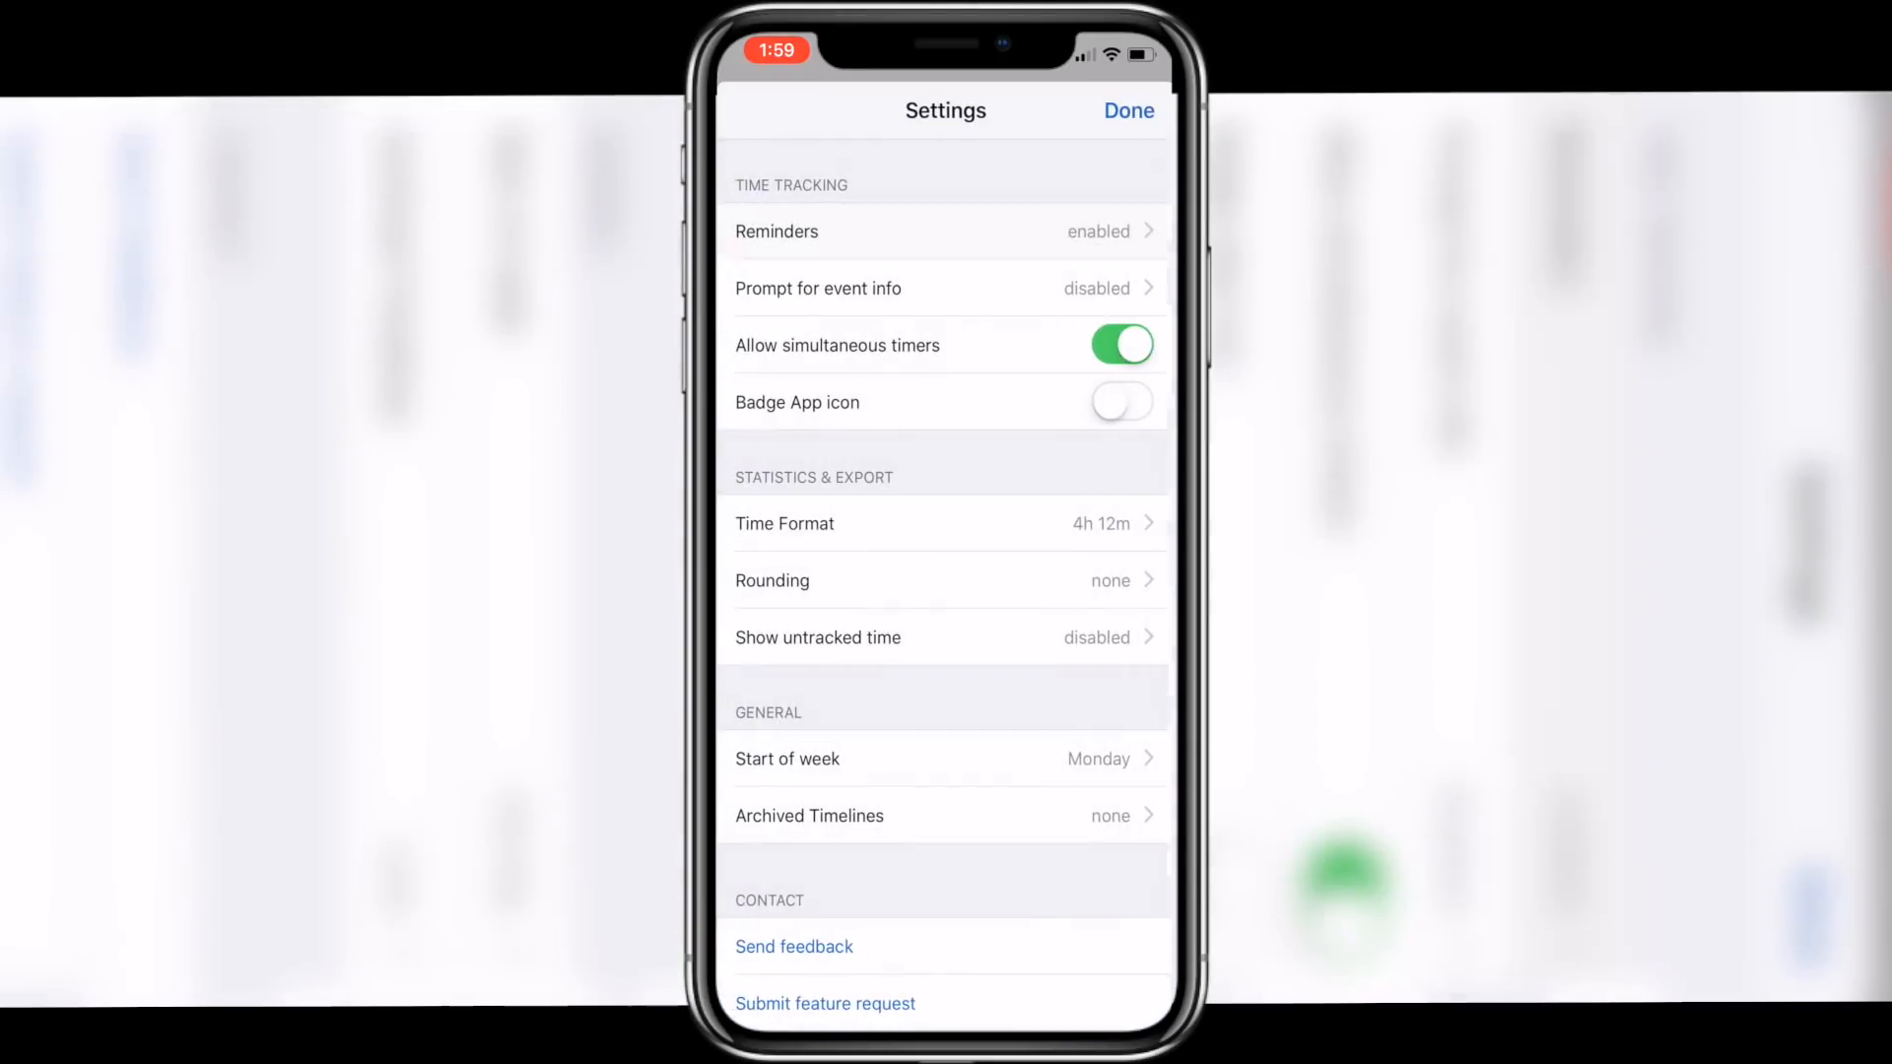
{"action": "left_click", "coordinate": [1129, 111]}
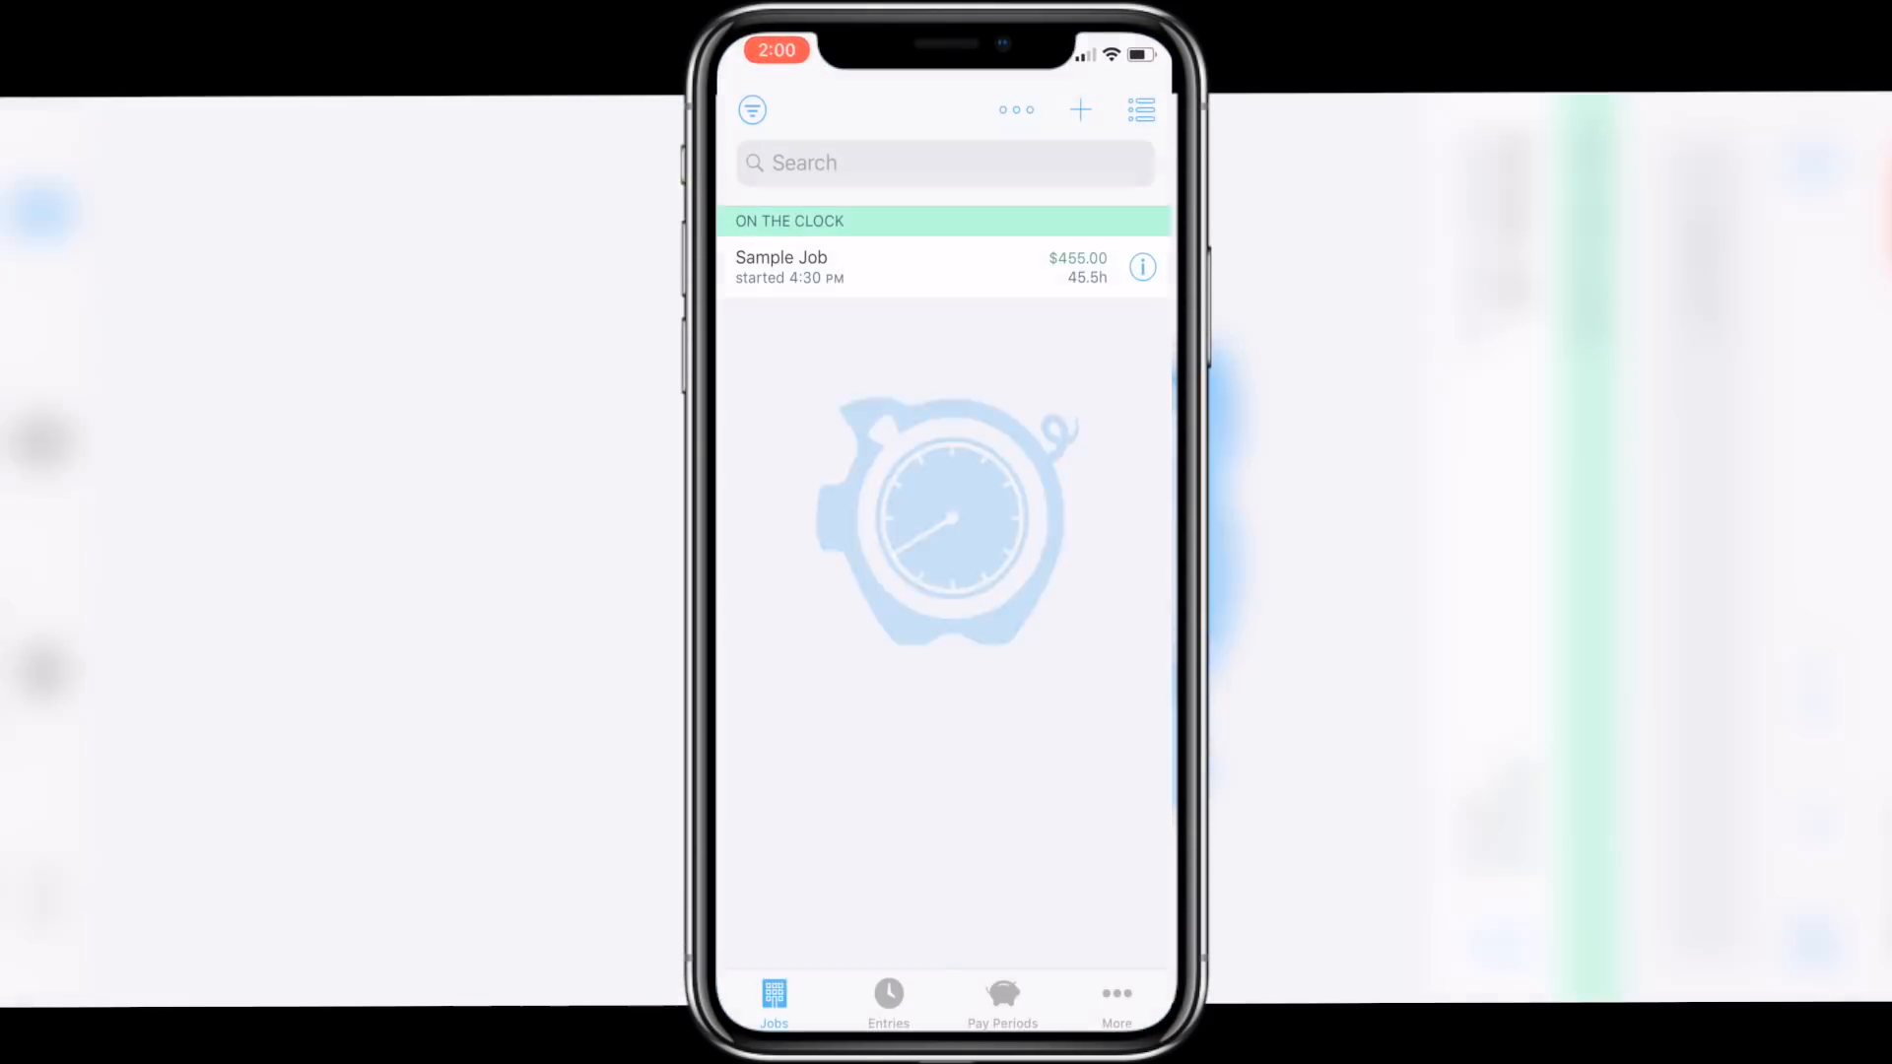
- Browse HoursTracker's Entries, Pay Periods and More tabs, then return to the jobs list
{"action": "left_click", "coordinate": [887, 993]}
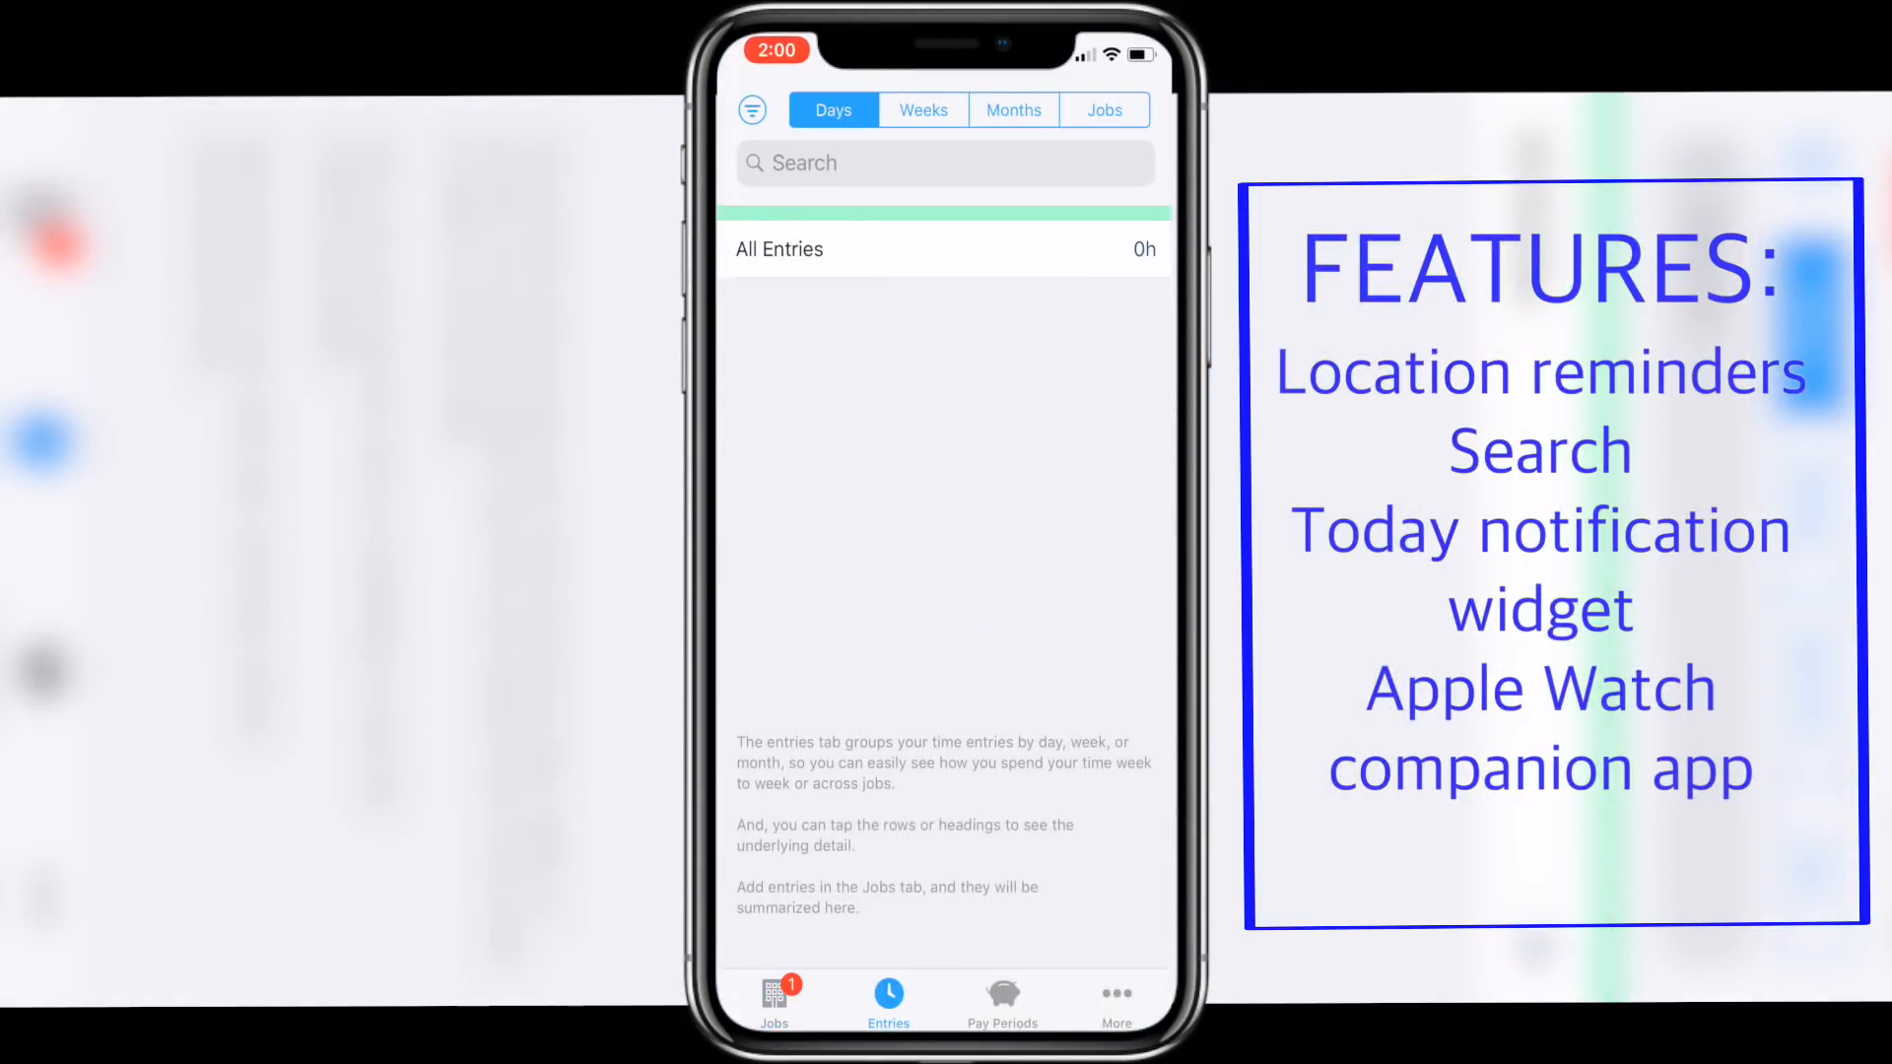
{"action": "left_click", "coordinate": [1001, 997]}
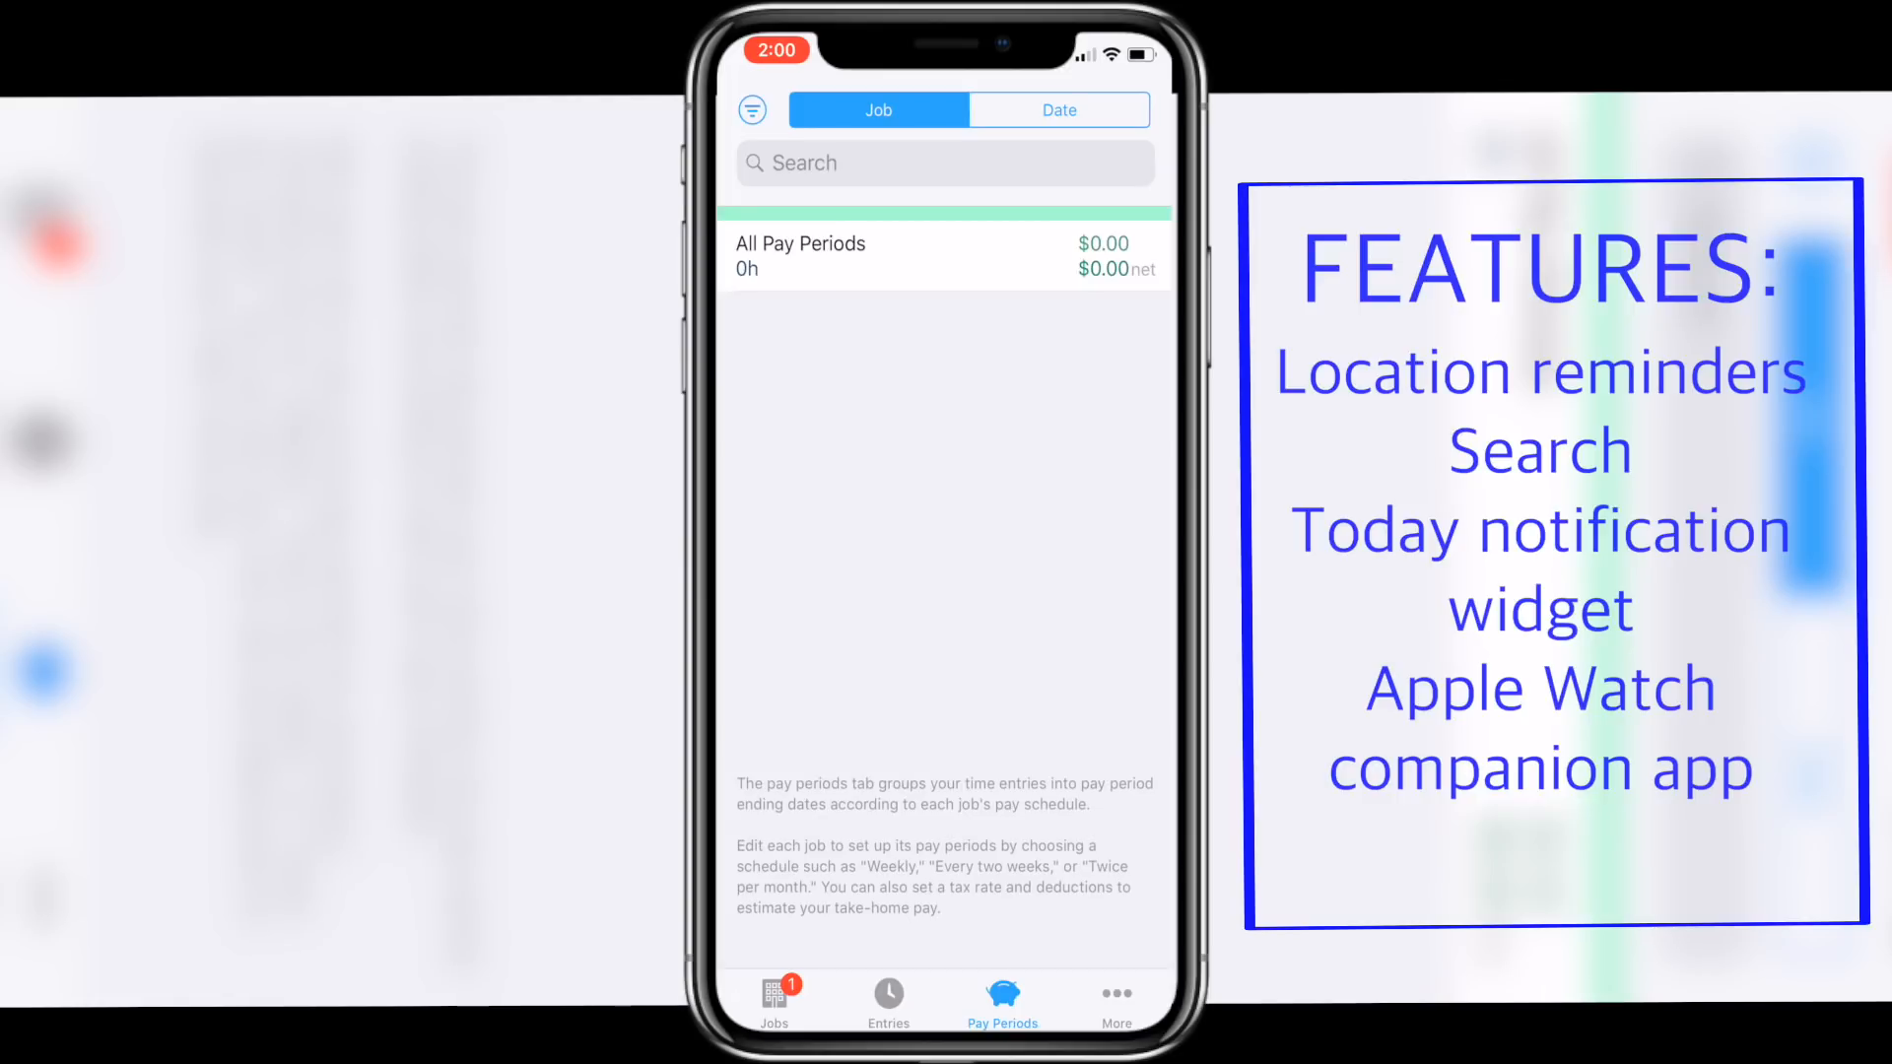
{"action": "left_click", "coordinate": [1115, 1021]}
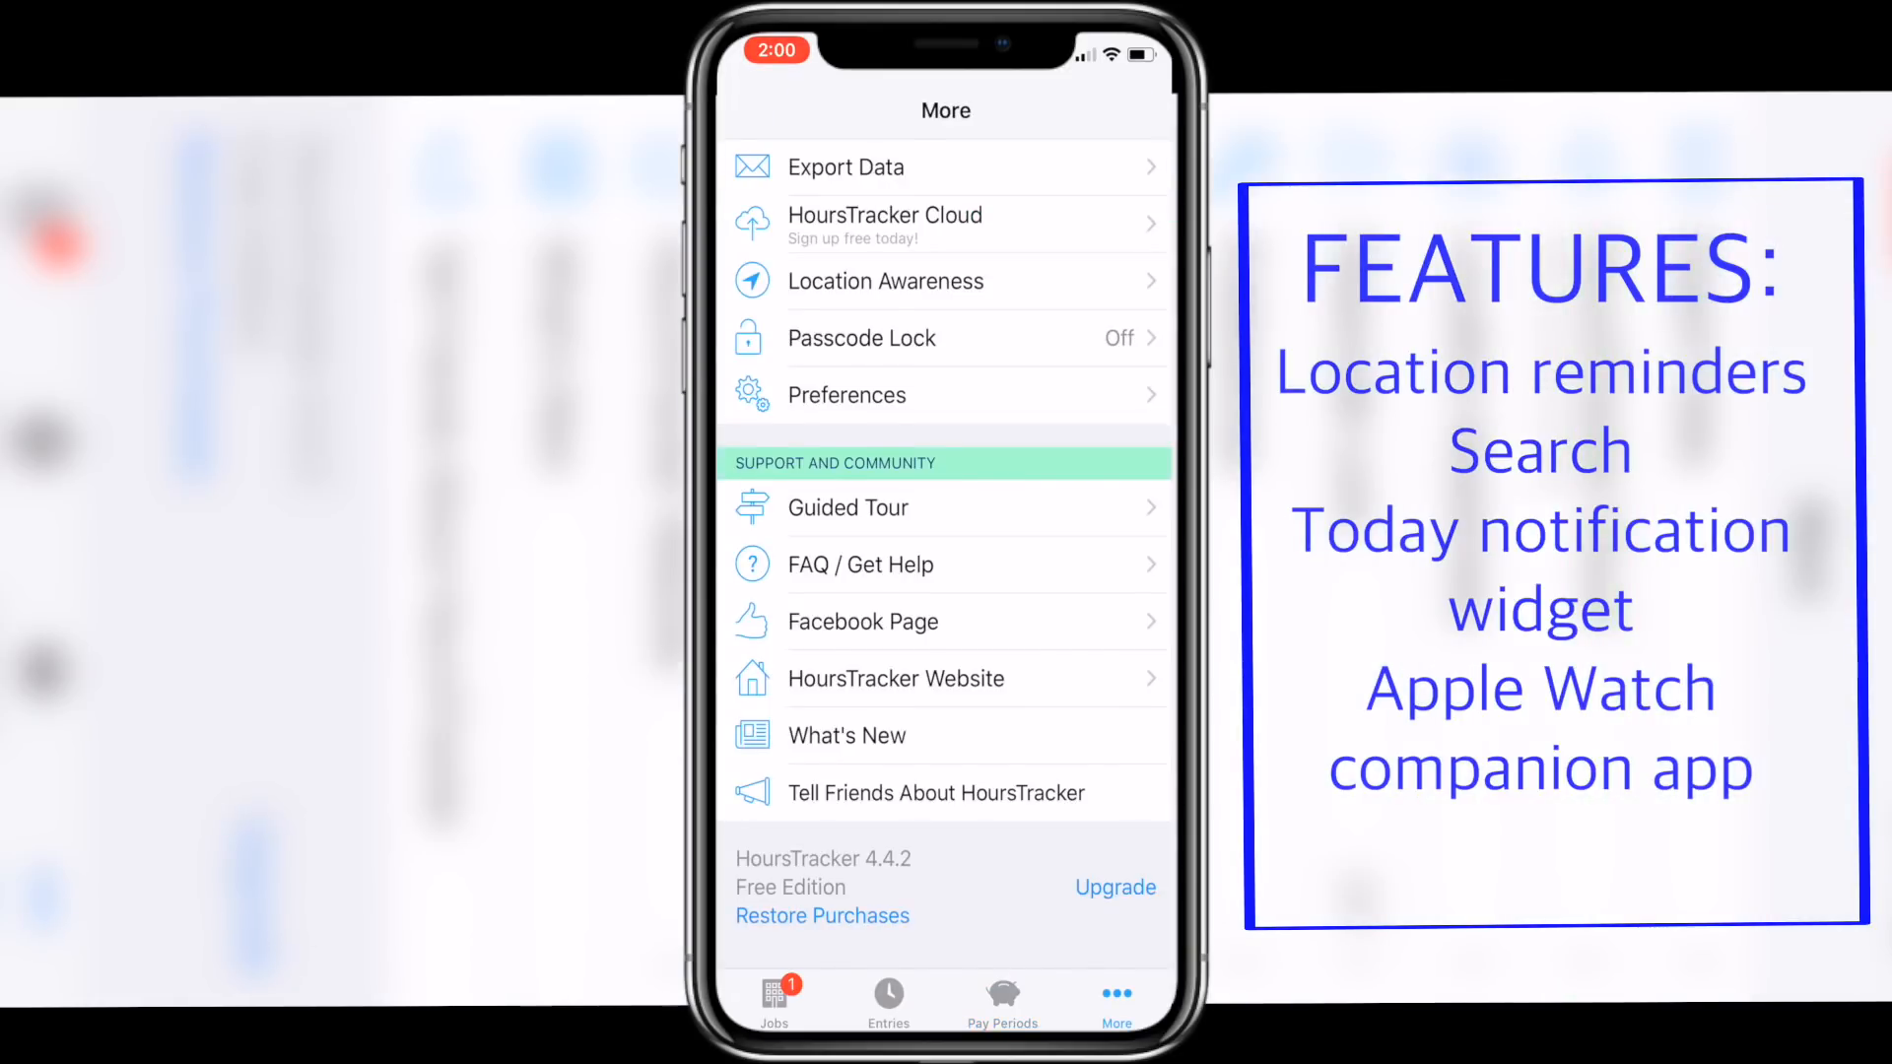
{"action": "left_click", "coordinate": [775, 997]}
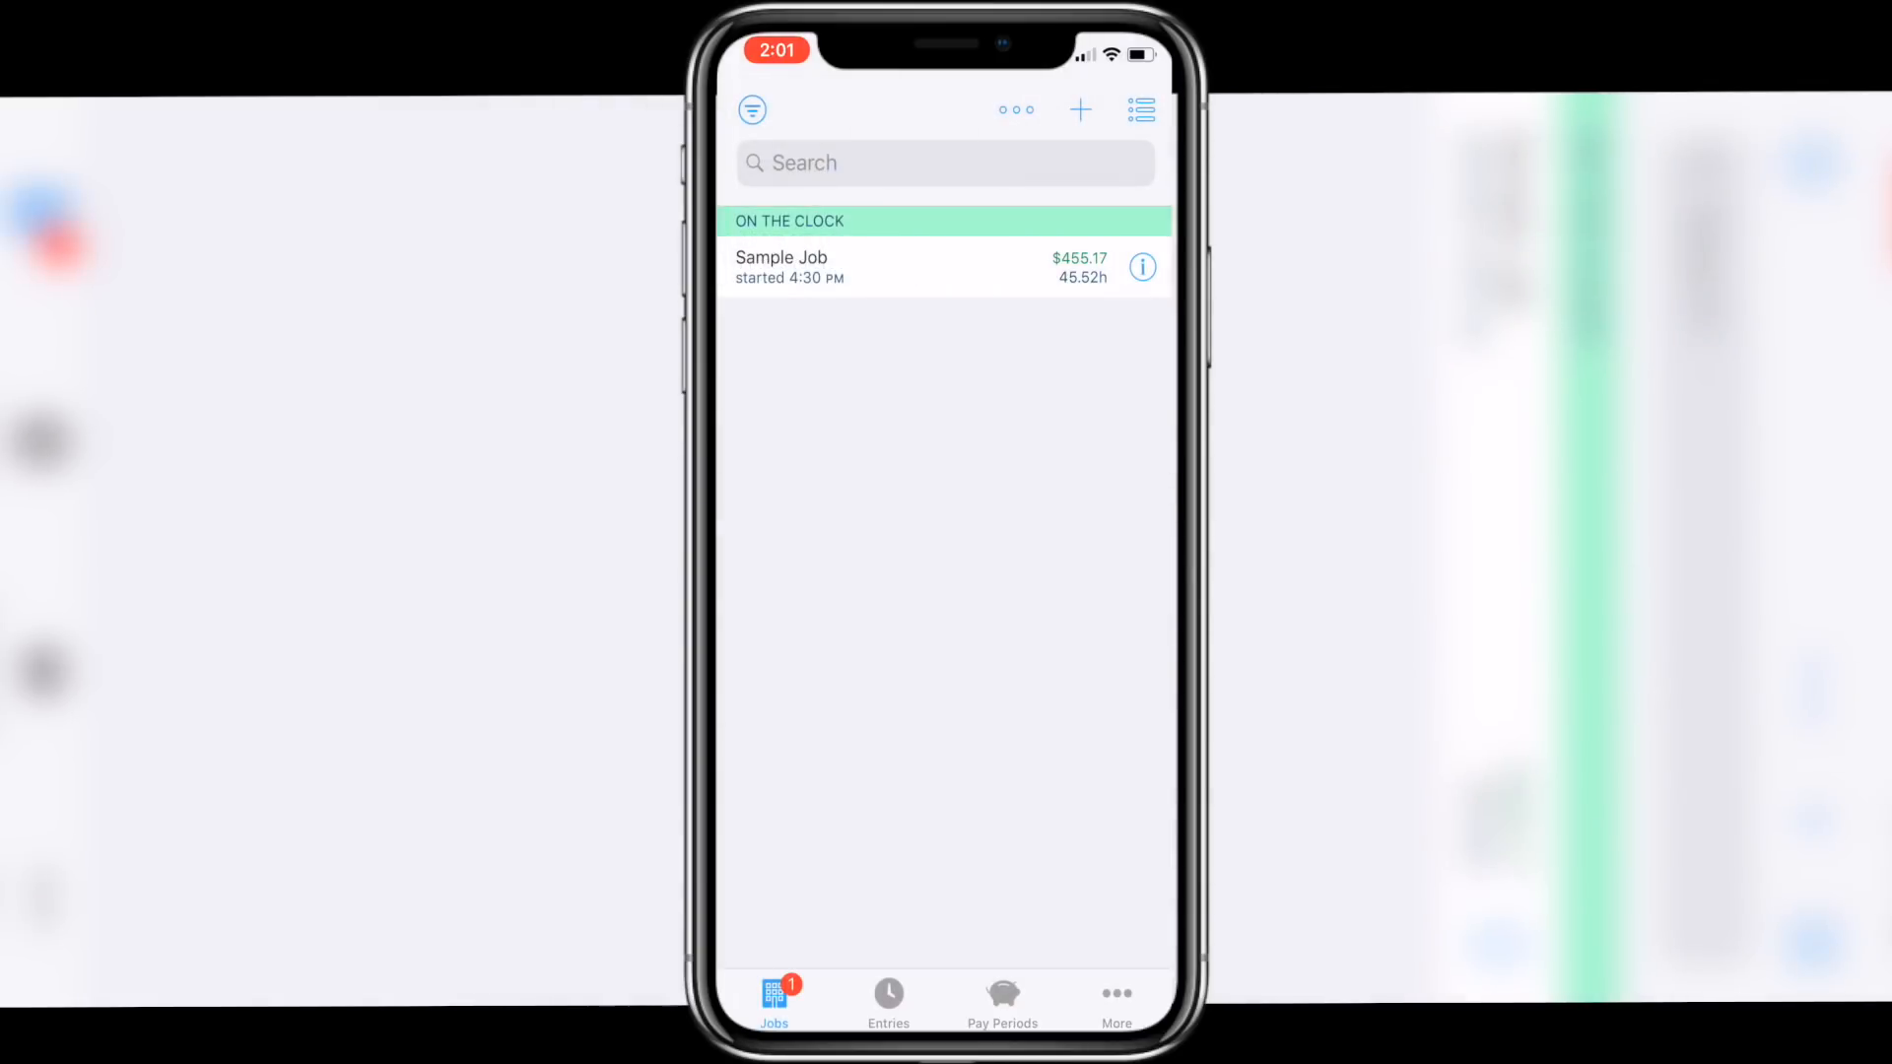
- Clock out of Sample Job, recording a 45.52-hour $455.17 entry, and open the May 17 entry
{"action": "left_click", "coordinate": [820, 268]}
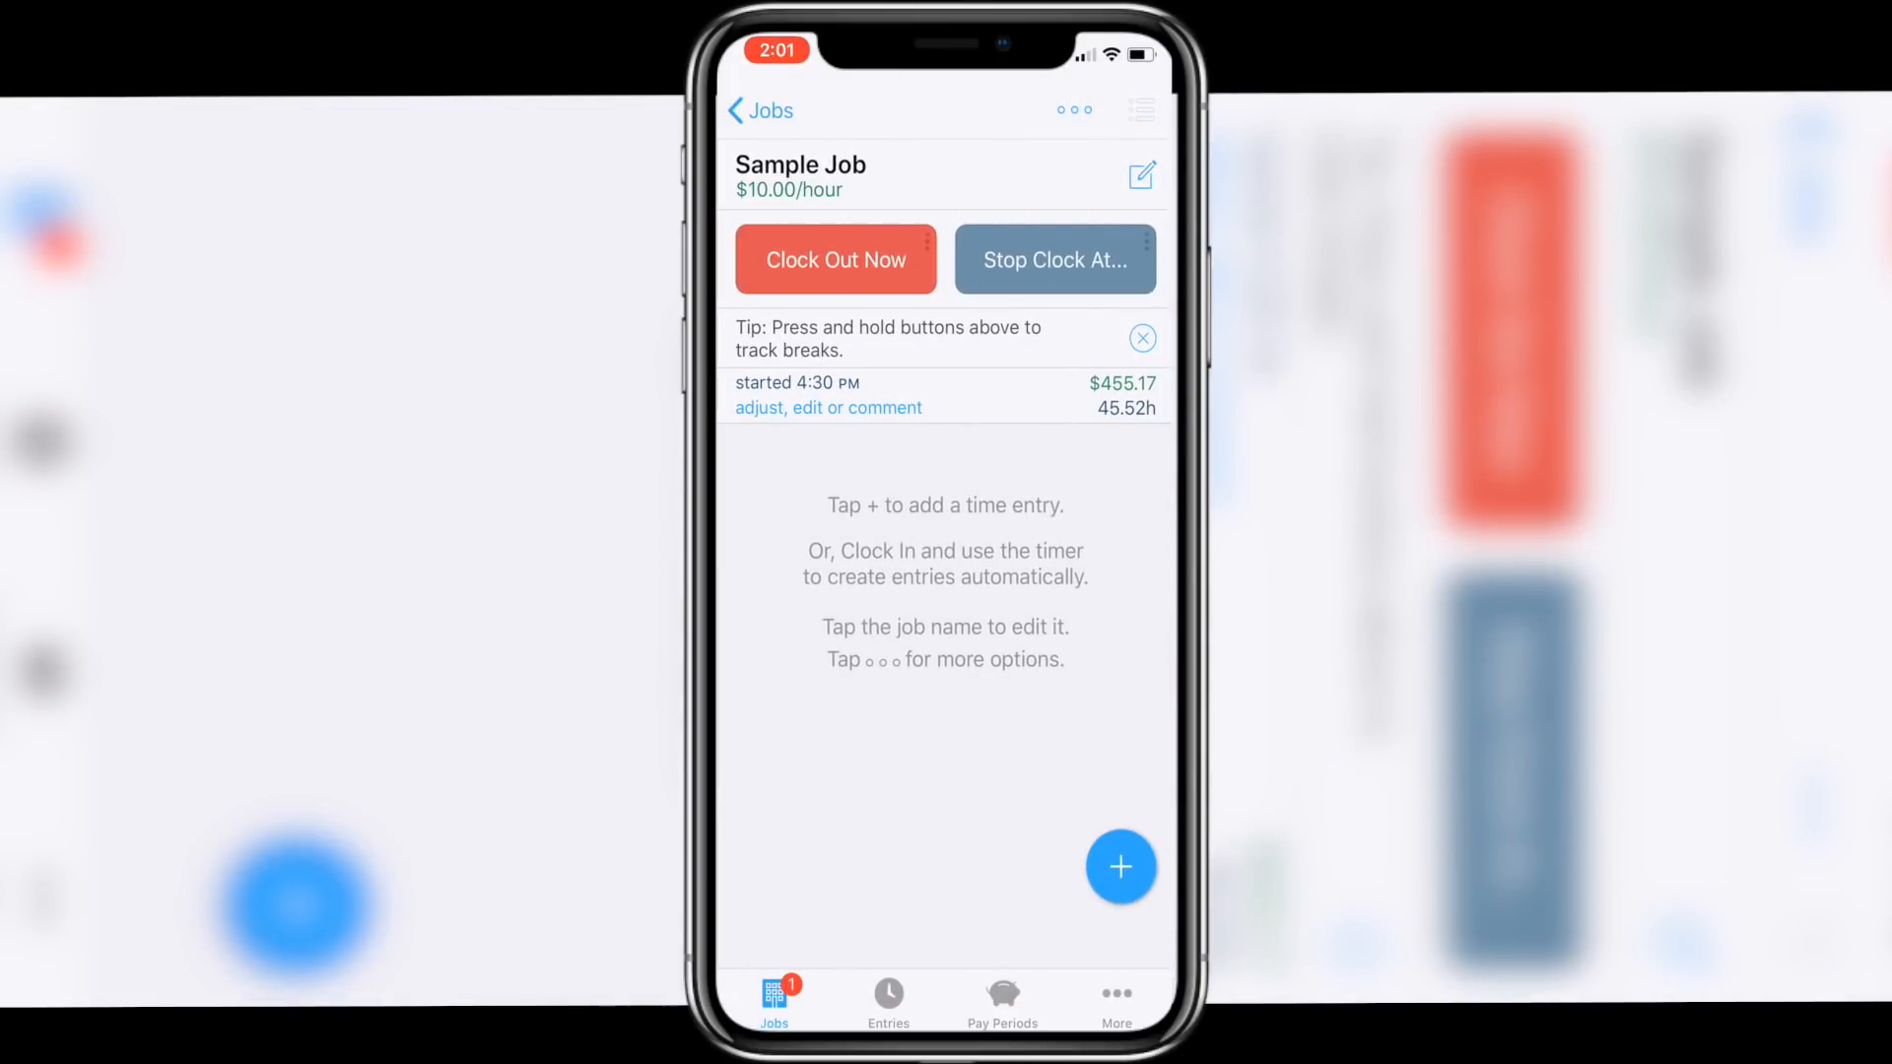
{"action": "left_click", "coordinate": [1141, 110]}
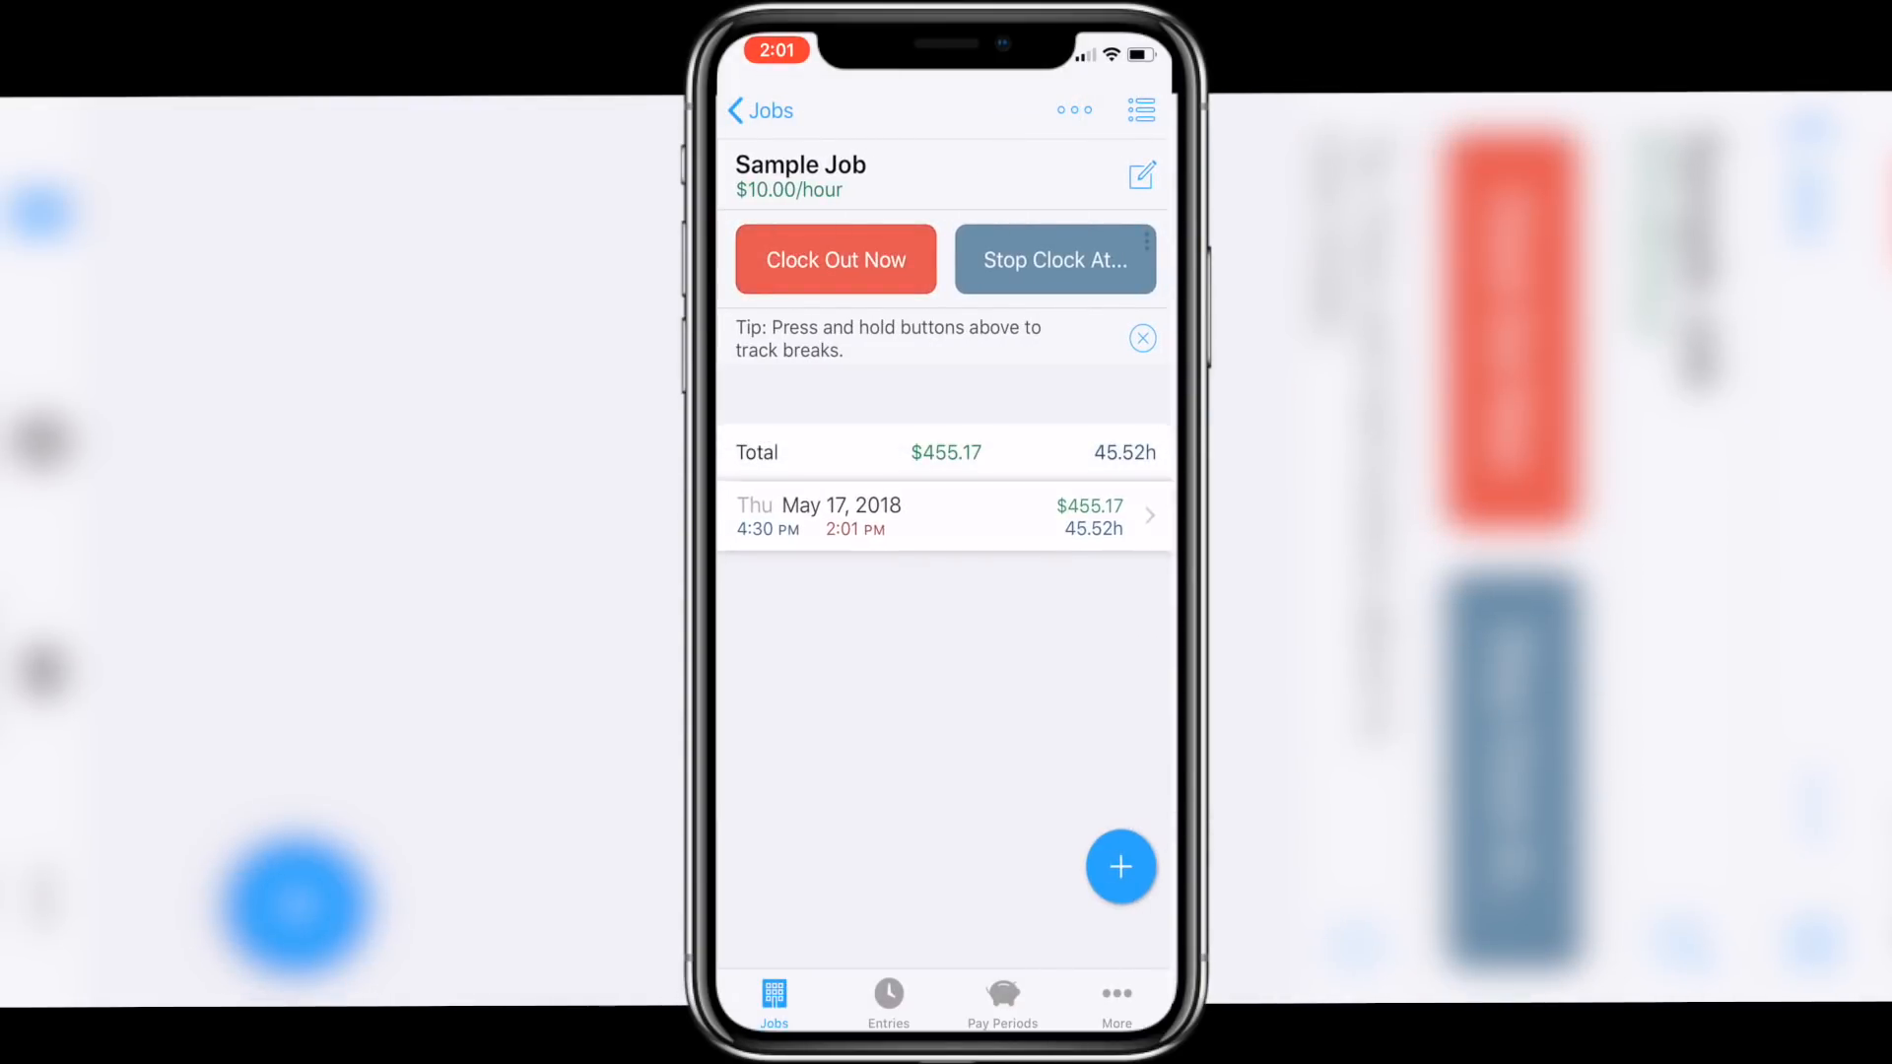
{"action": "left_click", "coordinate": [836, 260]}
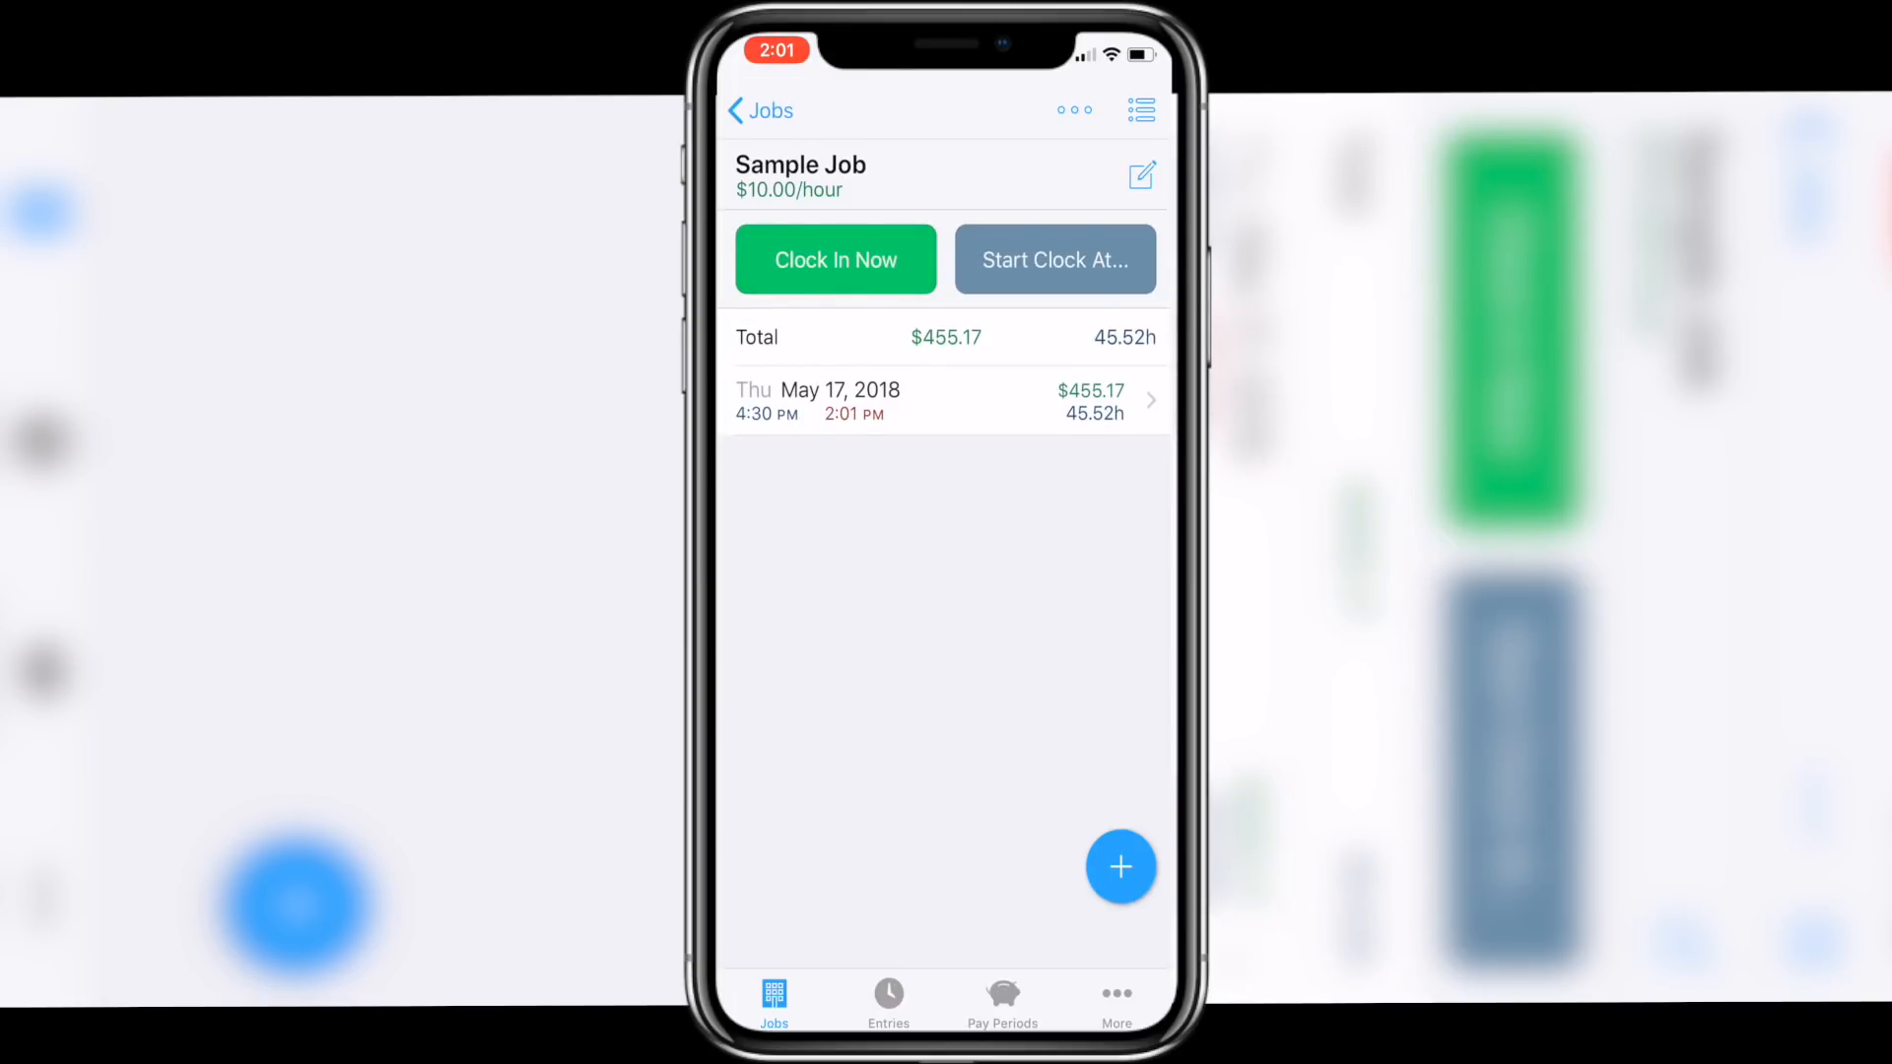
{"action": "left_click", "coordinate": [944, 400]}
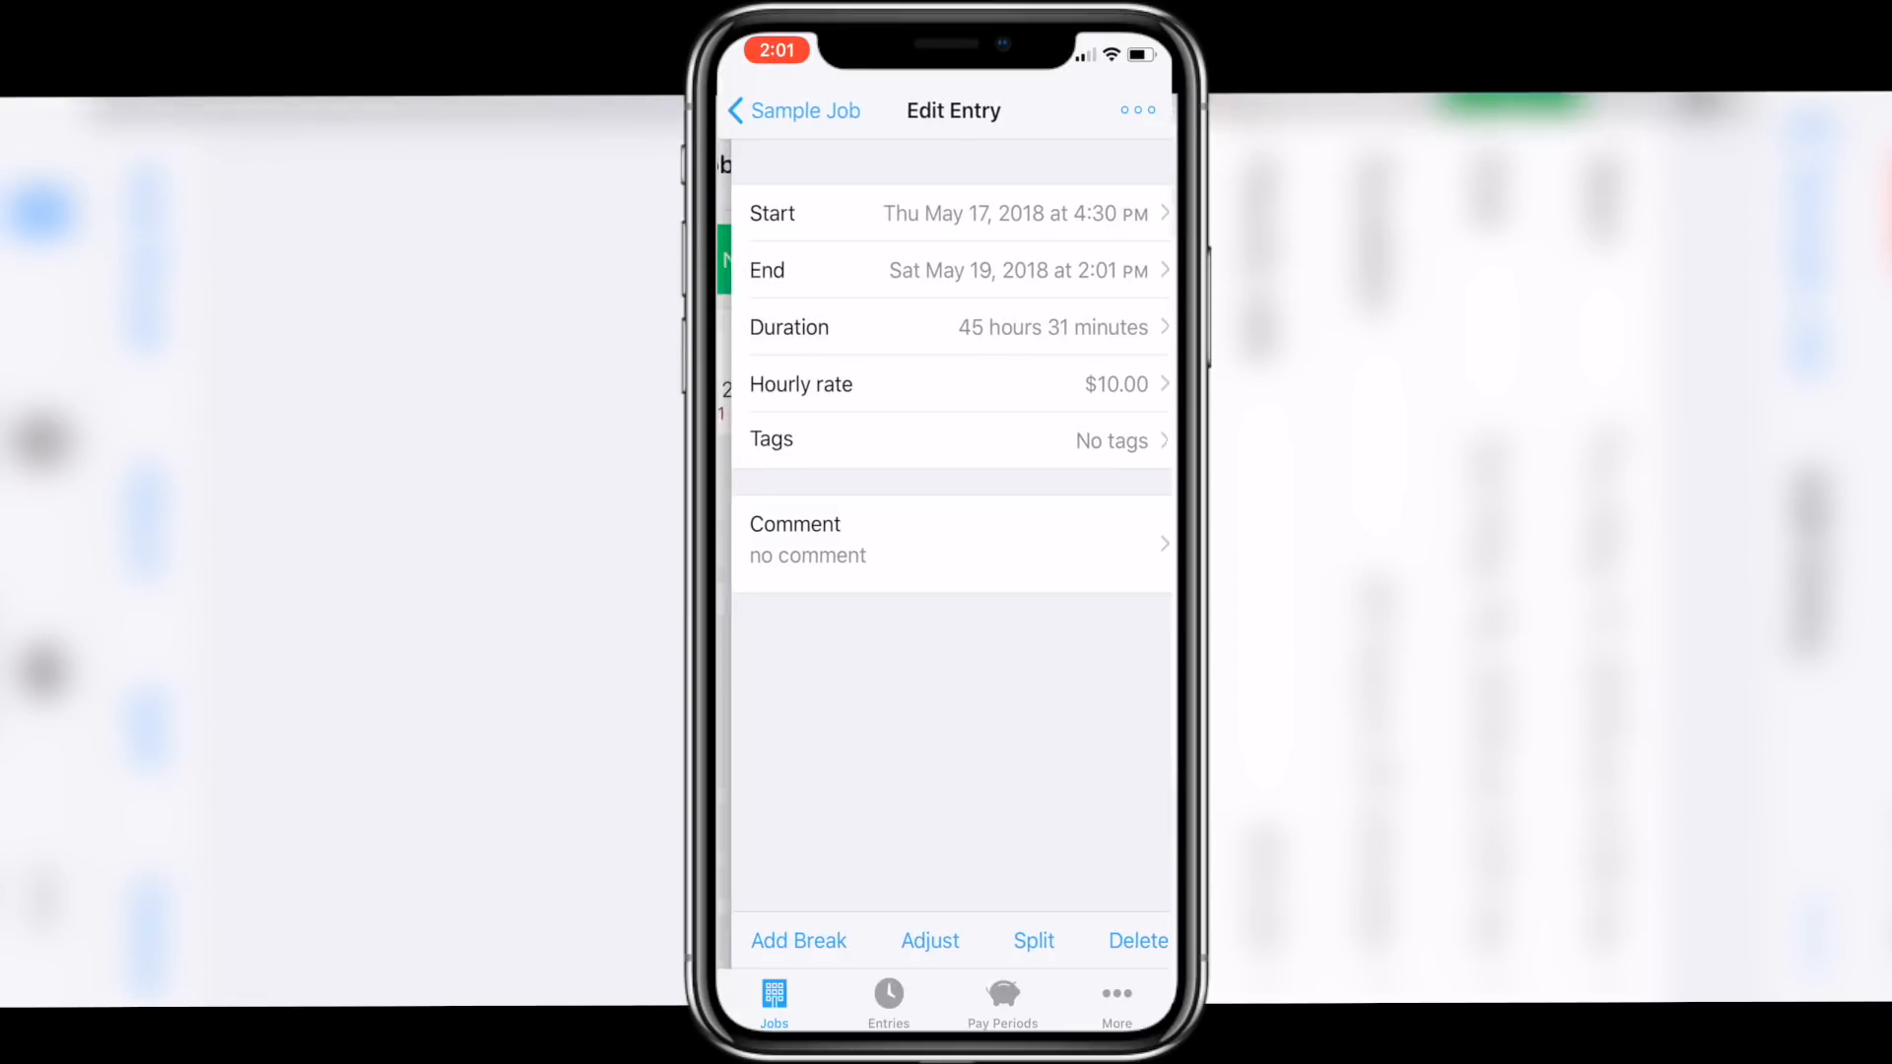
{"action": "left_click", "coordinate": [792, 111]}
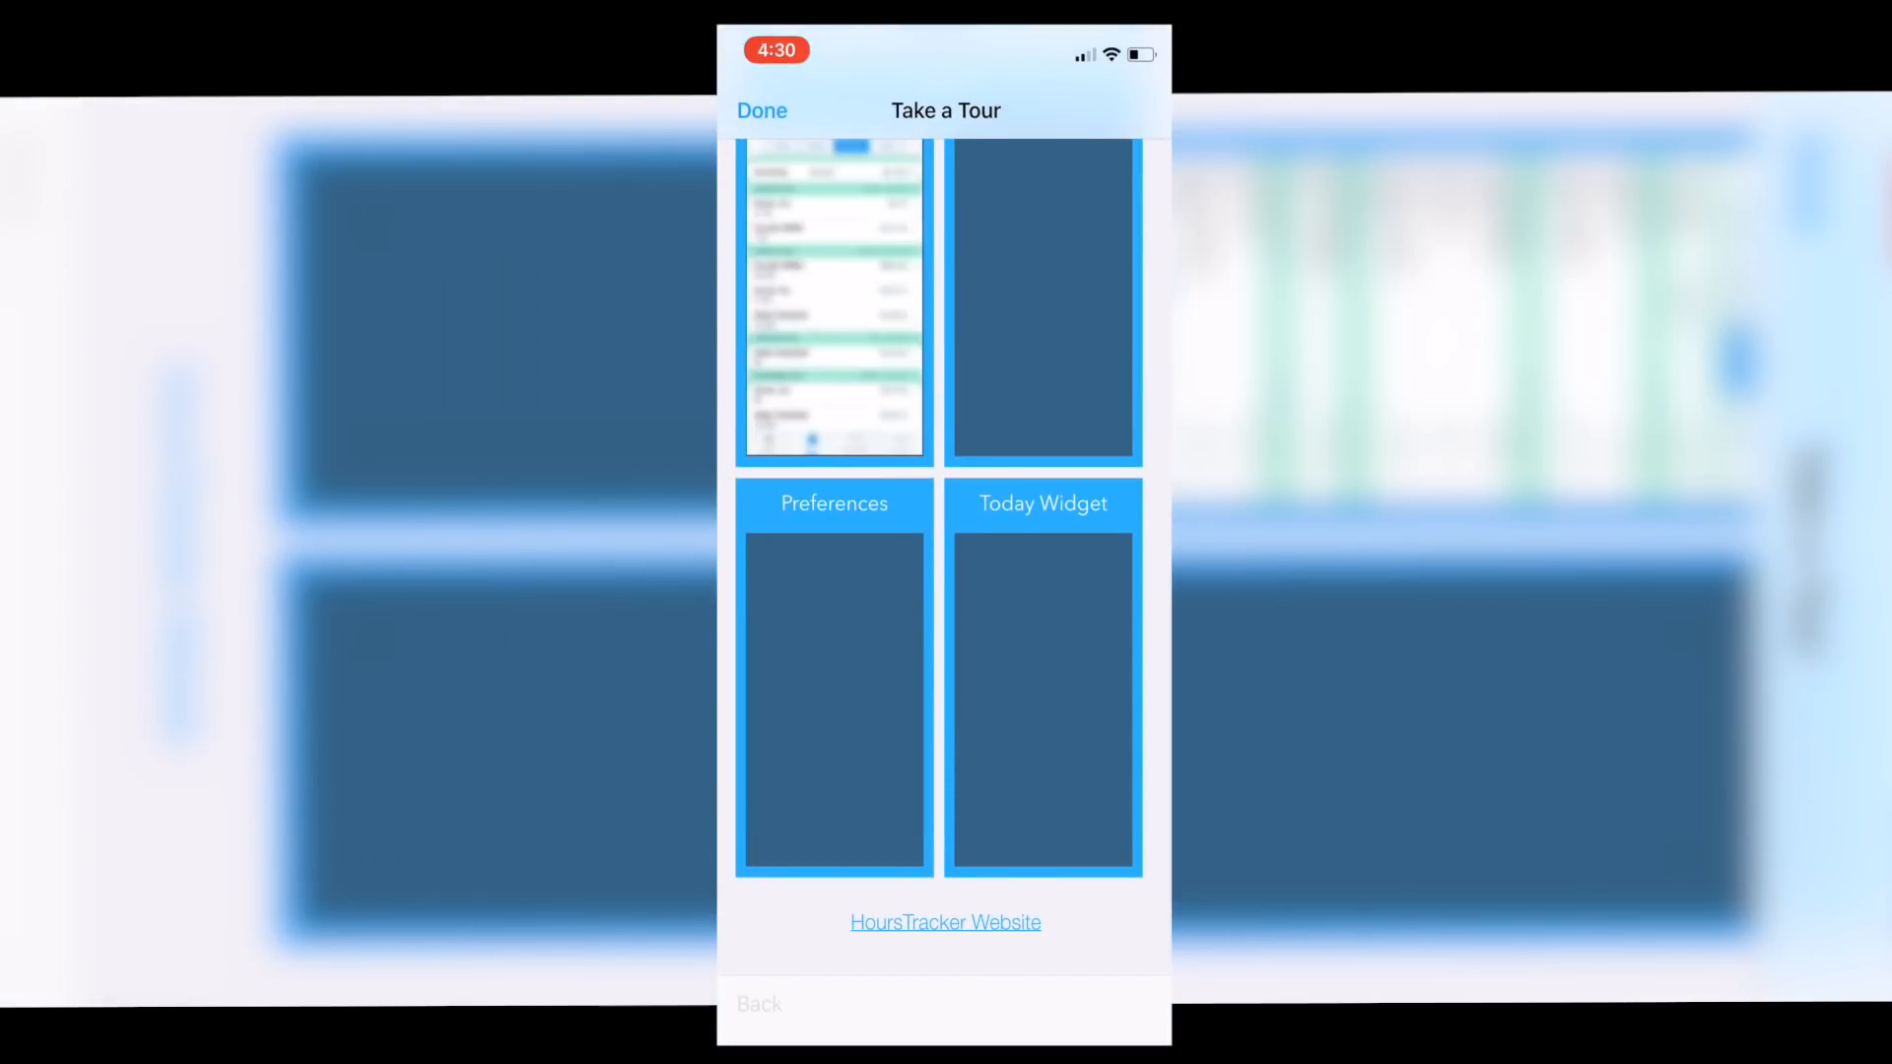
- Close the guided tour and review the Set Up Reminders screen for Sample Job
{"action": "left_click", "coordinate": [760, 110]}
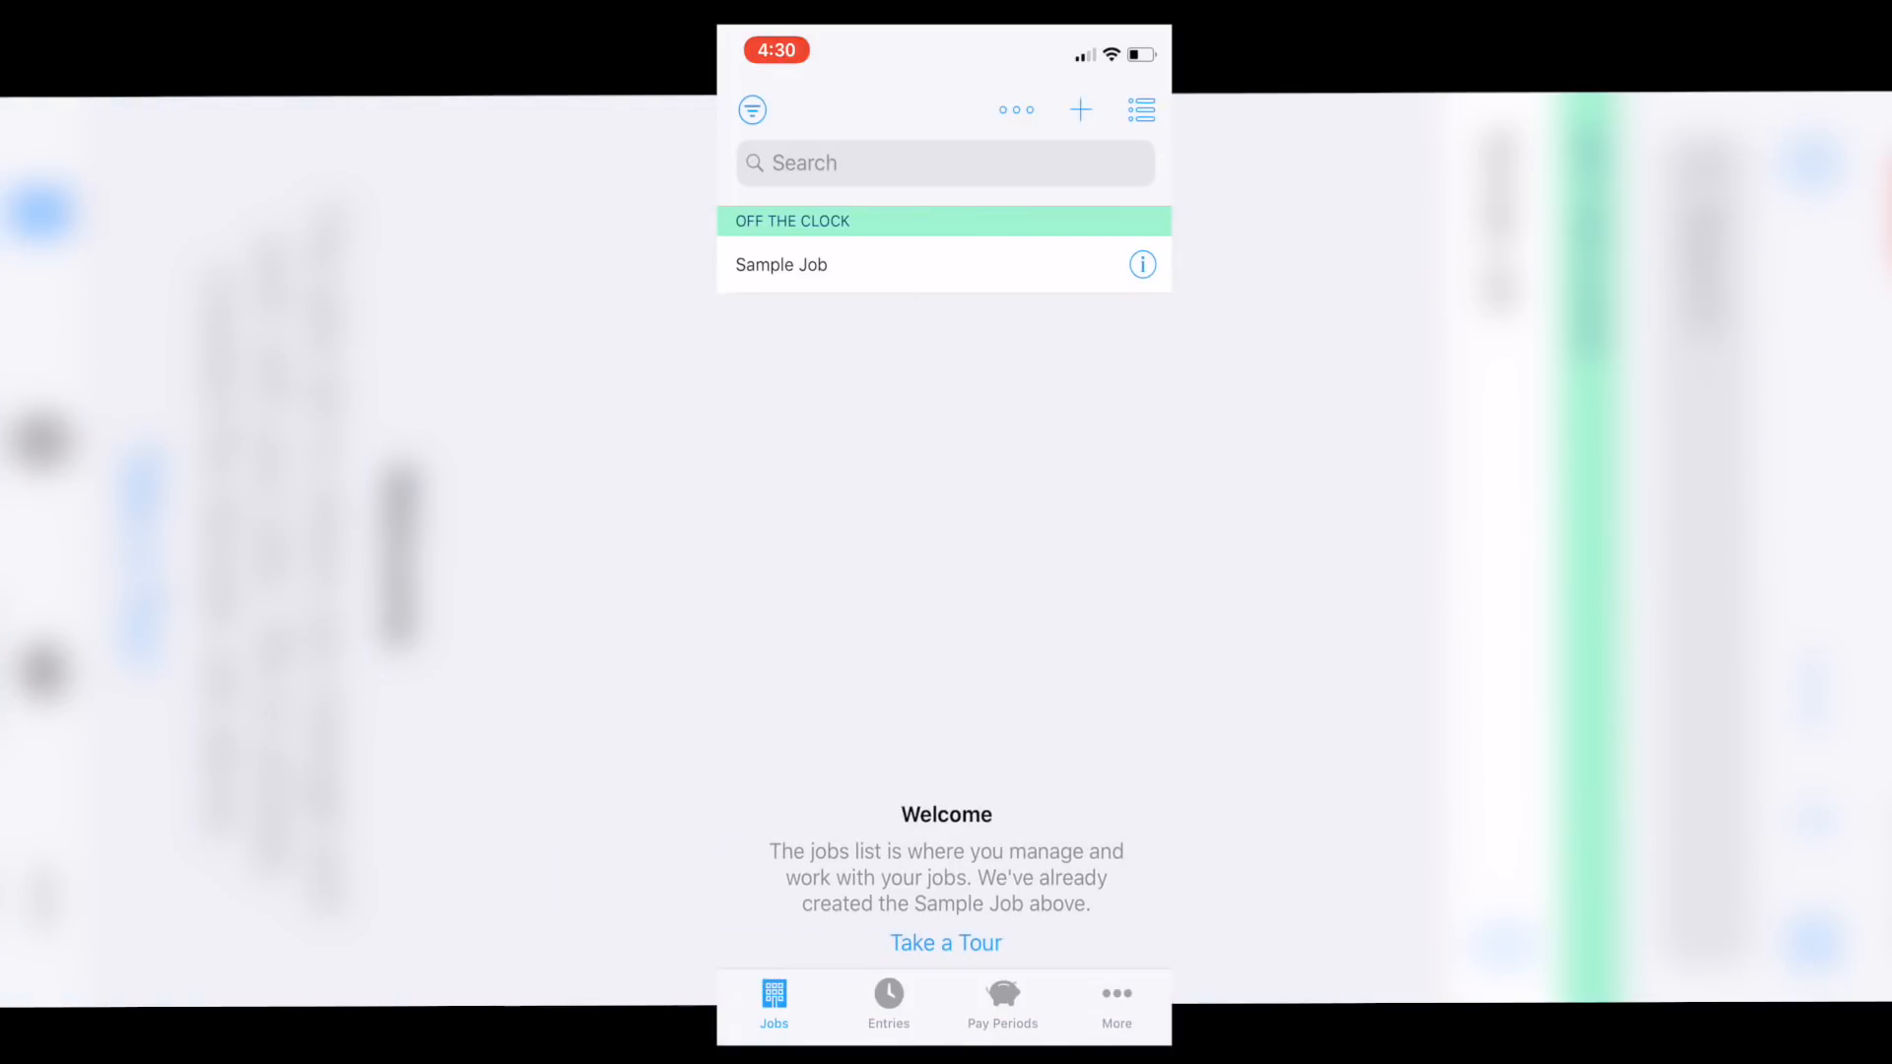
{"action": "left_click", "coordinate": [781, 264]}
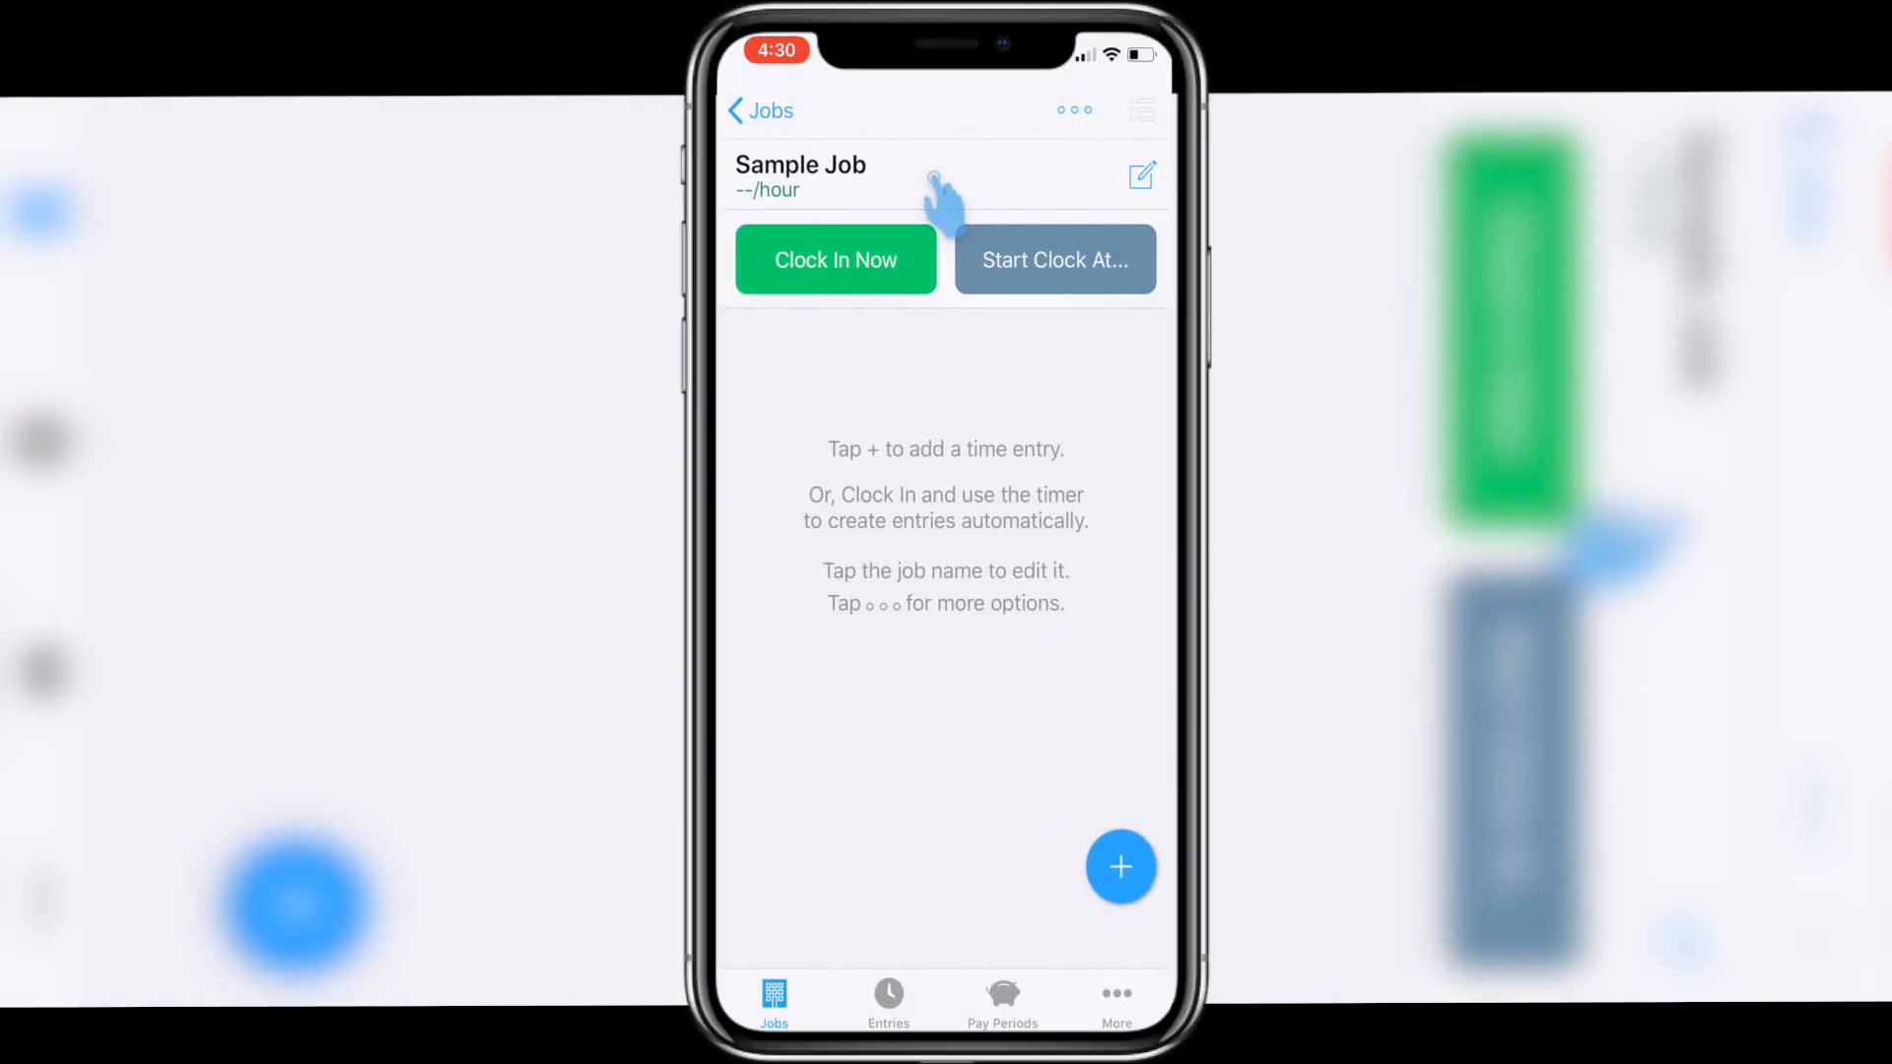
{"action": "left_click", "coordinate": [836, 260]}
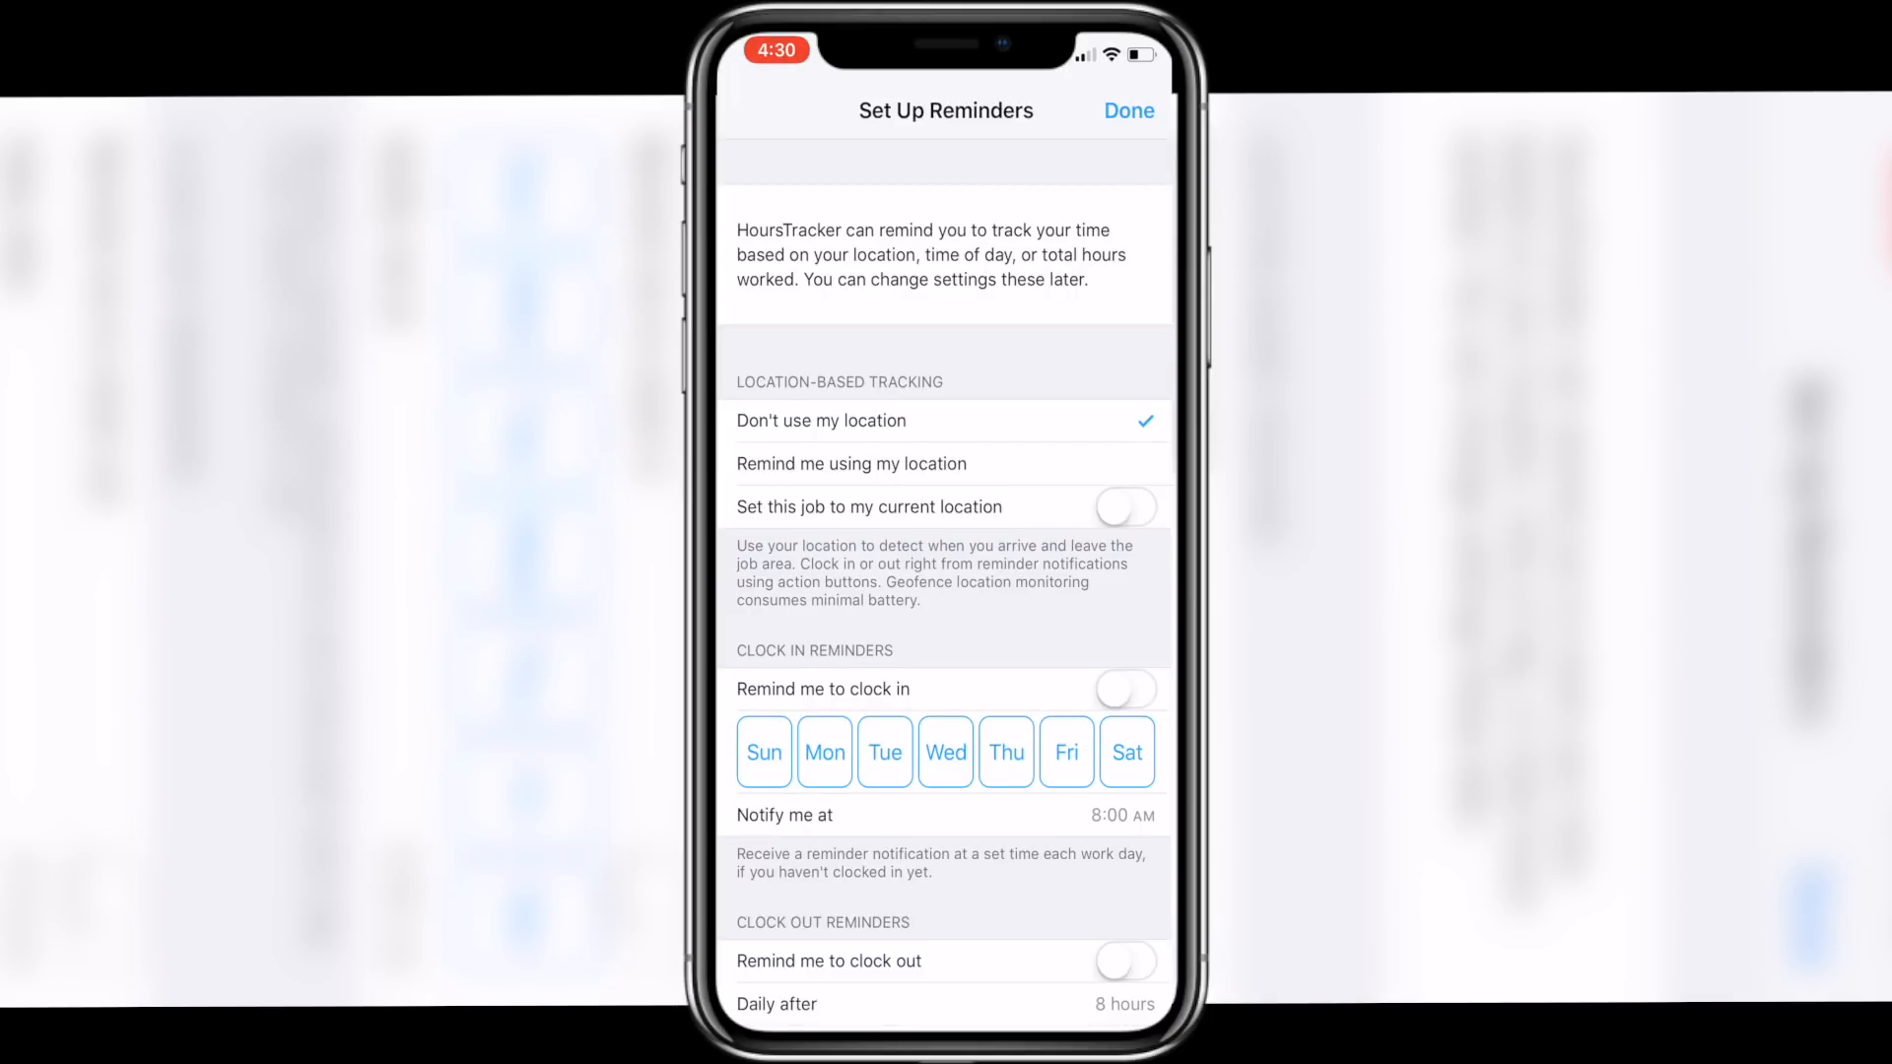
{"action": "scroll", "scroll_direction": "down", "scroll_amount": 3}
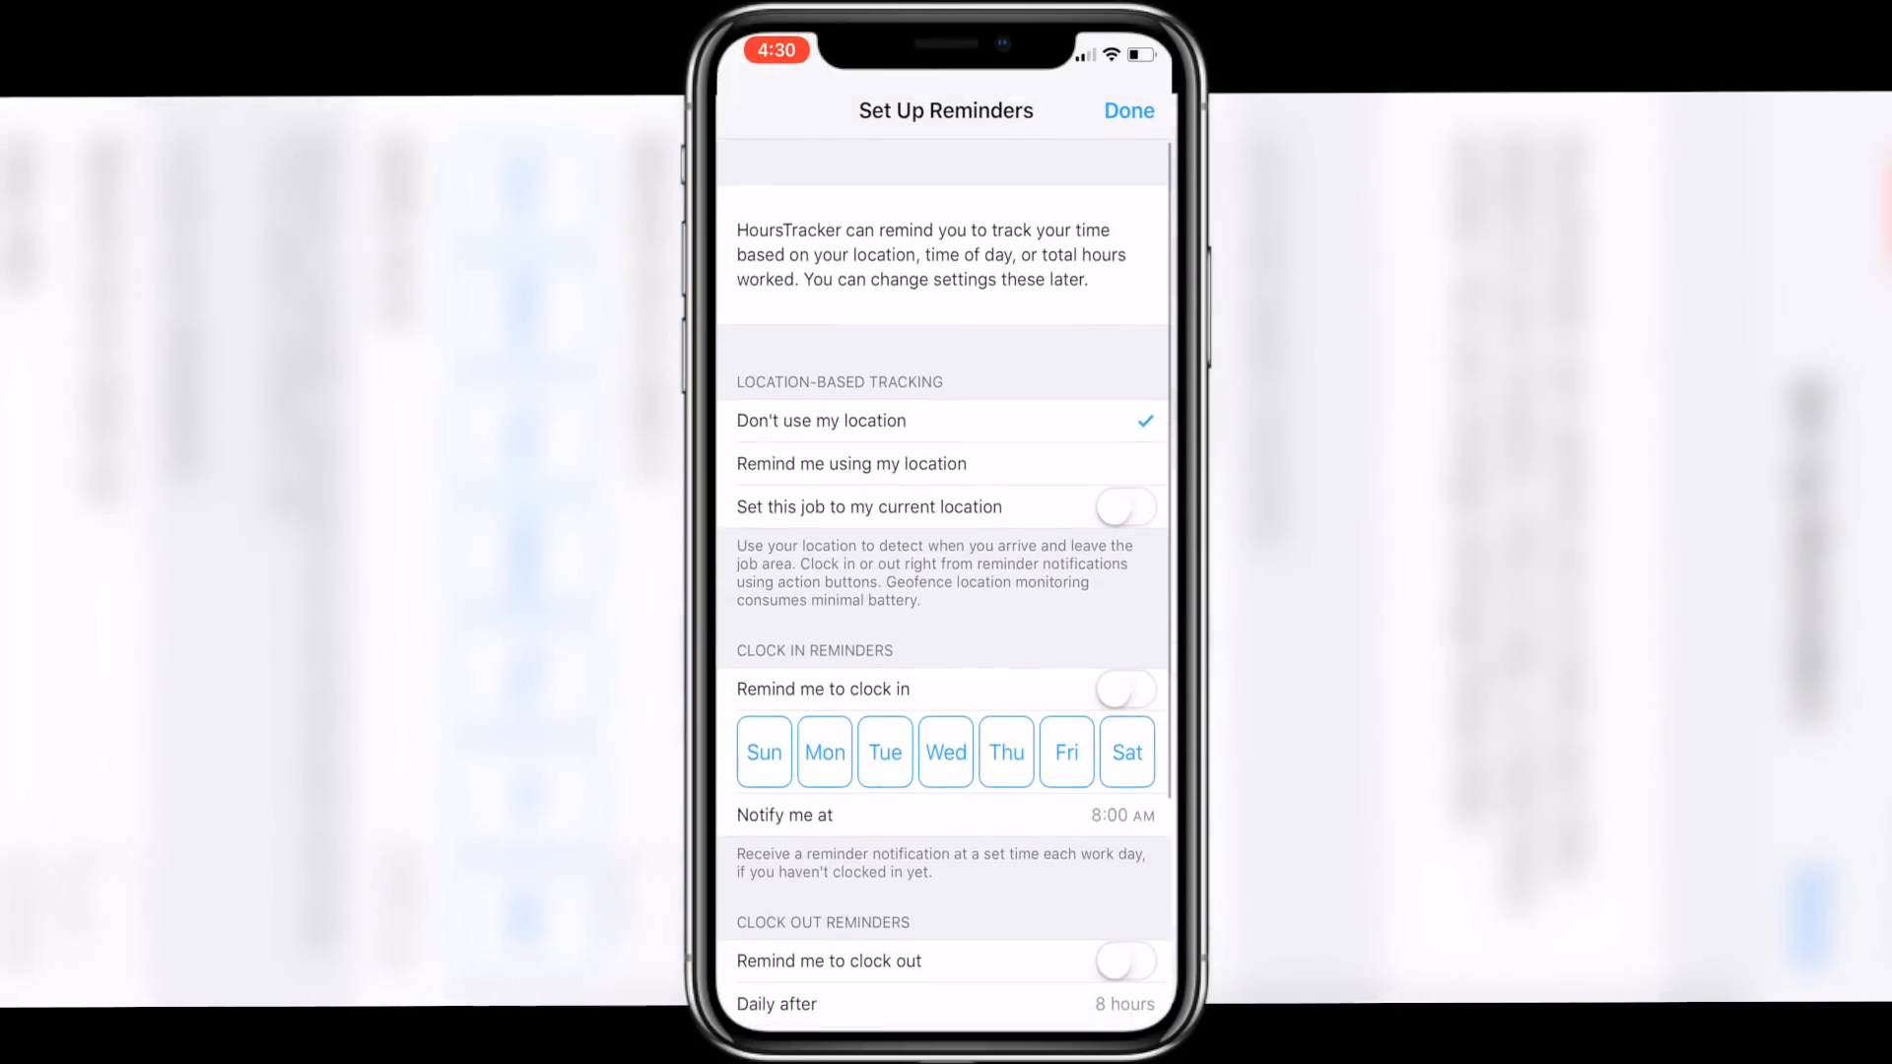
{"action": "left_click", "coordinate": [1127, 110]}
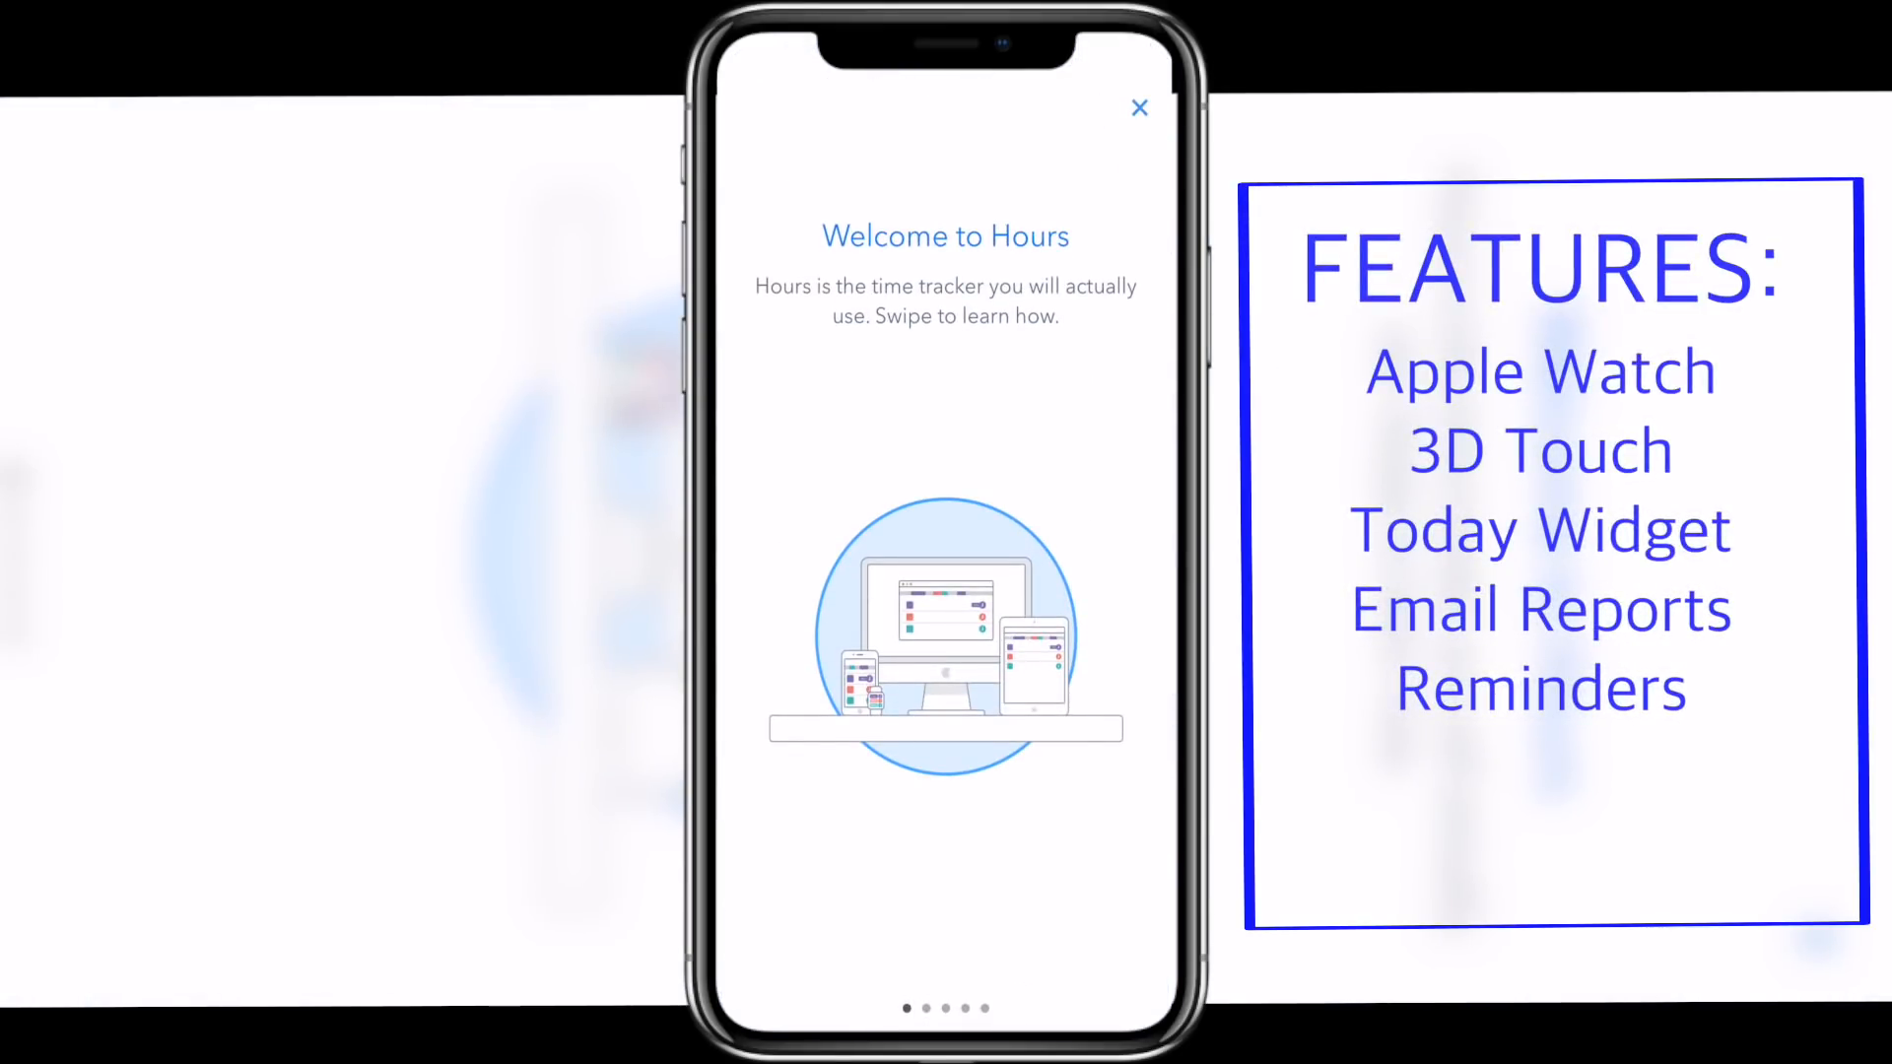
- Swipe through Hours' onboarding pages to the Smart Reminders page
{"action": "scroll", "scroll_direction": "left", "scroll_amount": 3}
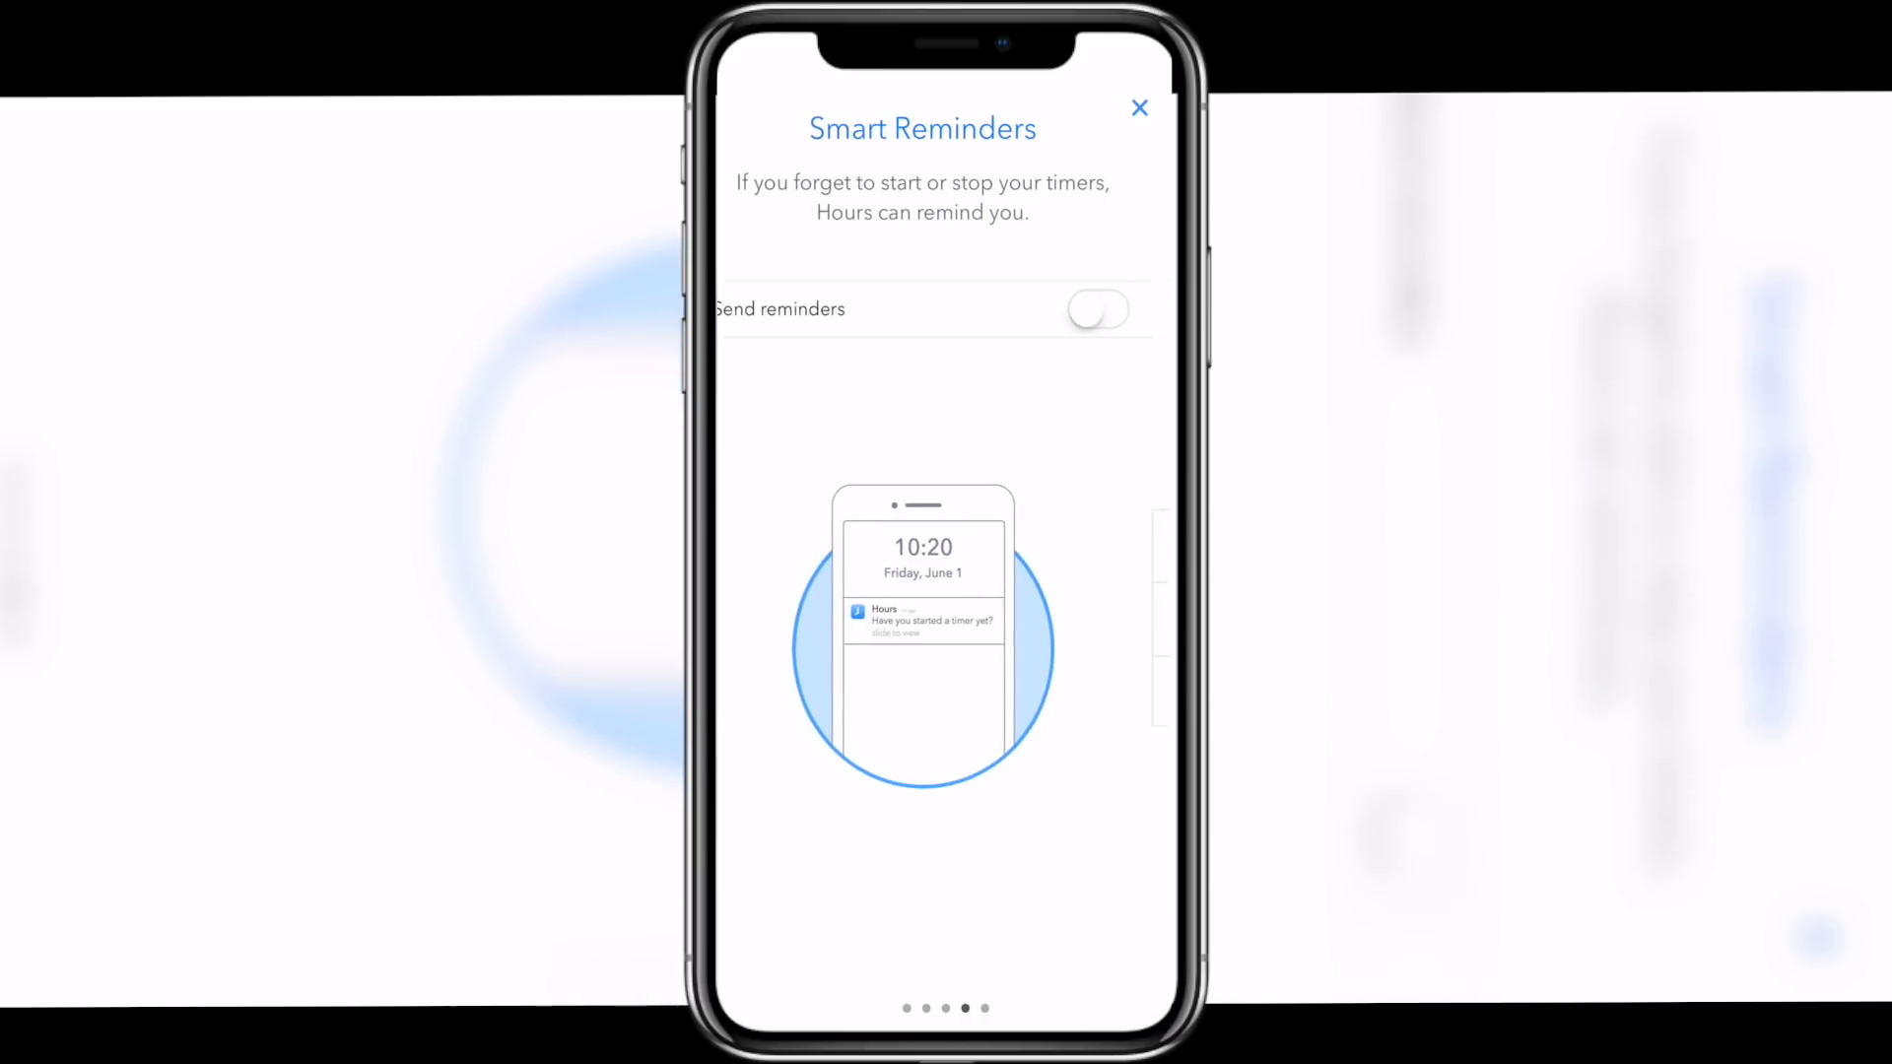
- Add a Reading timer, dismissing the missing project name warning along the way
{"action": "left_click", "coordinate": [1139, 106]}
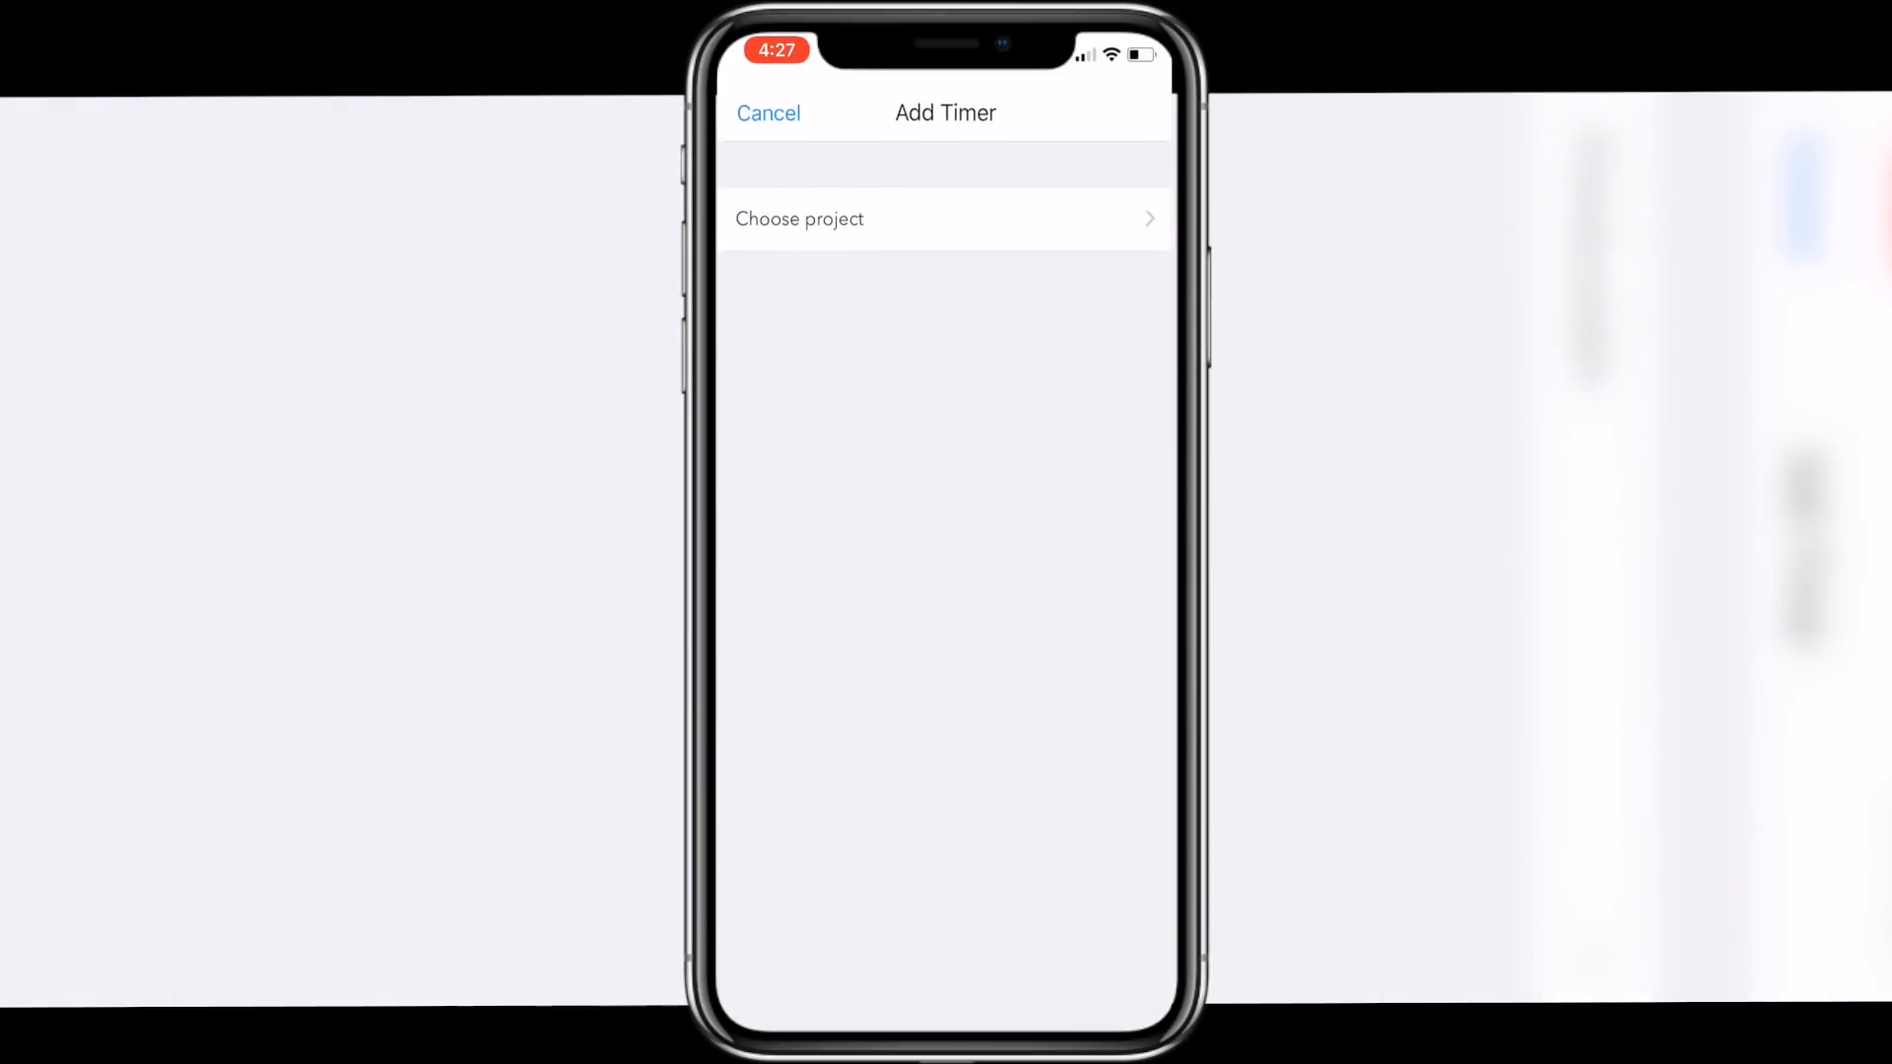
{"action": "left_click", "coordinate": [944, 219]}
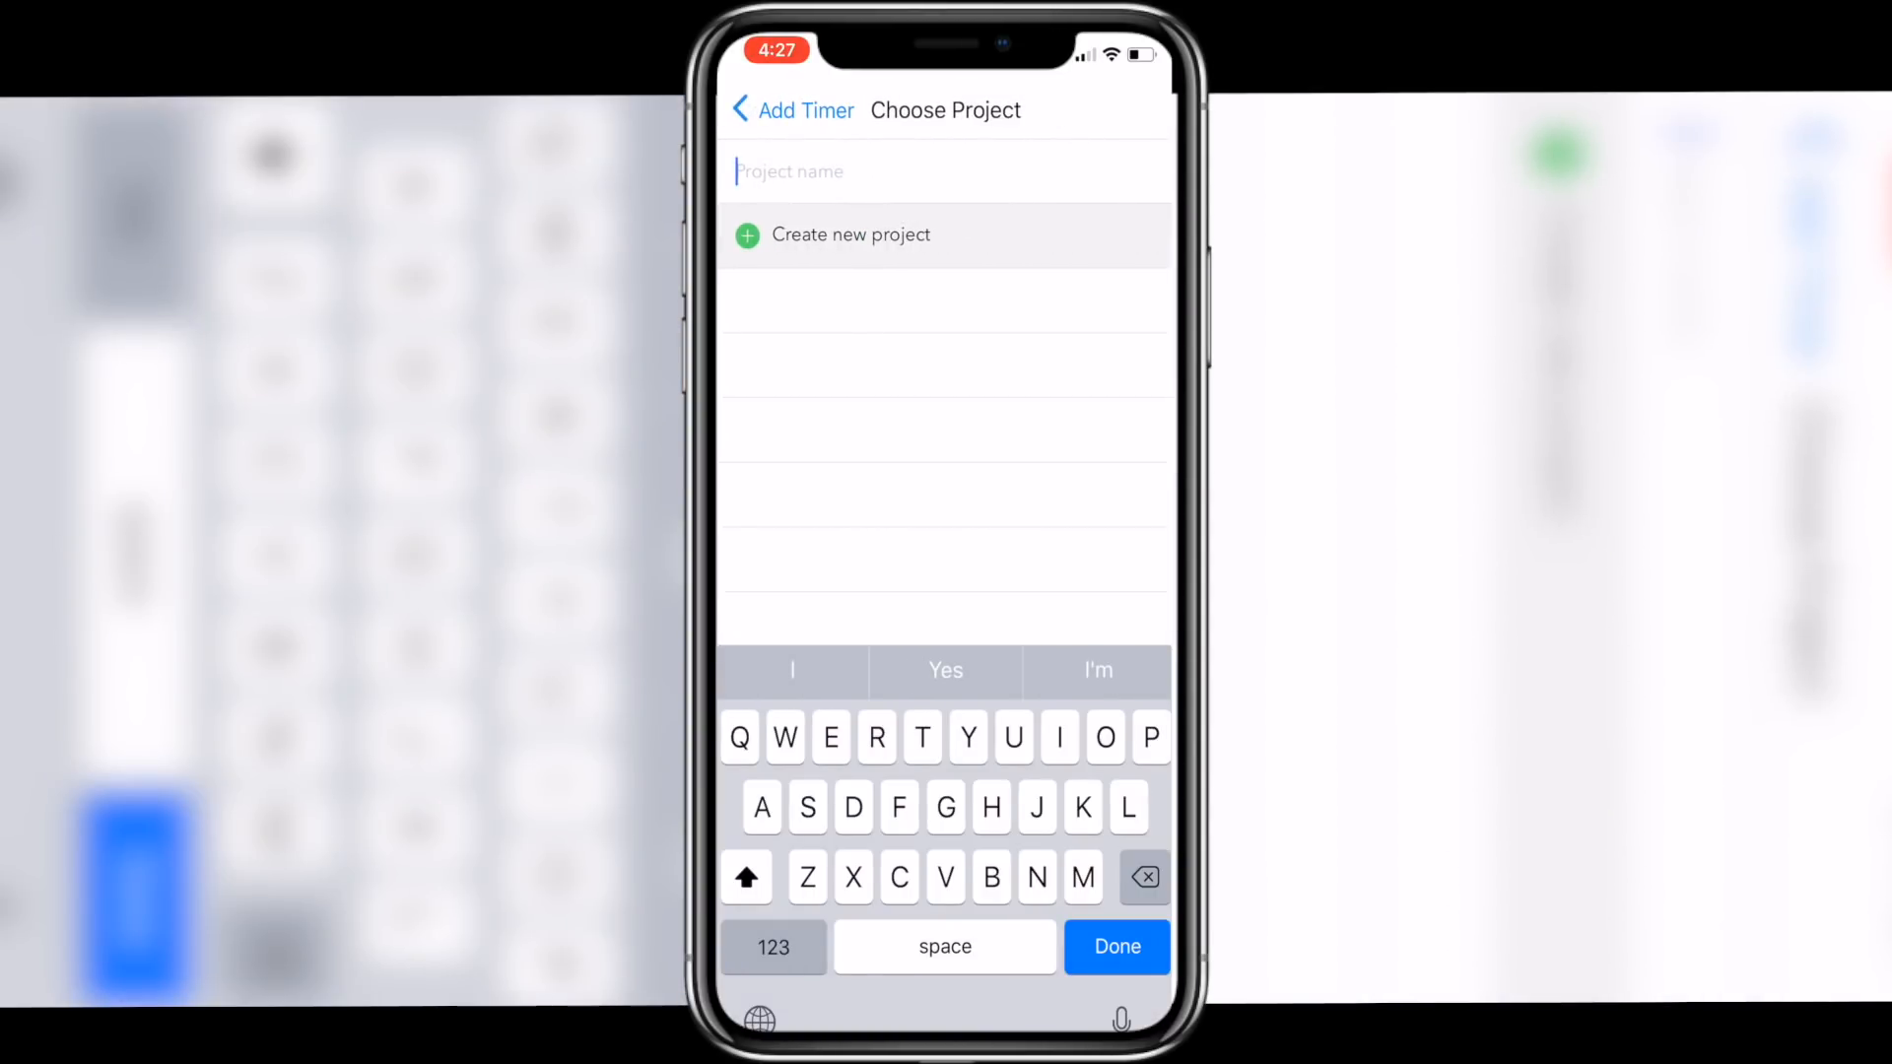
{"action": "type", "text": "Reading"}
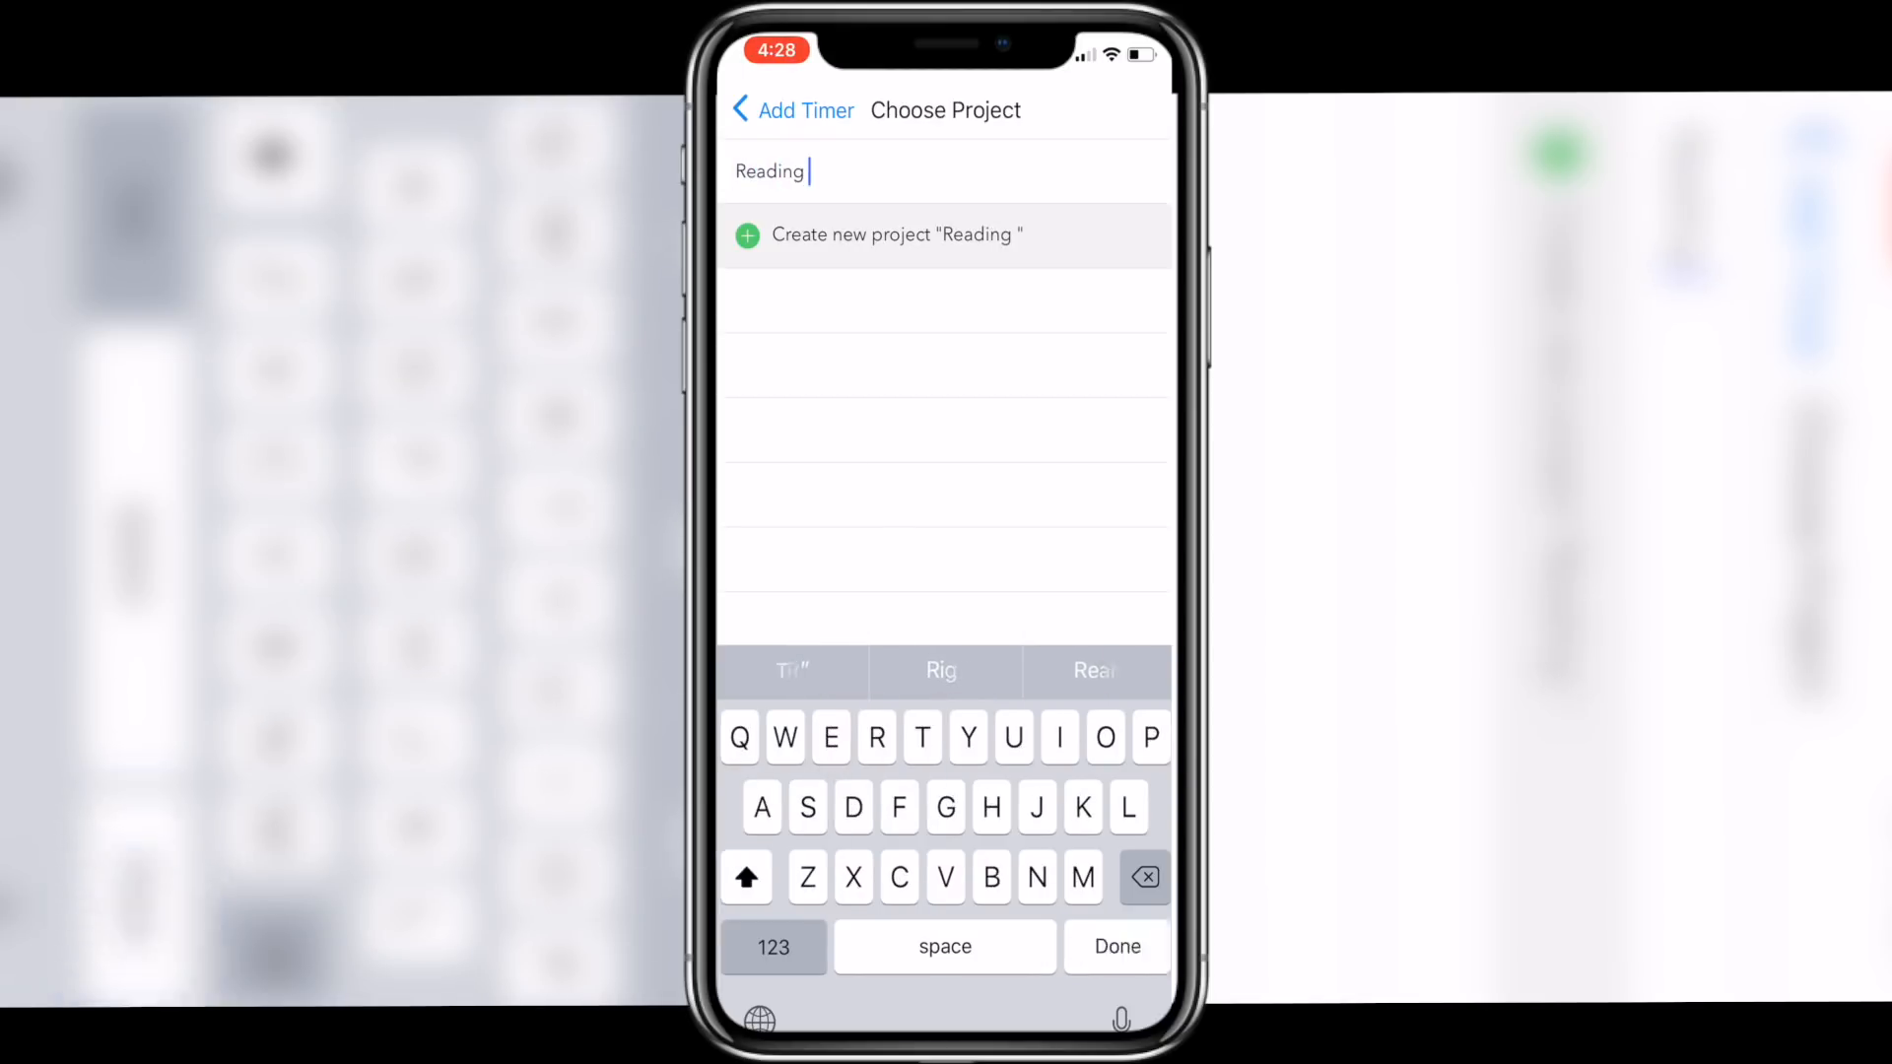
{"action": "left_click", "coordinate": [790, 110]}
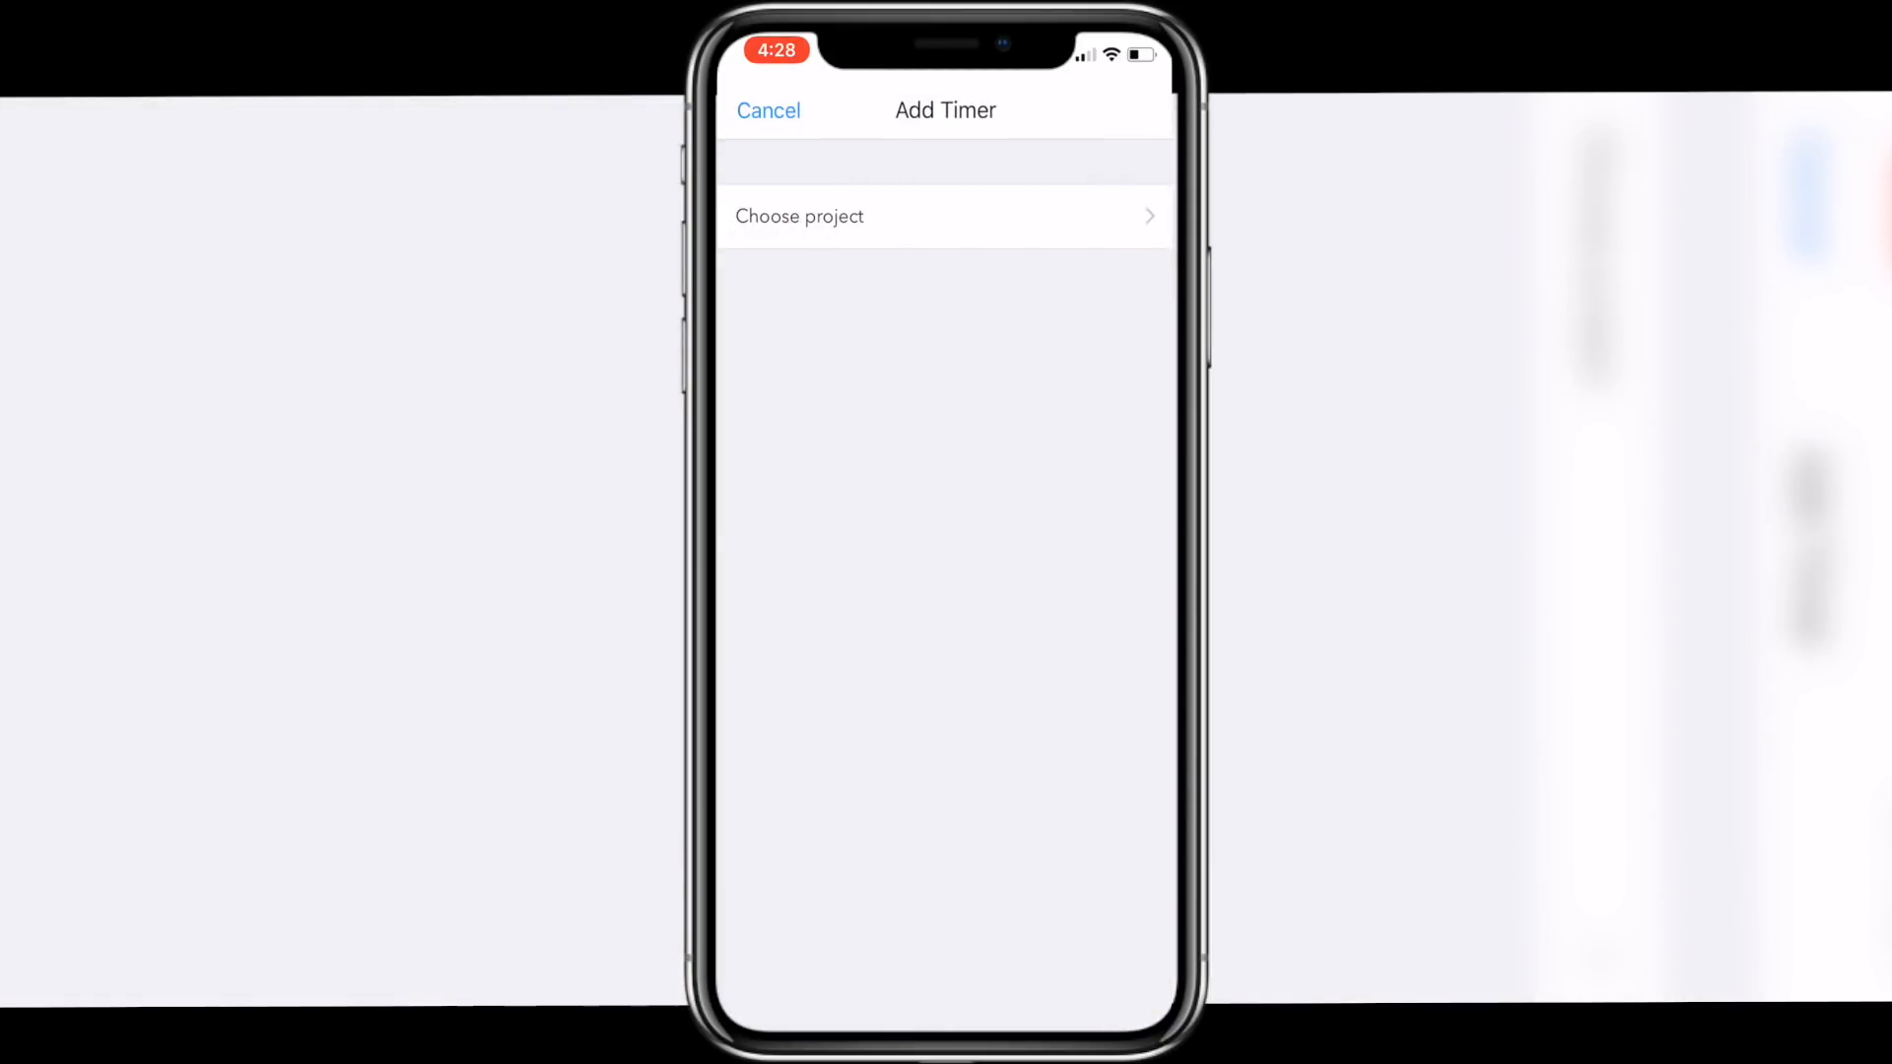
{"action": "left_click", "coordinate": [851, 234]}
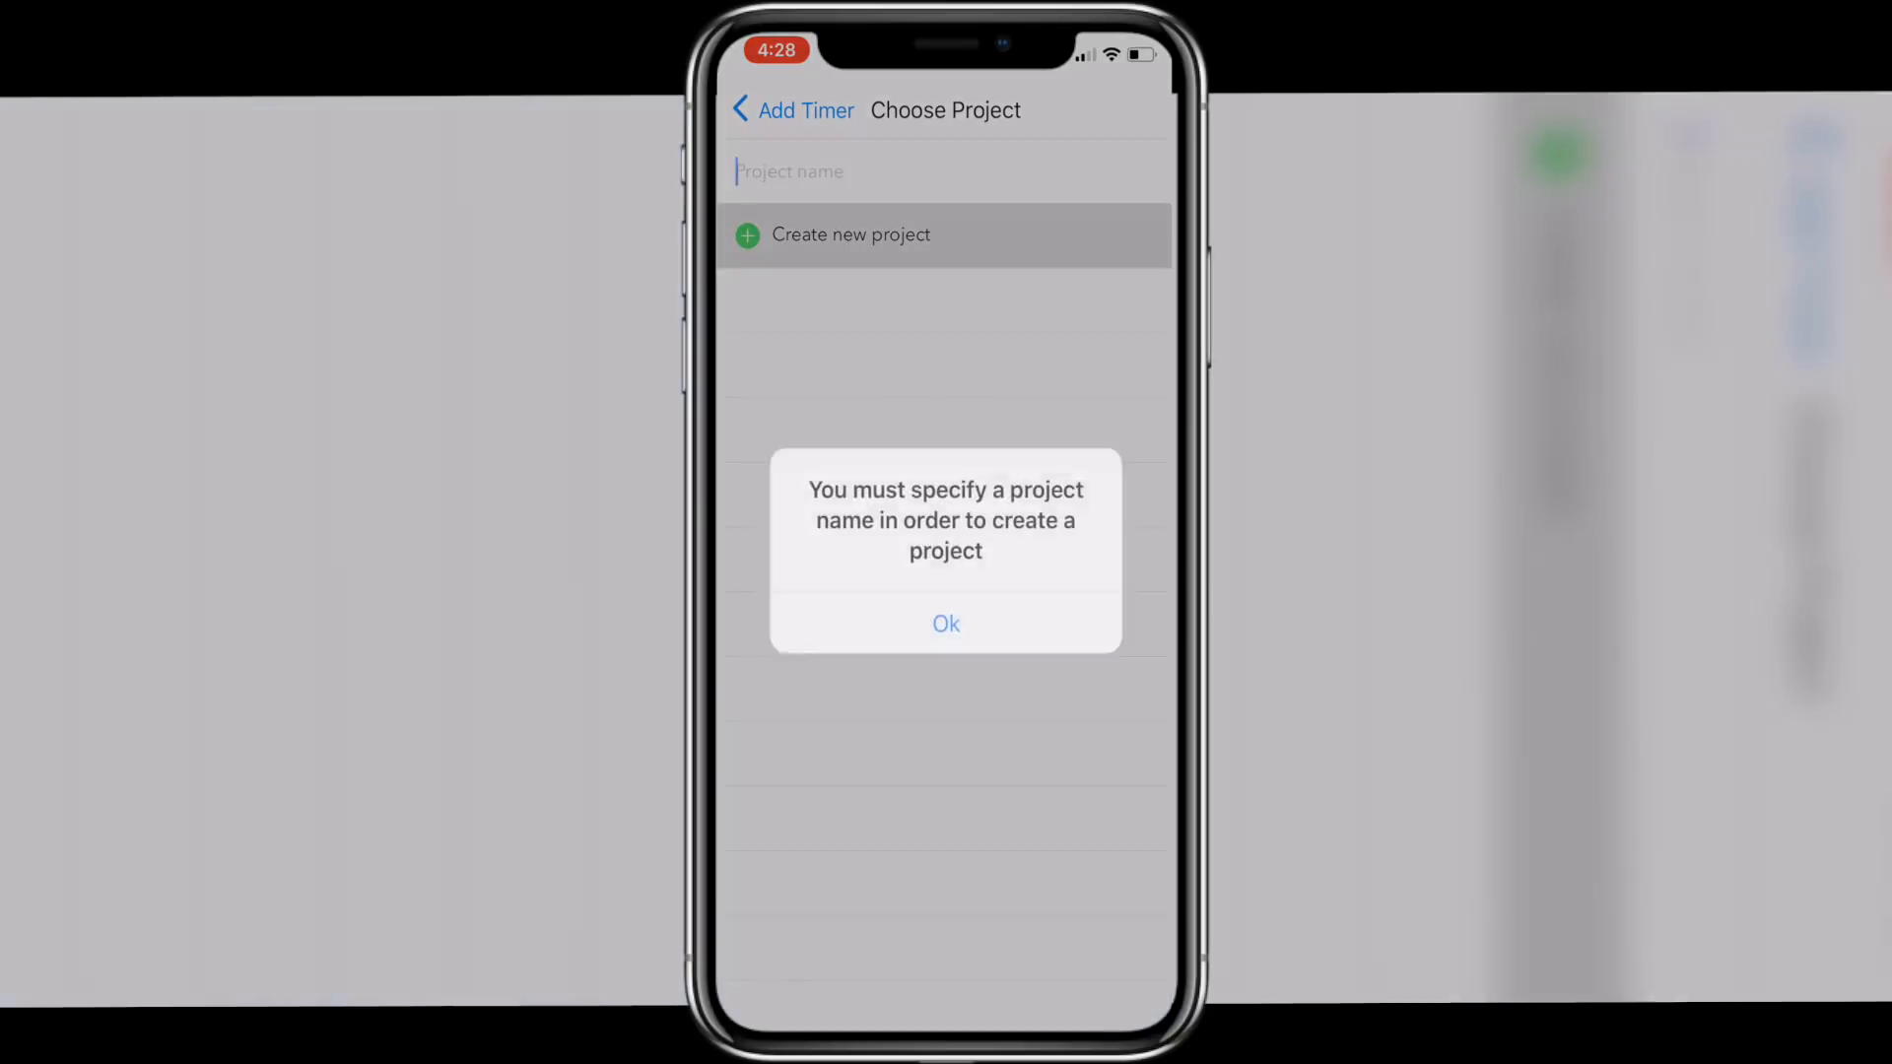
{"action": "left_click", "coordinate": [946, 622]}
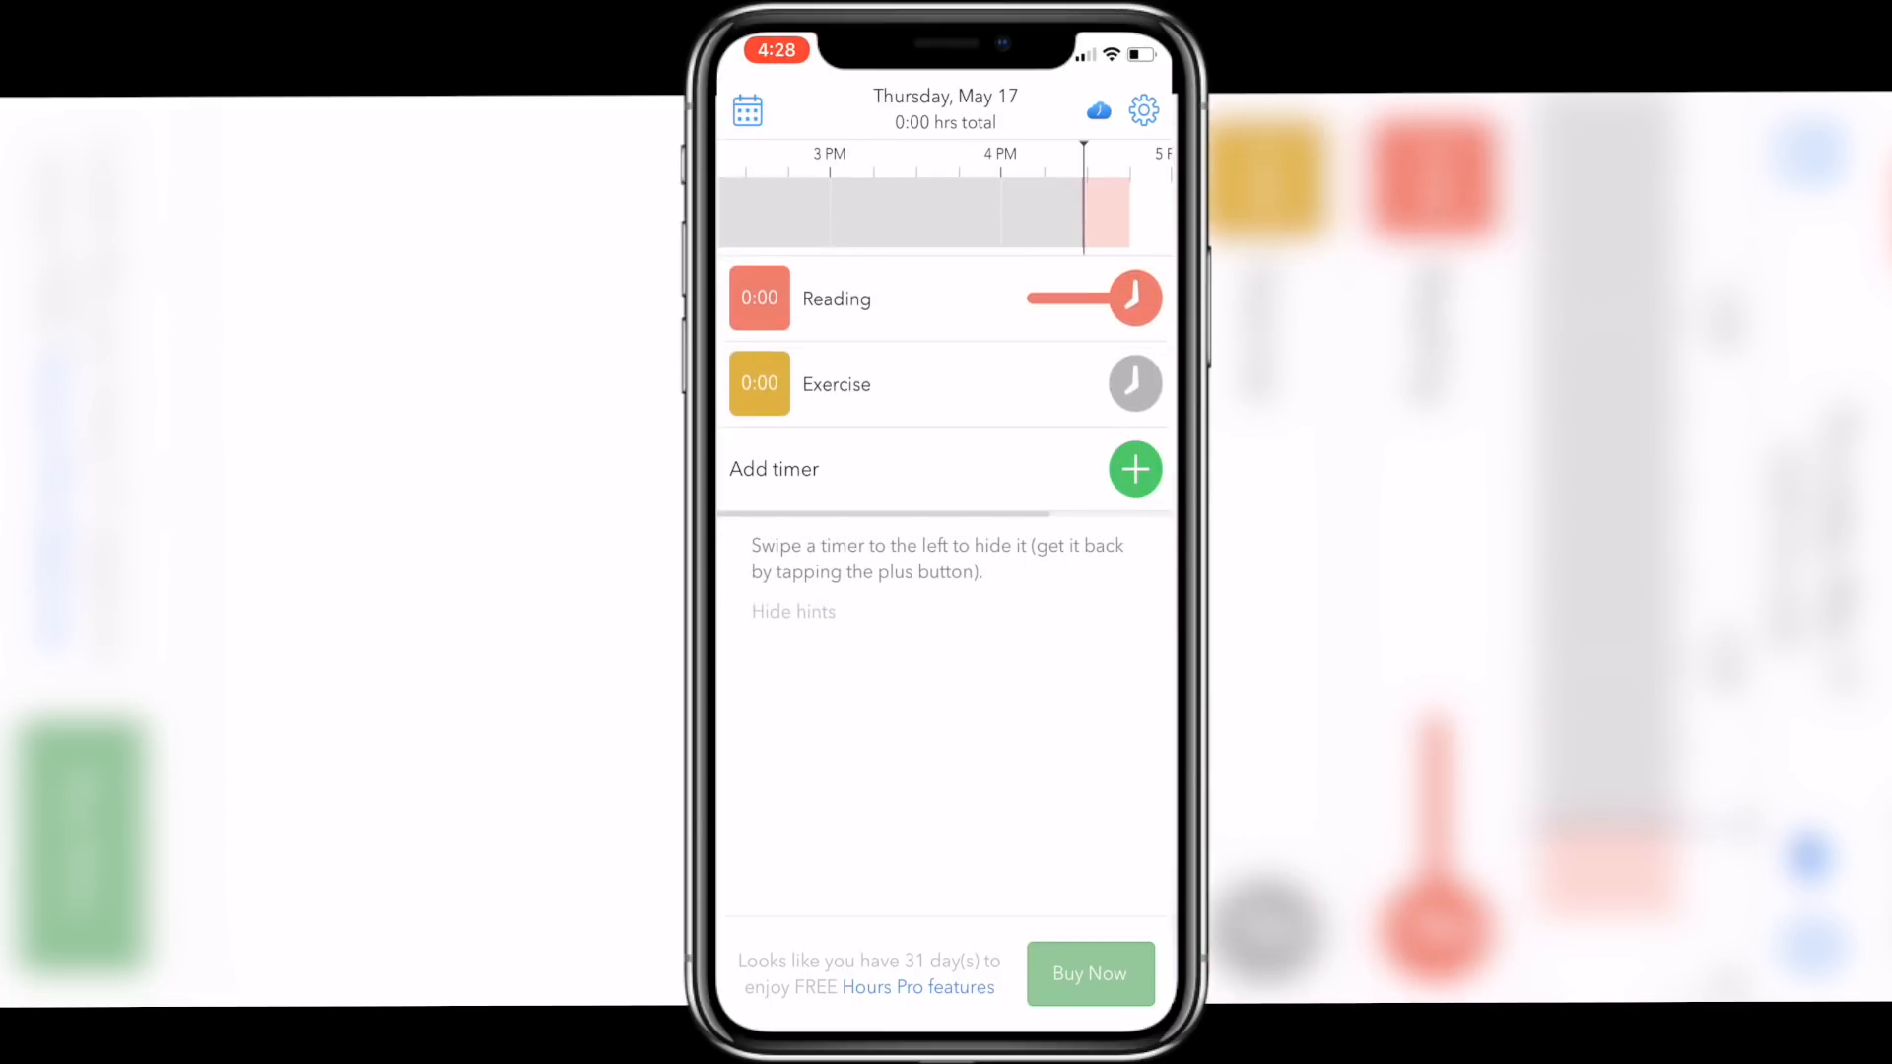
- Start timing Reading and hide the hints below the timers
{"action": "left_click", "coordinate": [1136, 299]}
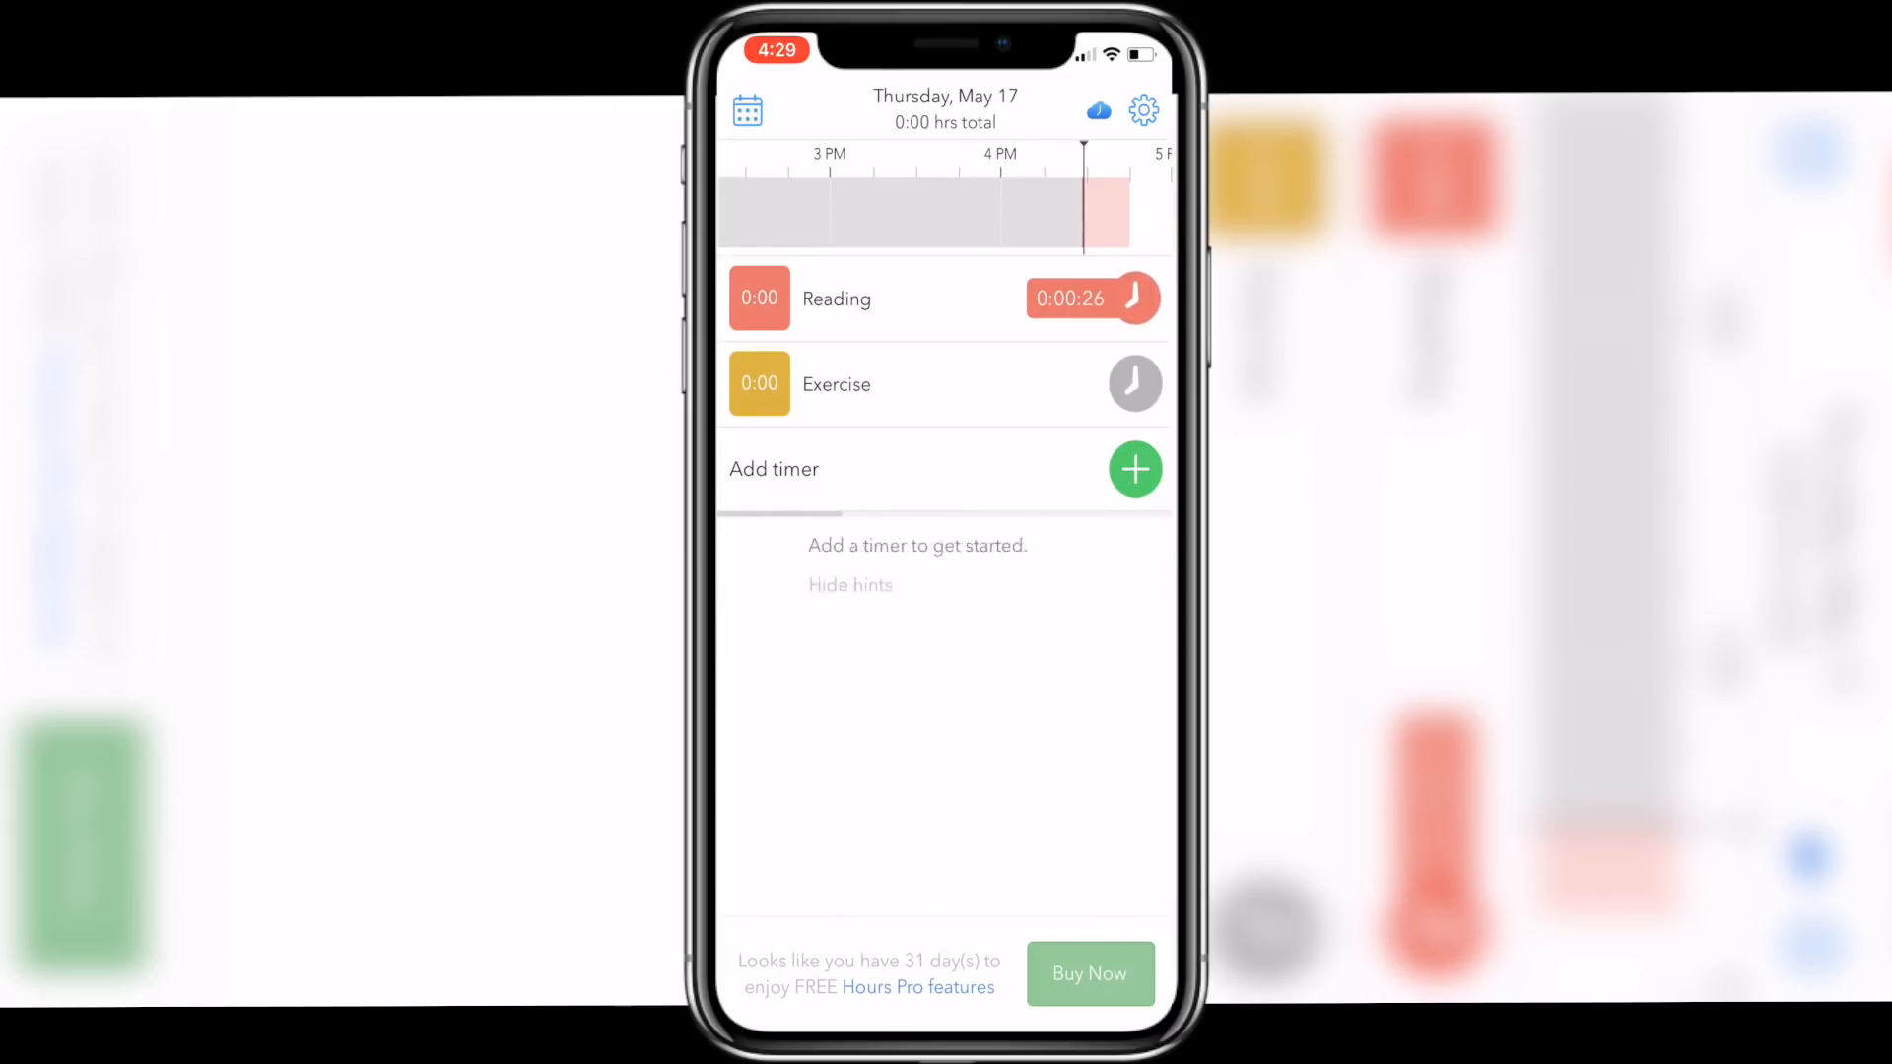
{"action": "left_click", "coordinate": [851, 585]}
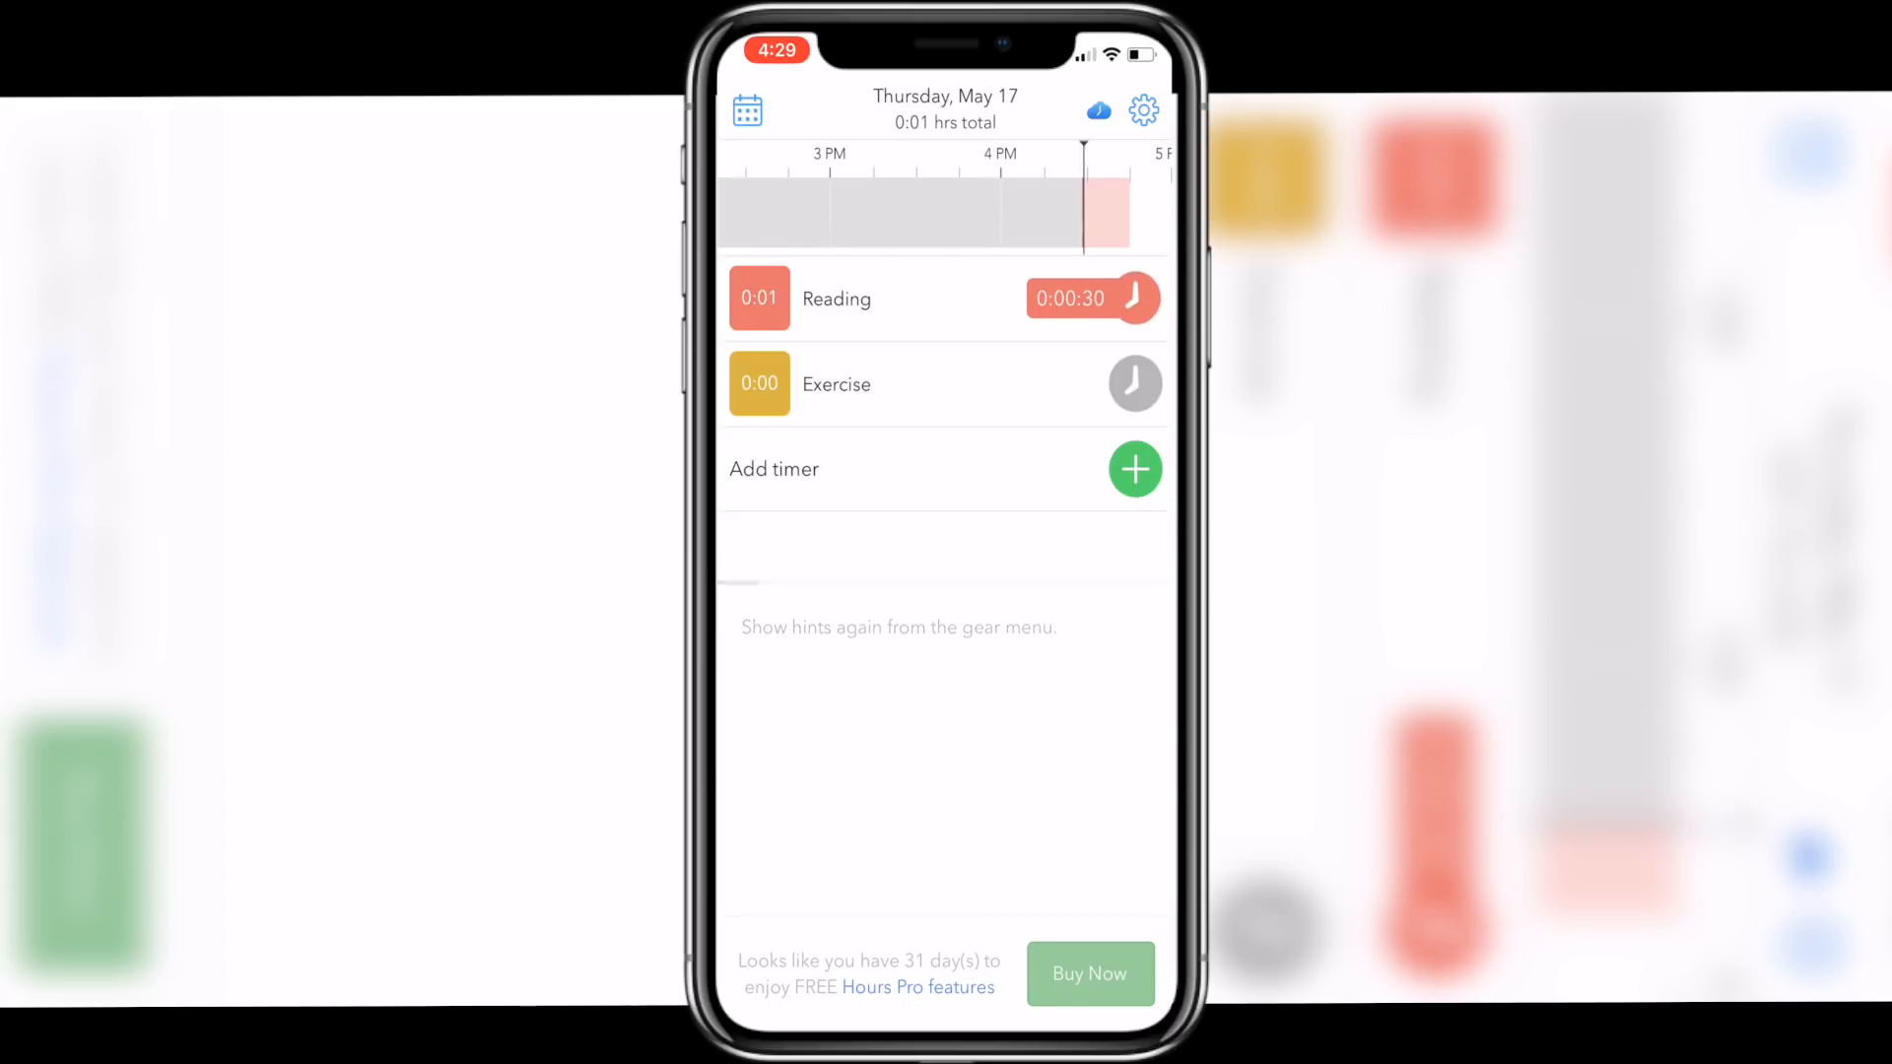
- Add a Writing timer with a new Writing project alongside Reading and Exercise
{"action": "left_click", "coordinate": [1135, 469]}
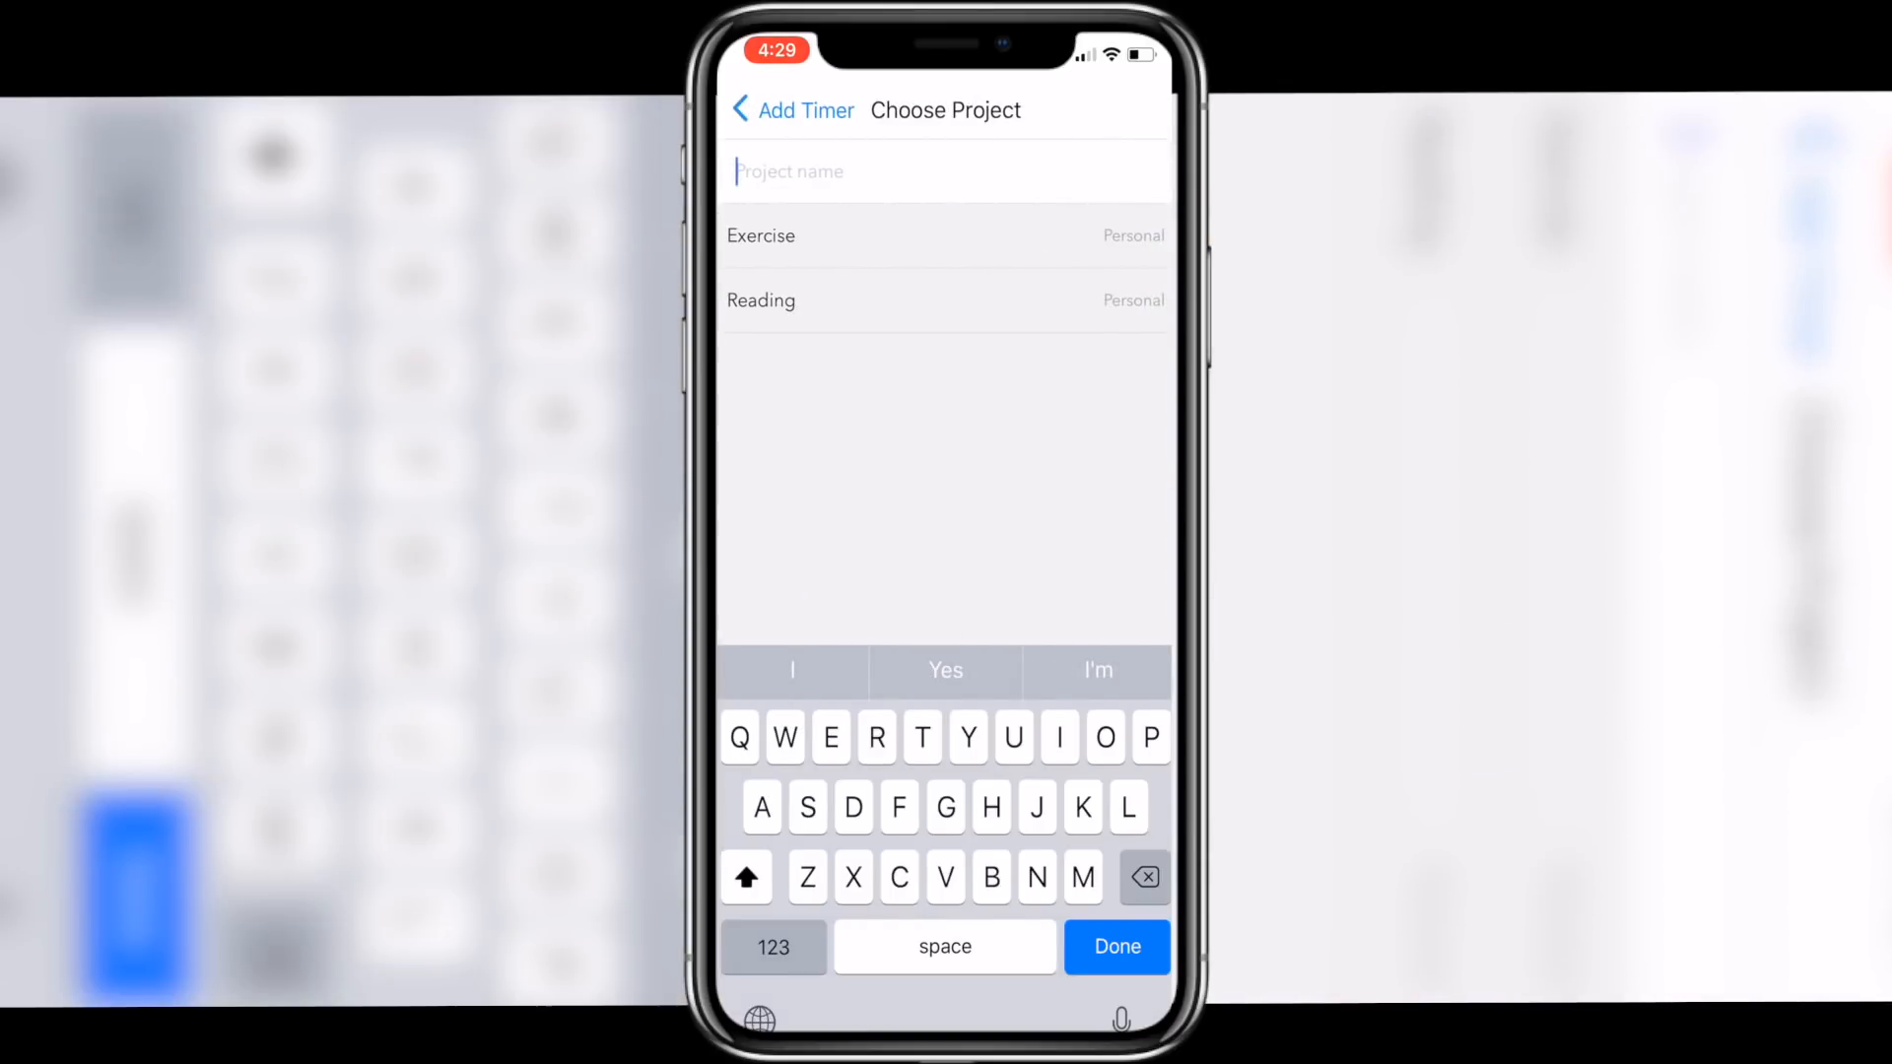
{"action": "type", "text": "Writi"}
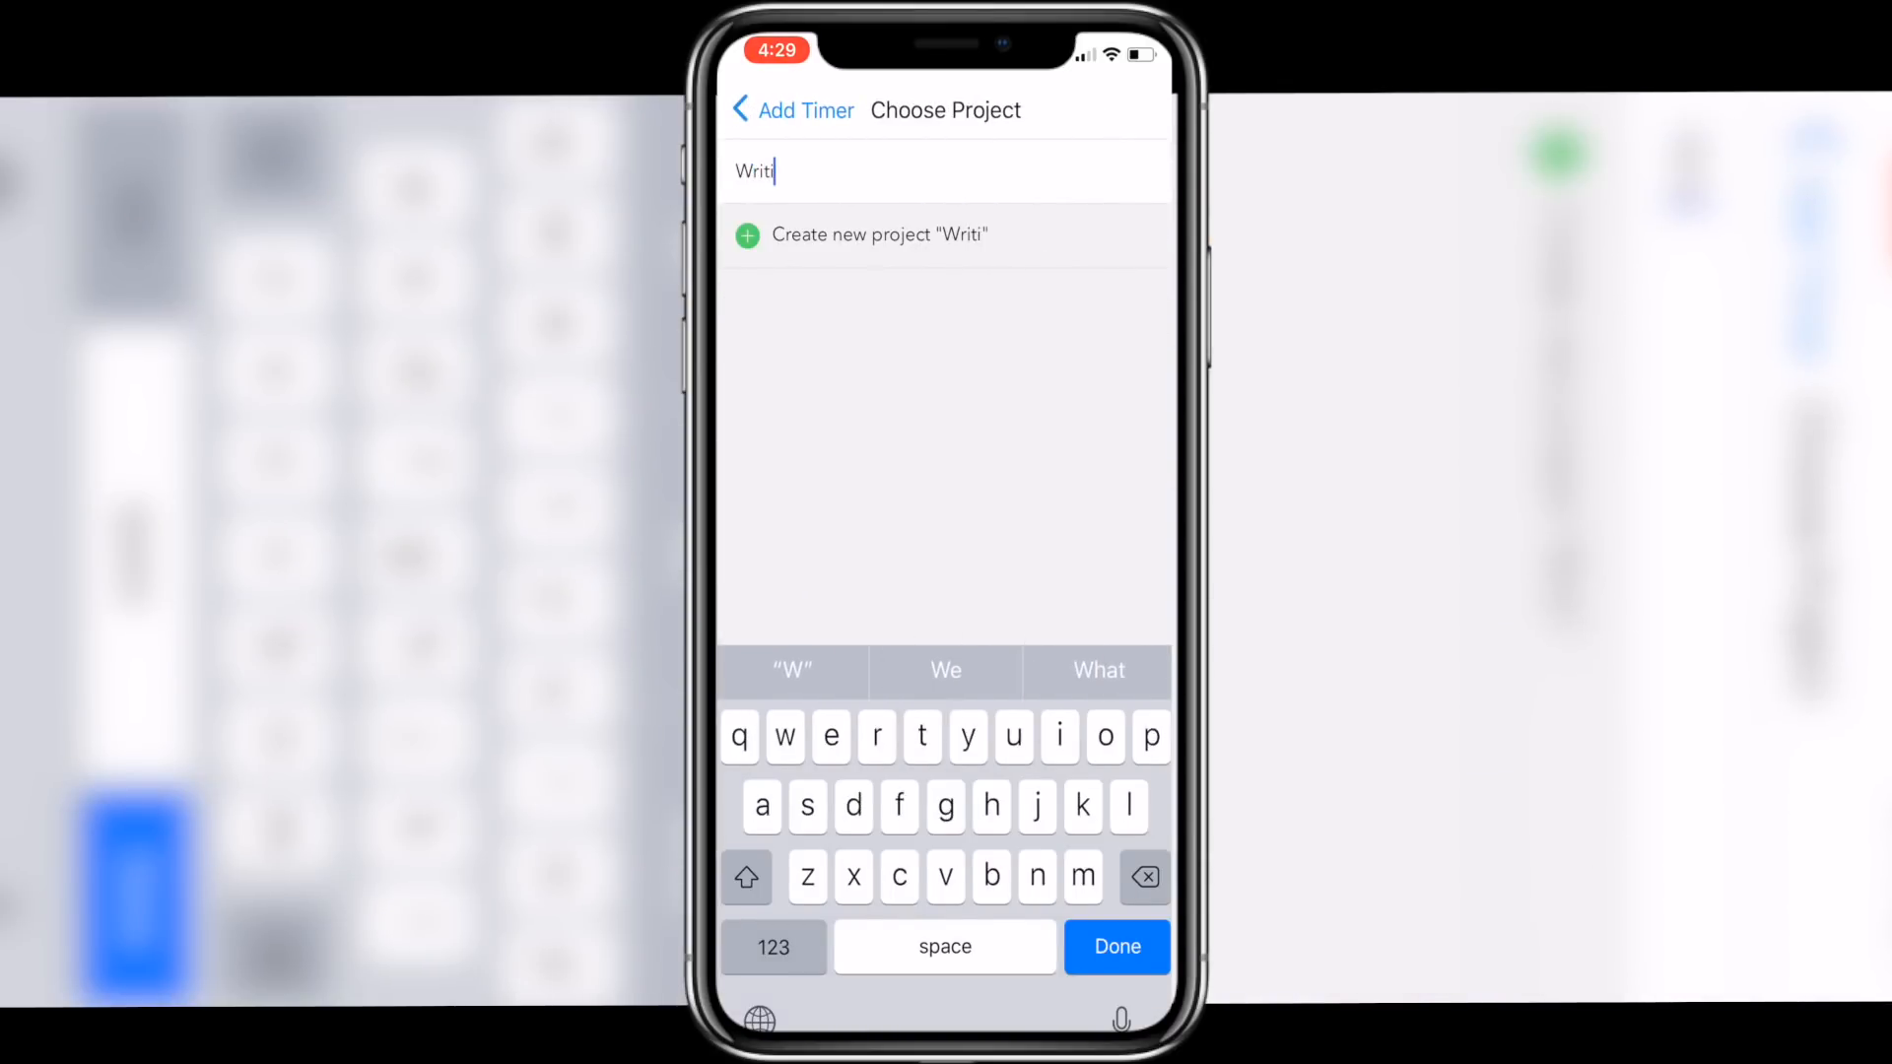
{"action": "left_click", "coordinate": [863, 234]}
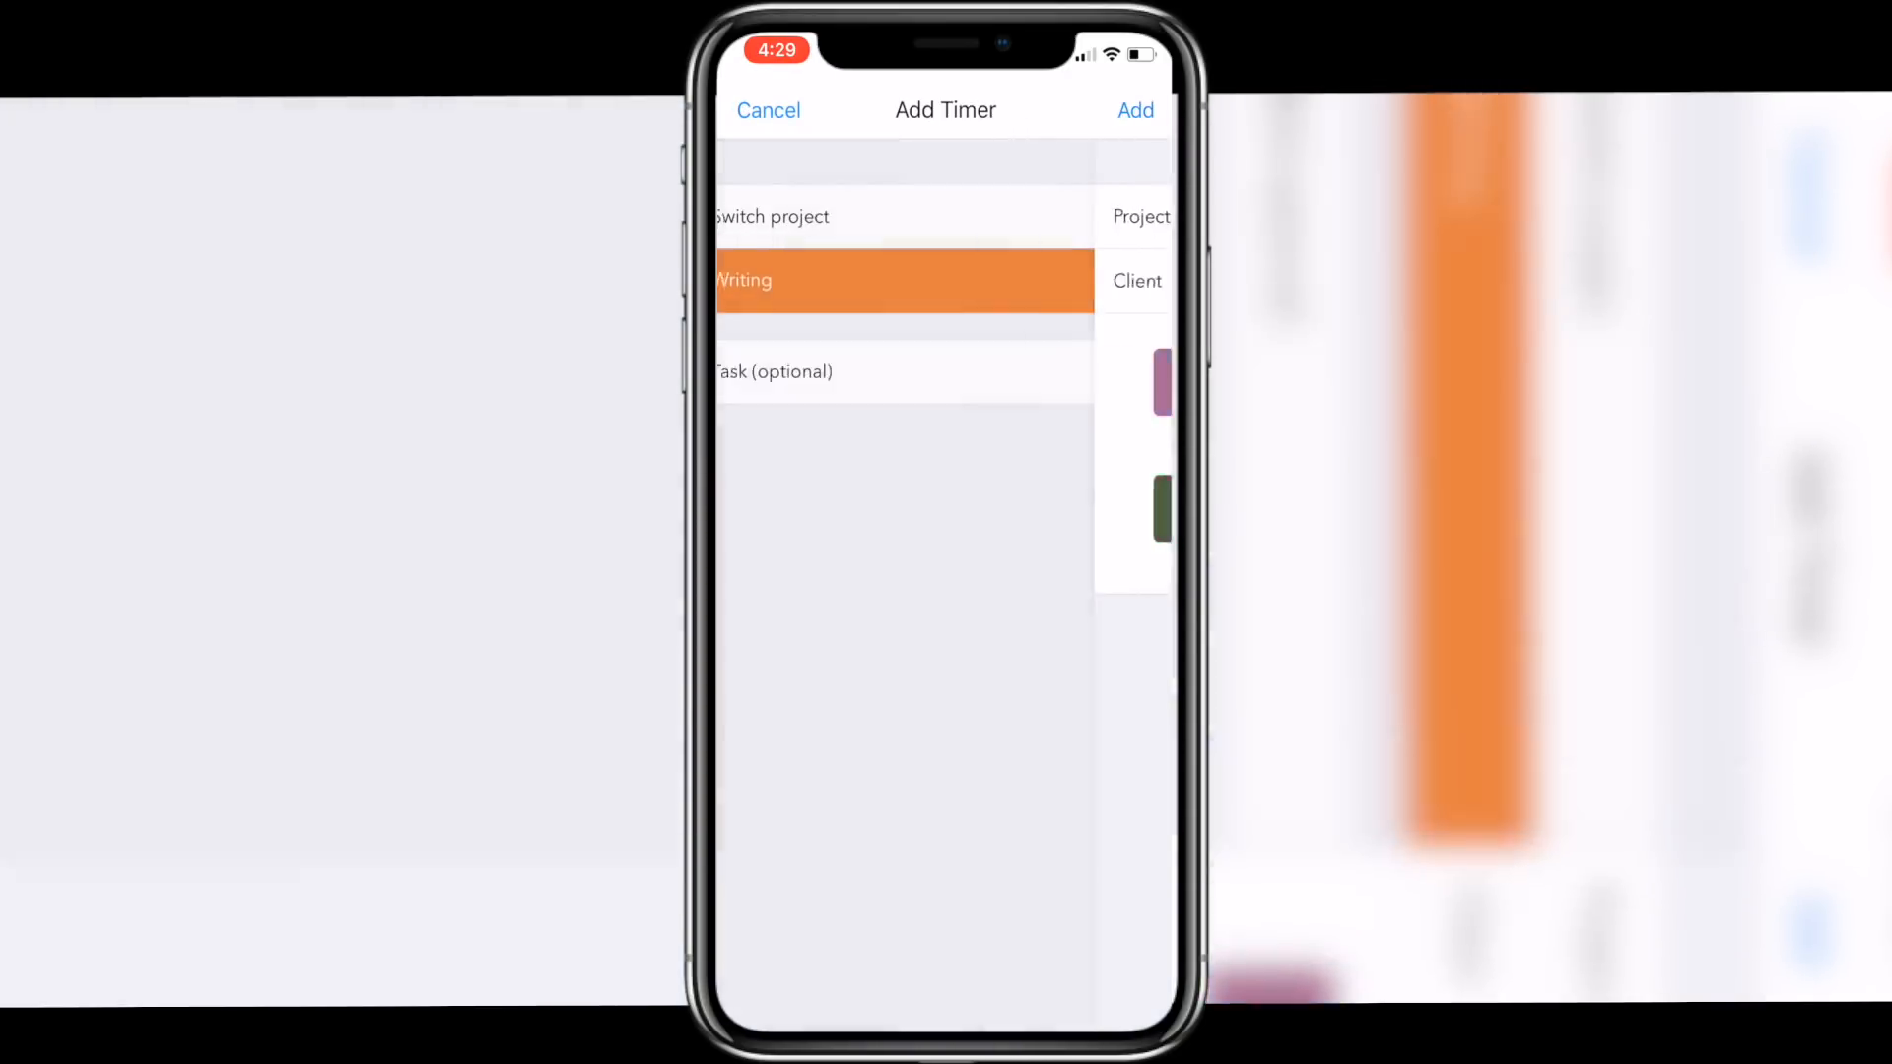
{"action": "left_click", "coordinate": [1135, 110]}
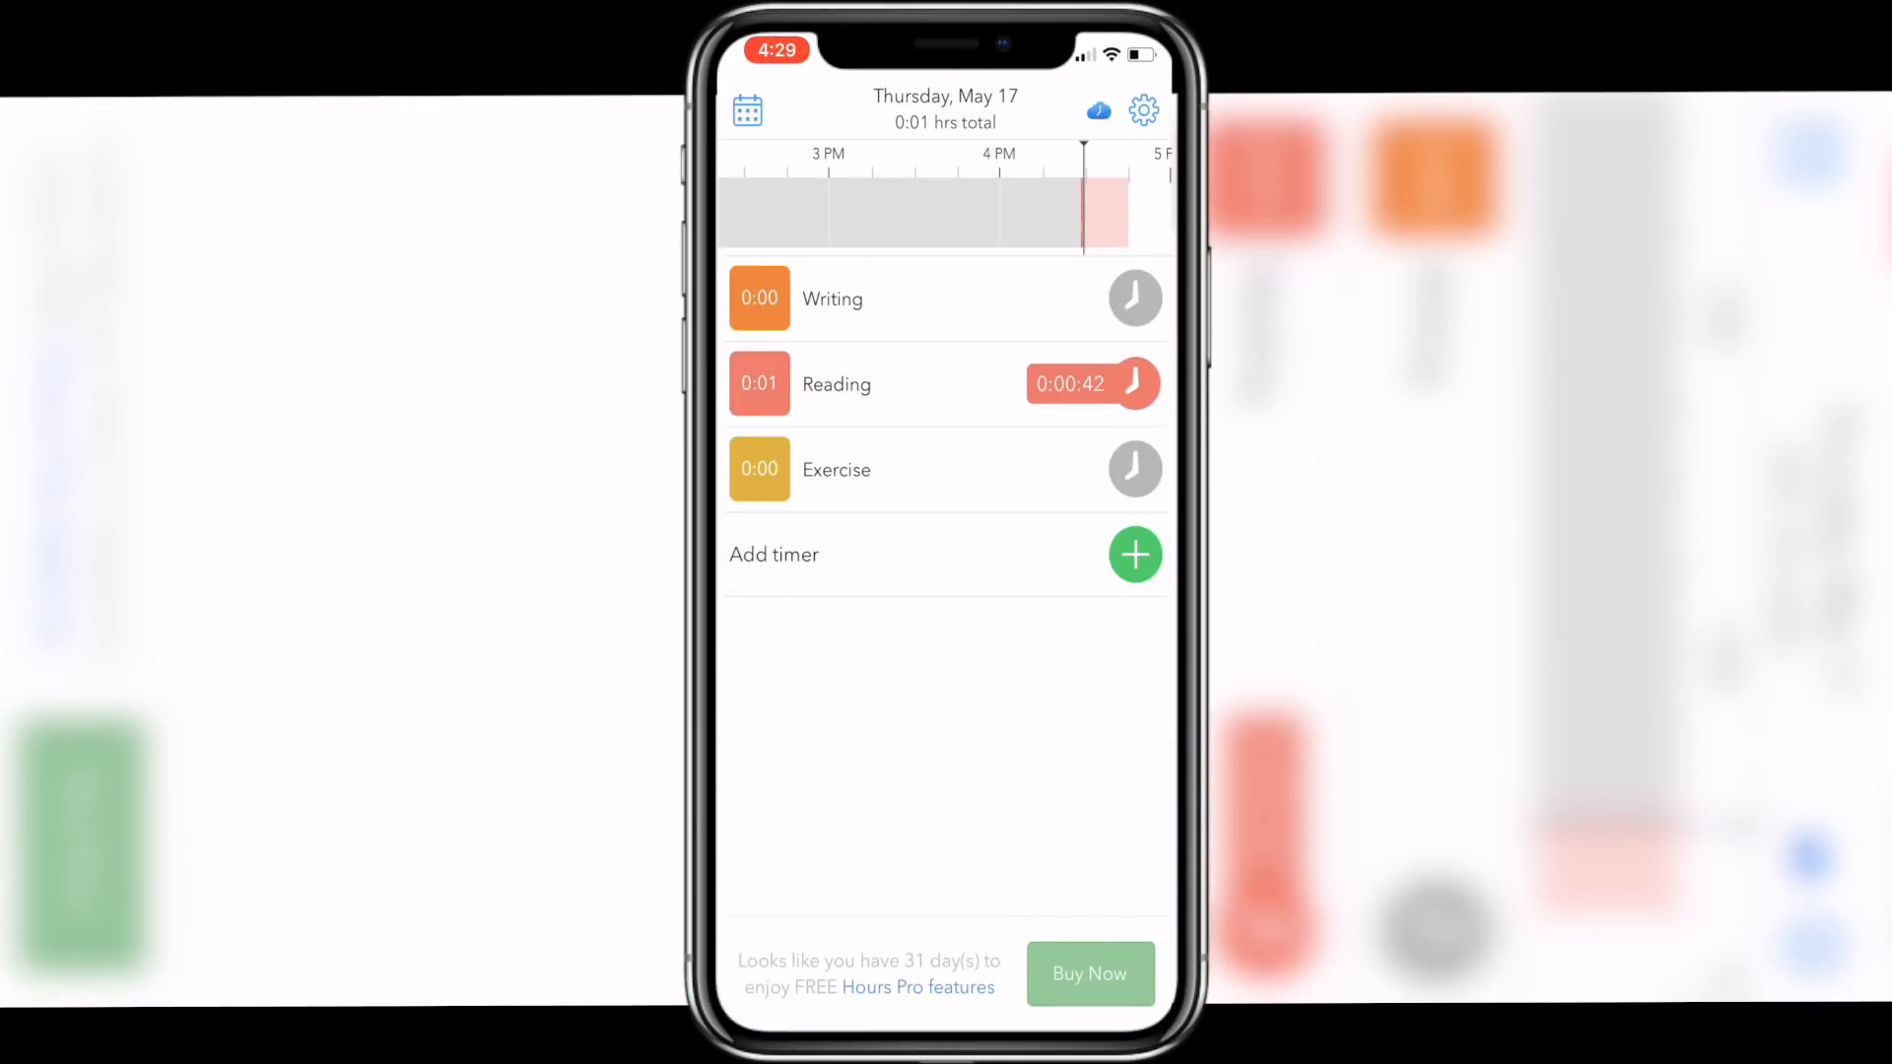
- Look over the calendar of tracked days and the Utilities settings screen
{"action": "left_click", "coordinate": [748, 110]}
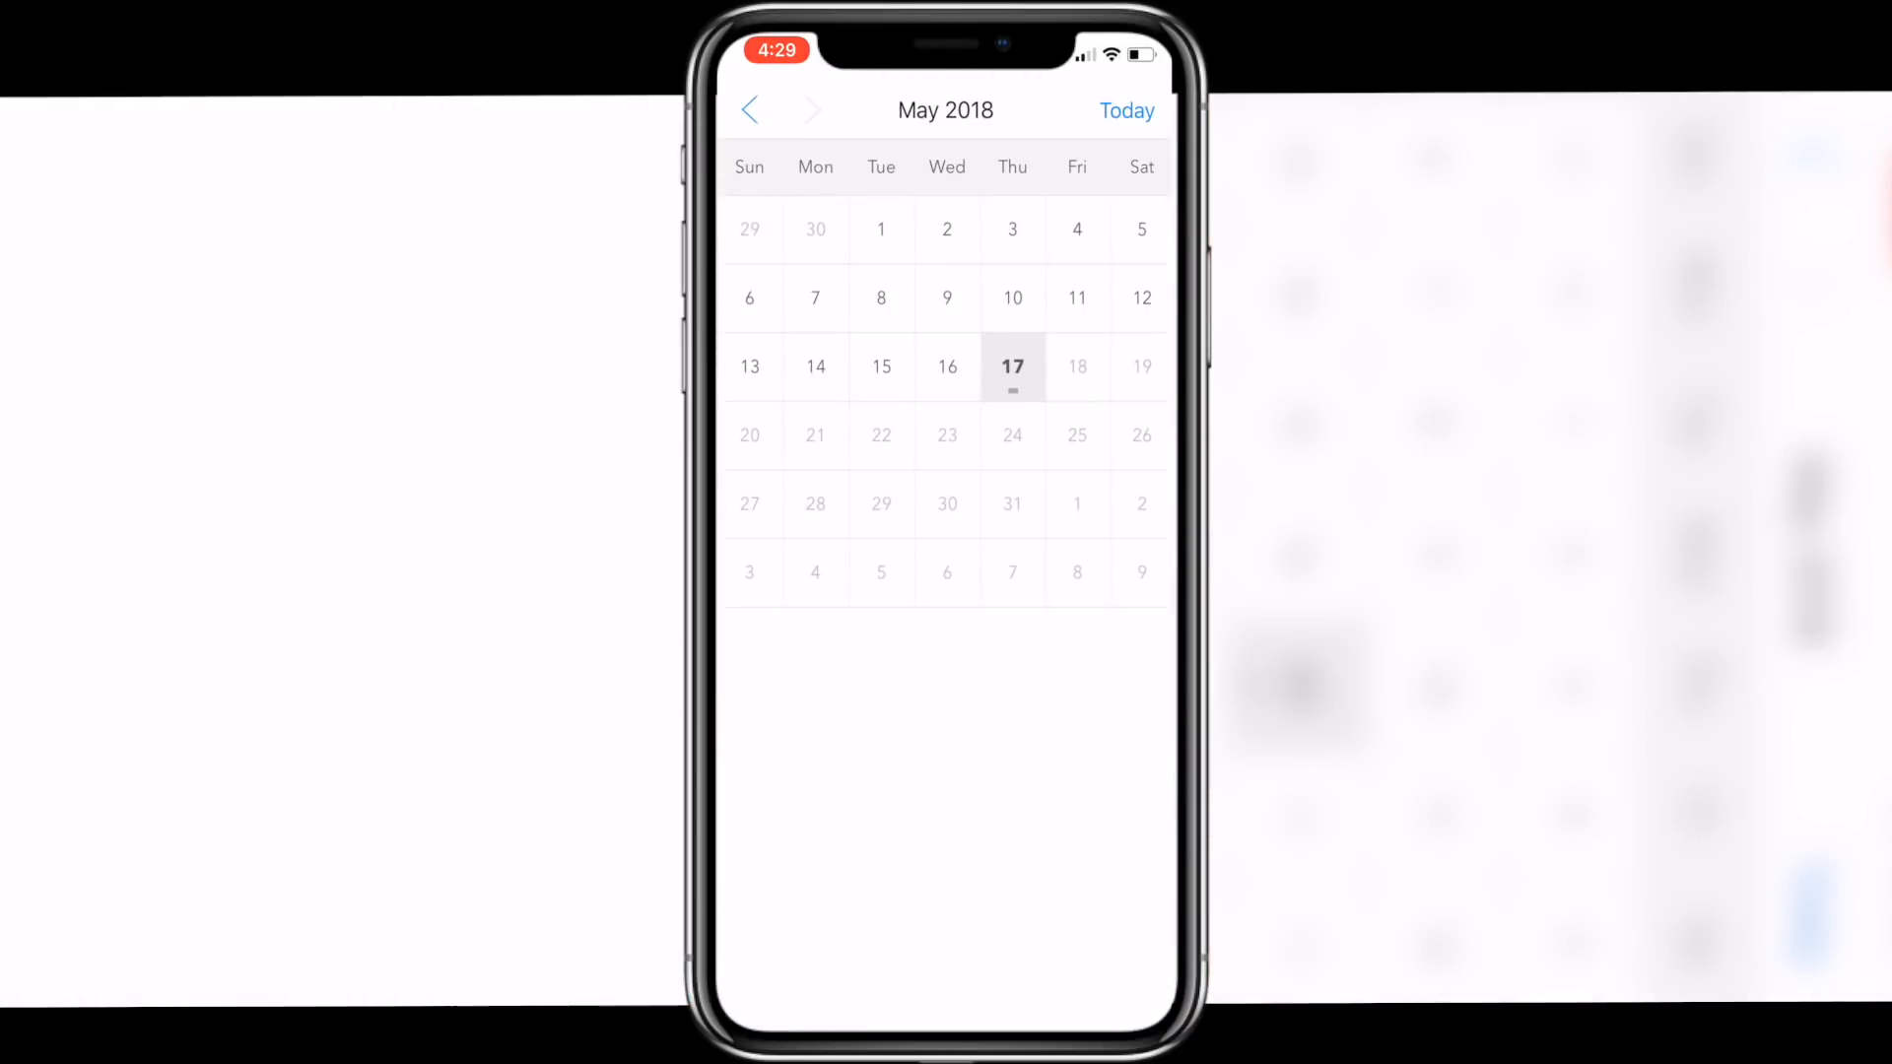
{"action": "left_click", "coordinate": [1013, 367]}
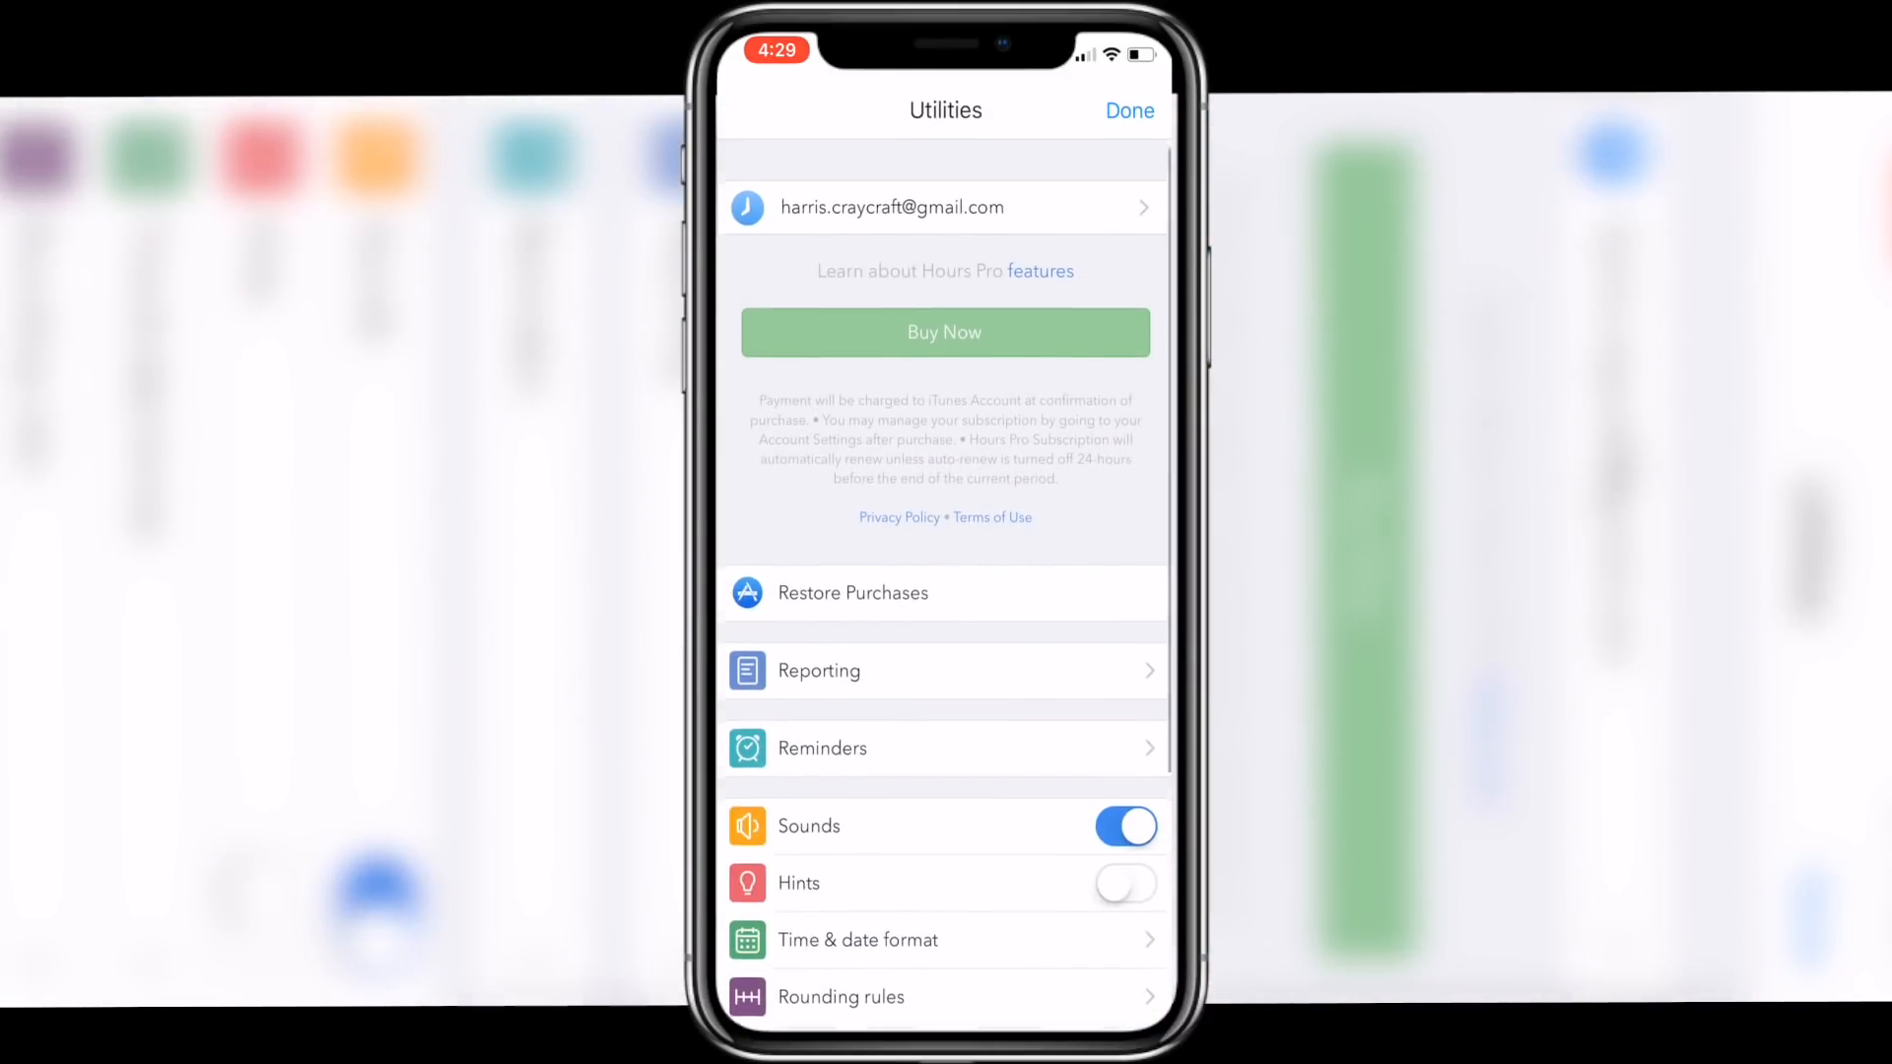
{"action": "left_click", "coordinate": [1130, 110]}
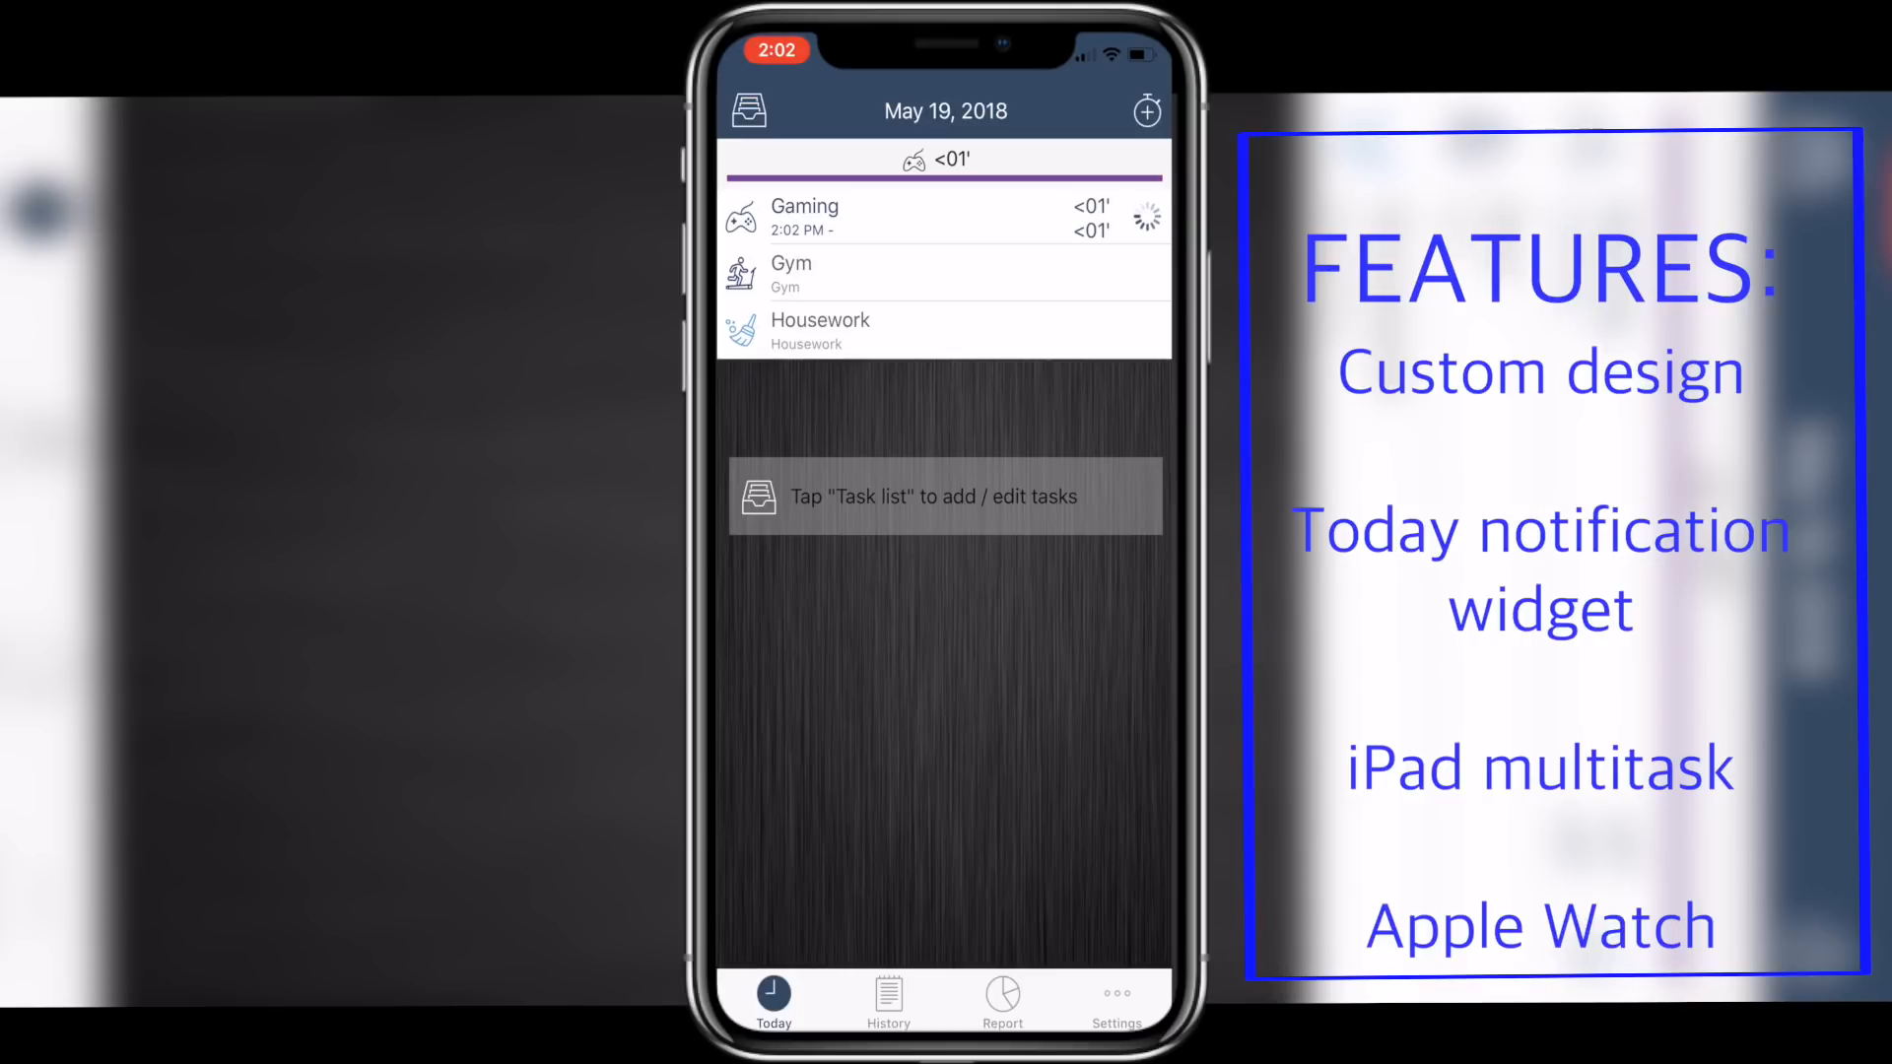
- Review today's tracked history by hour and the day's time report, then return to the task list
{"action": "left_click", "coordinate": [887, 997]}
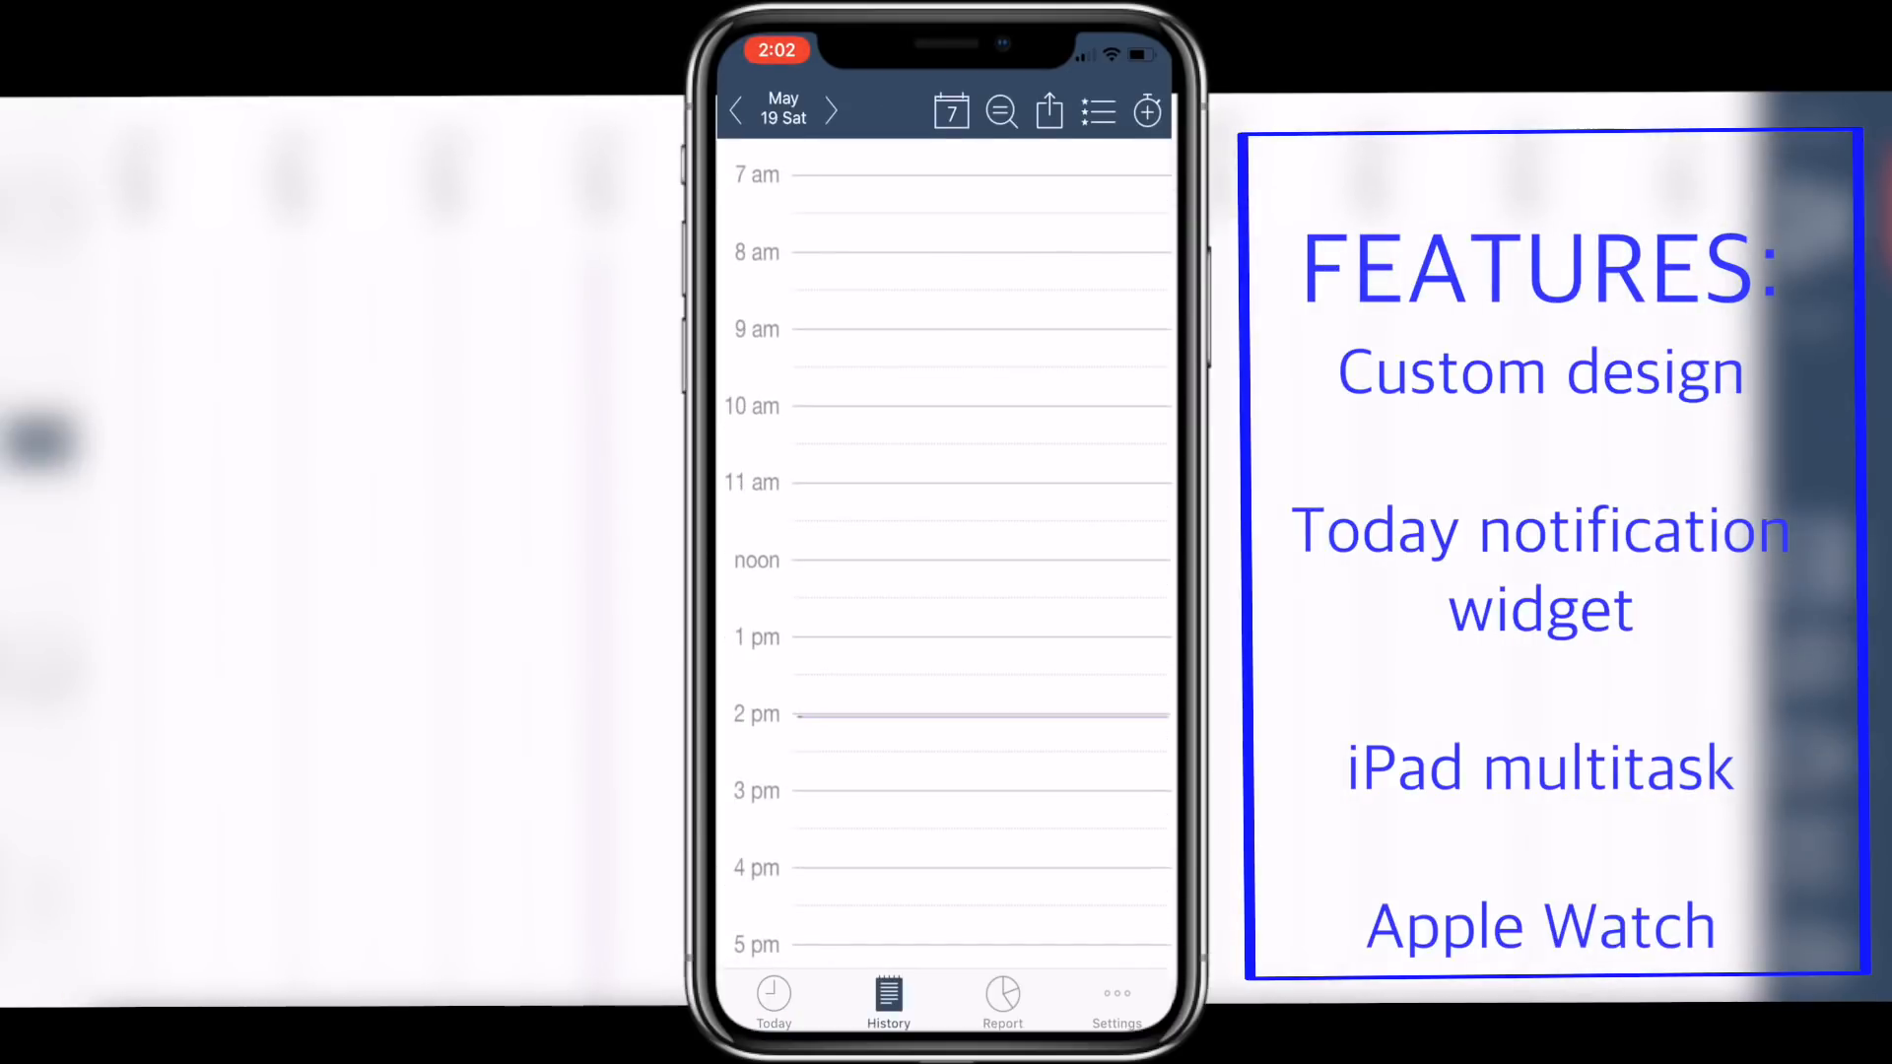
{"action": "scroll", "scroll_direction": "down", "scroll_amount": 3}
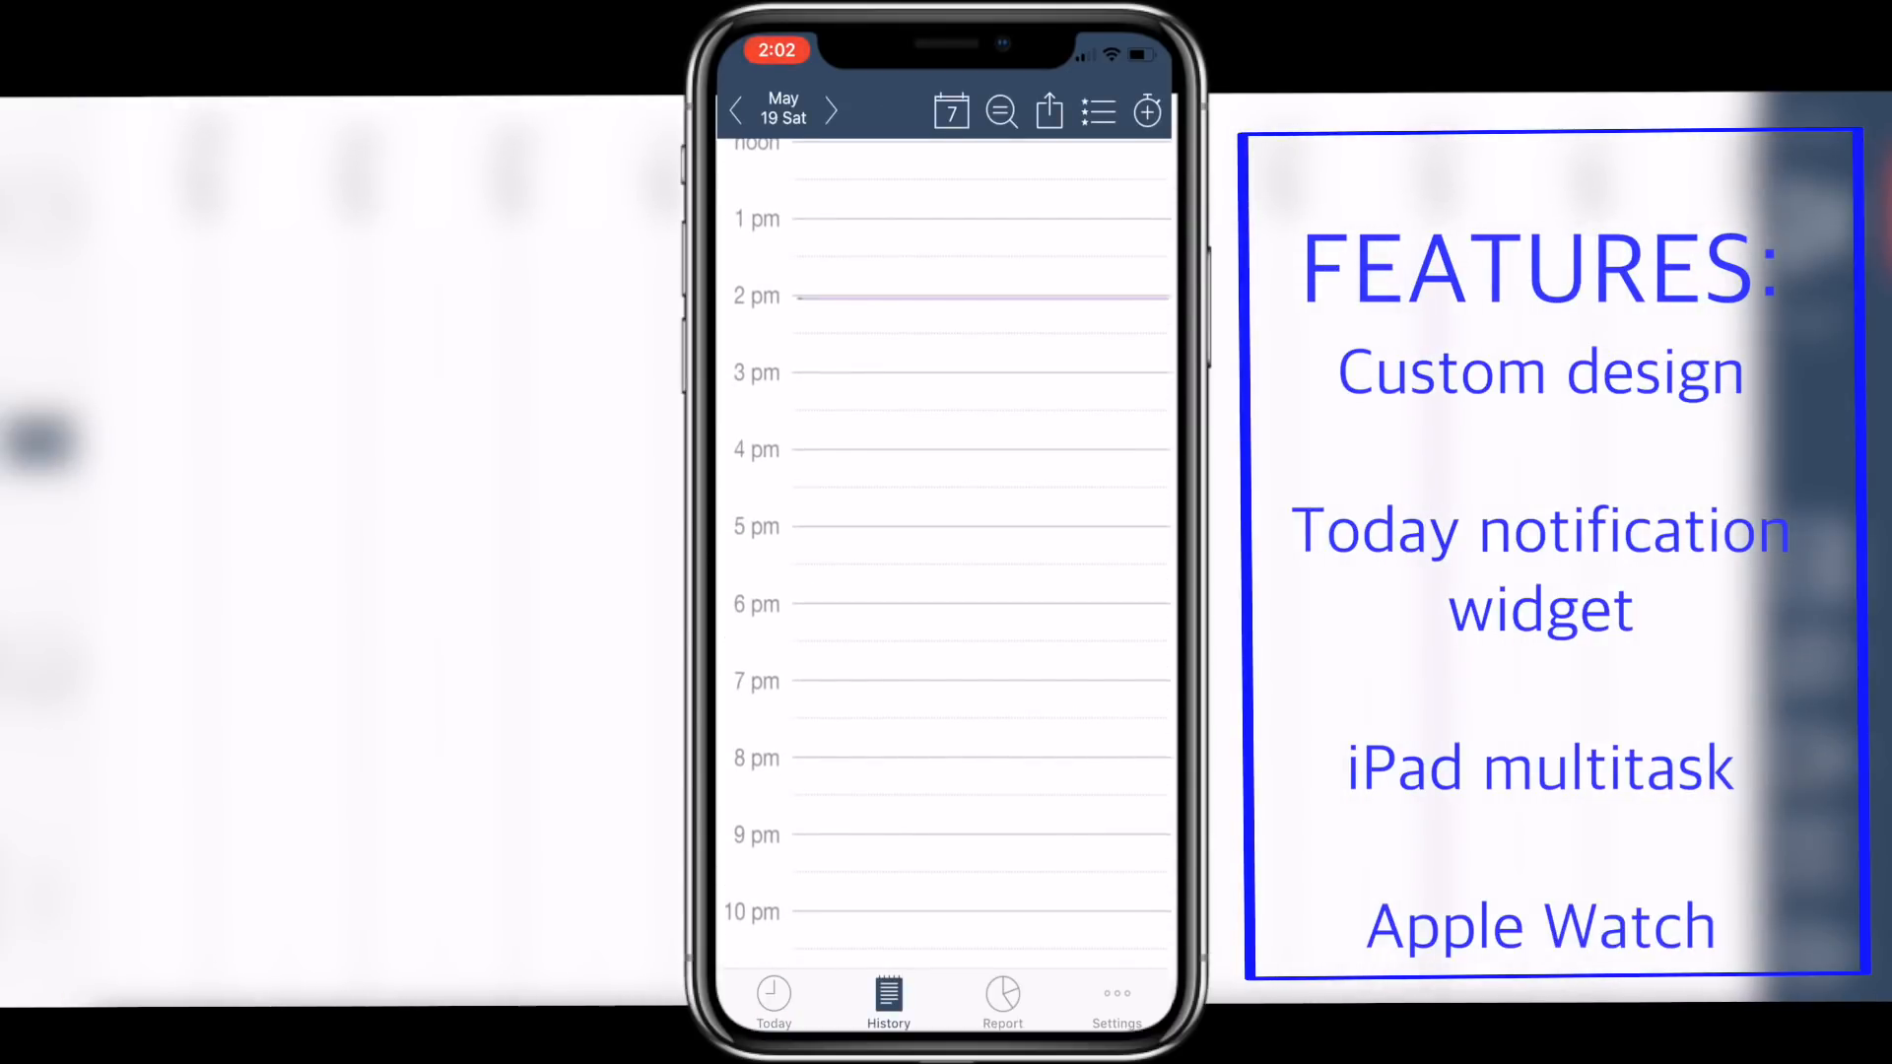
{"action": "left_click", "coordinate": [1001, 998]}
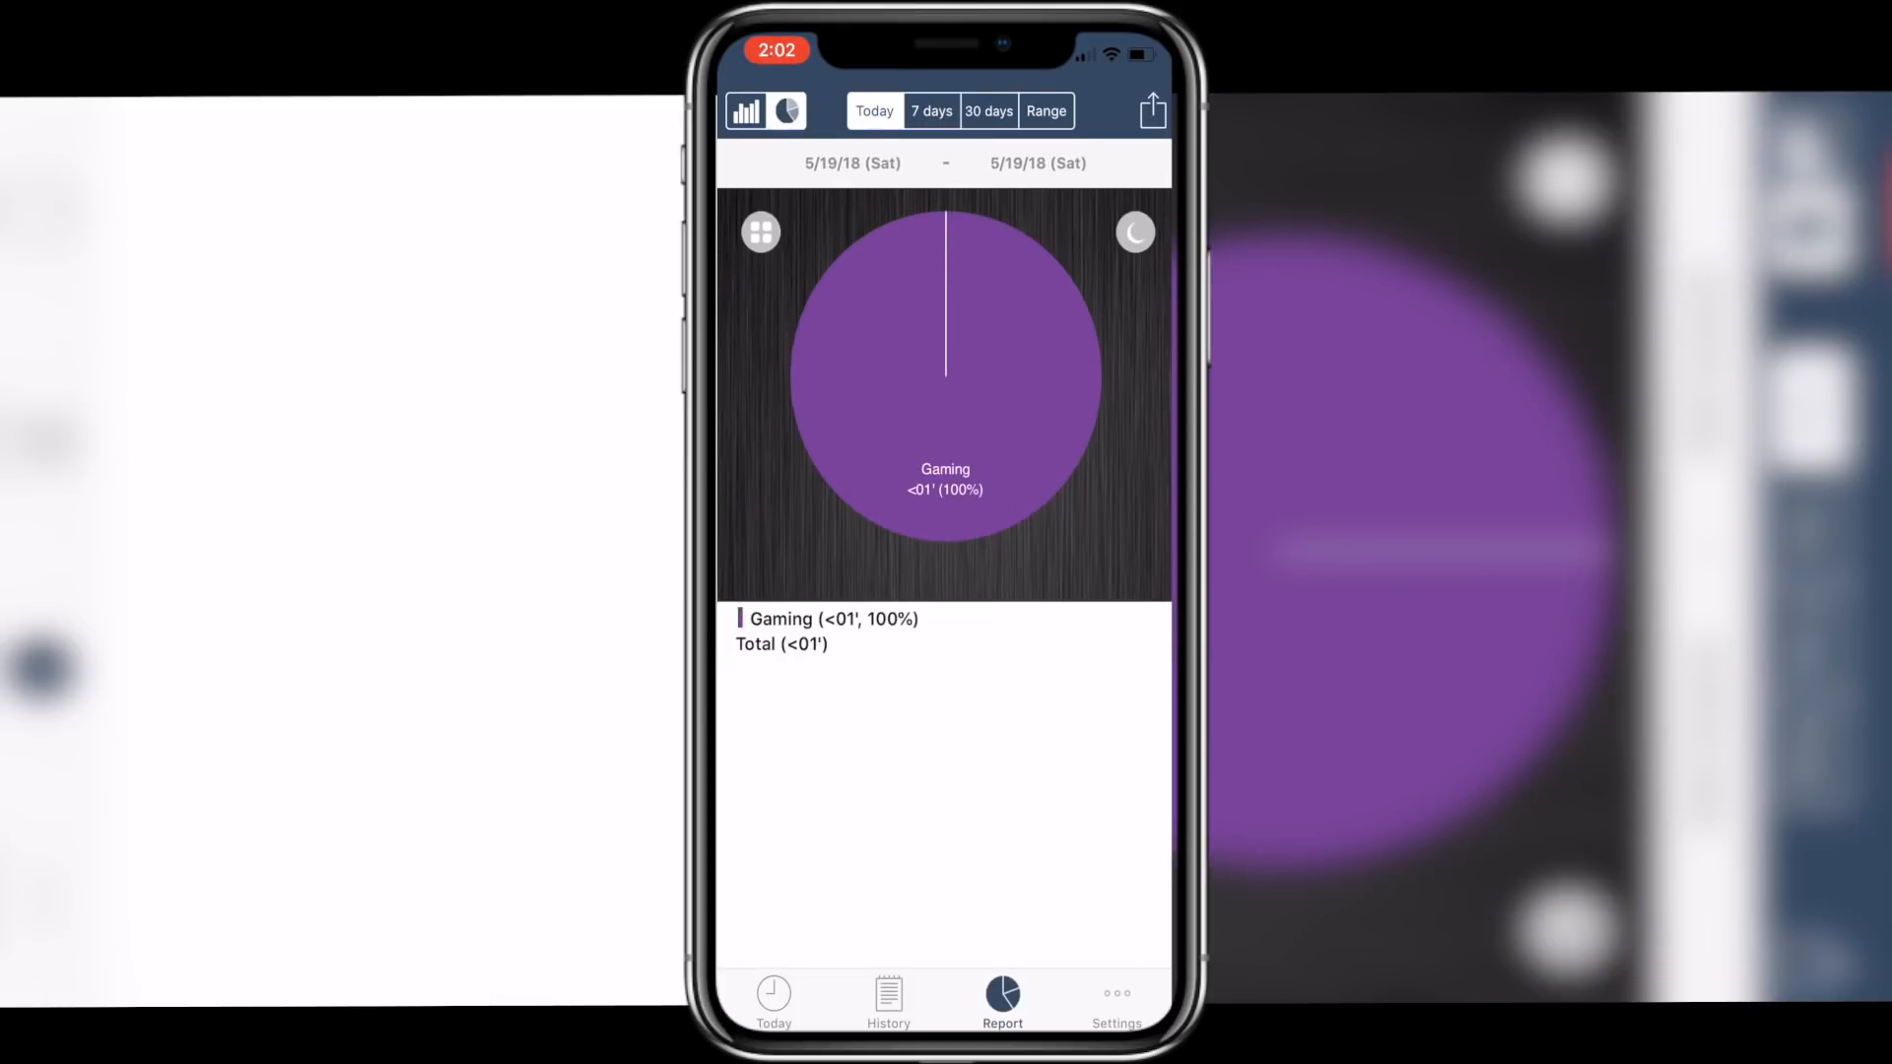
{"action": "left_click", "coordinate": [772, 997]}
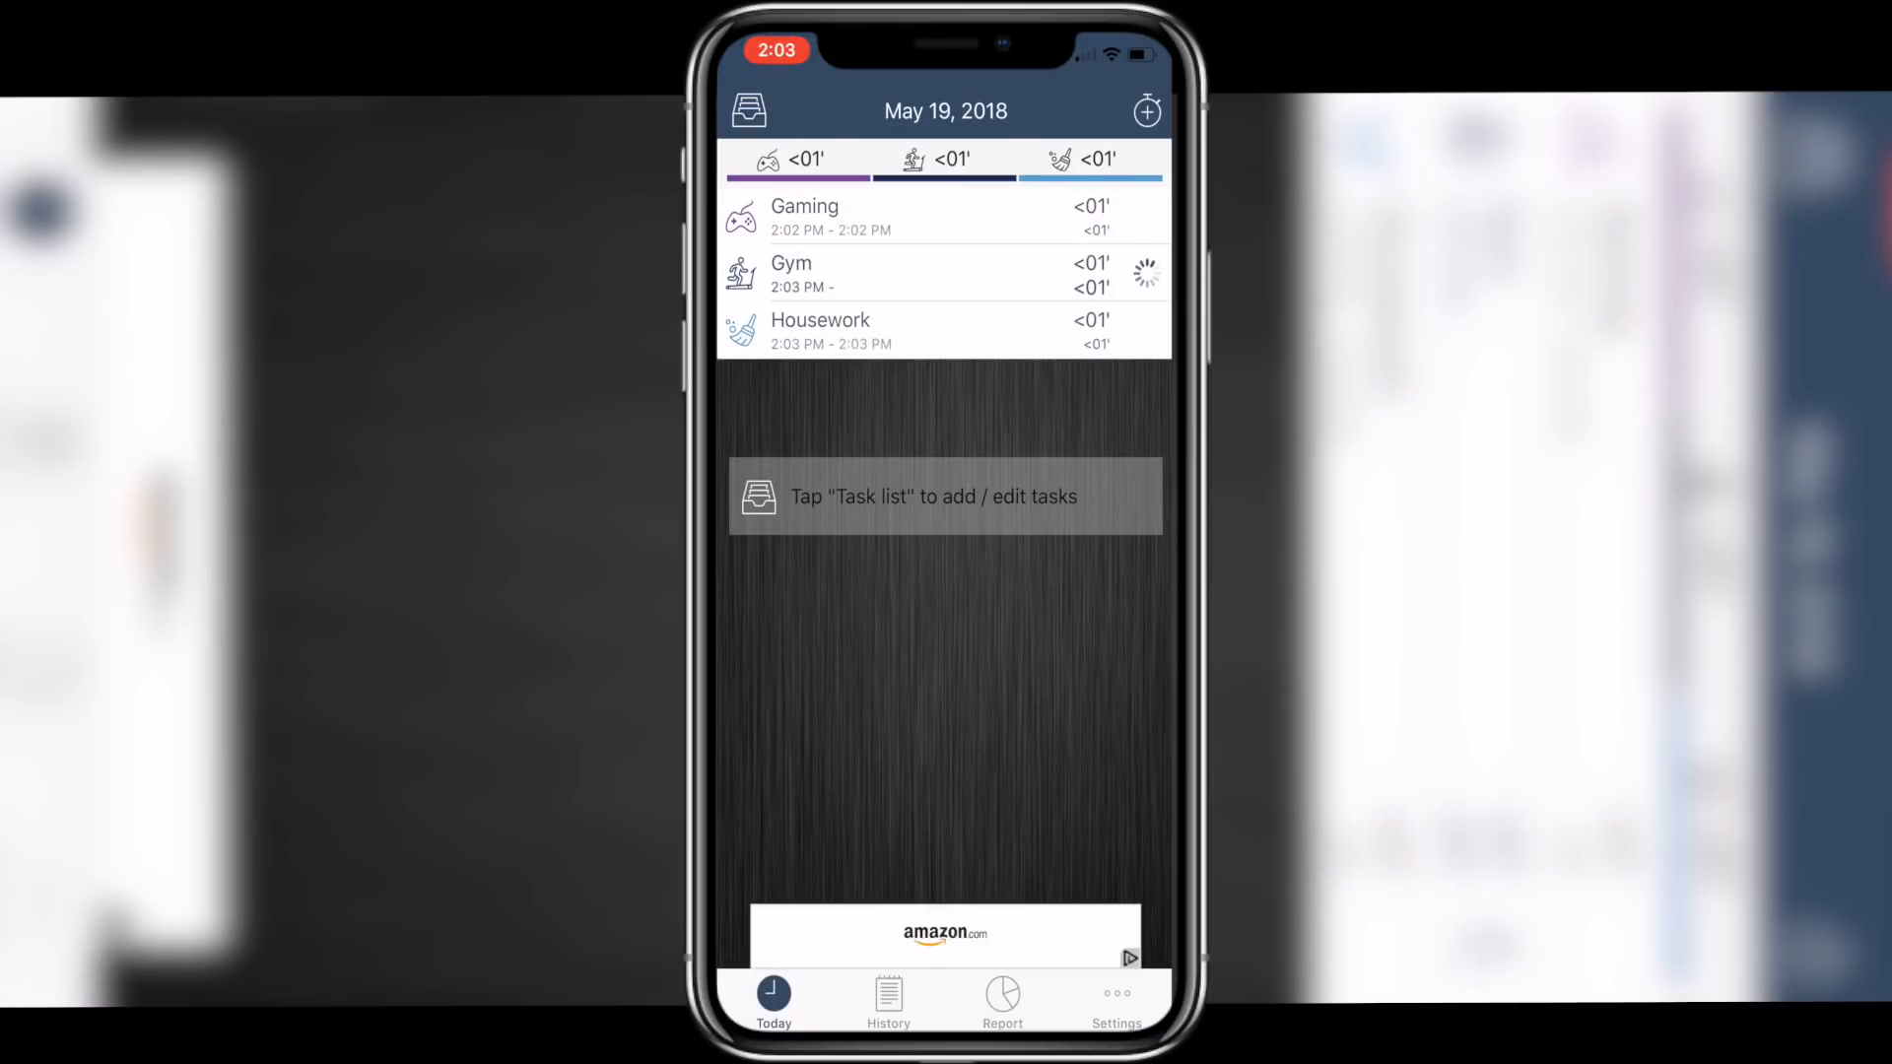
- Check the hourly history again and the per-task report covering Gaming, Gym and Housework
{"action": "left_click", "coordinate": [749, 109]}
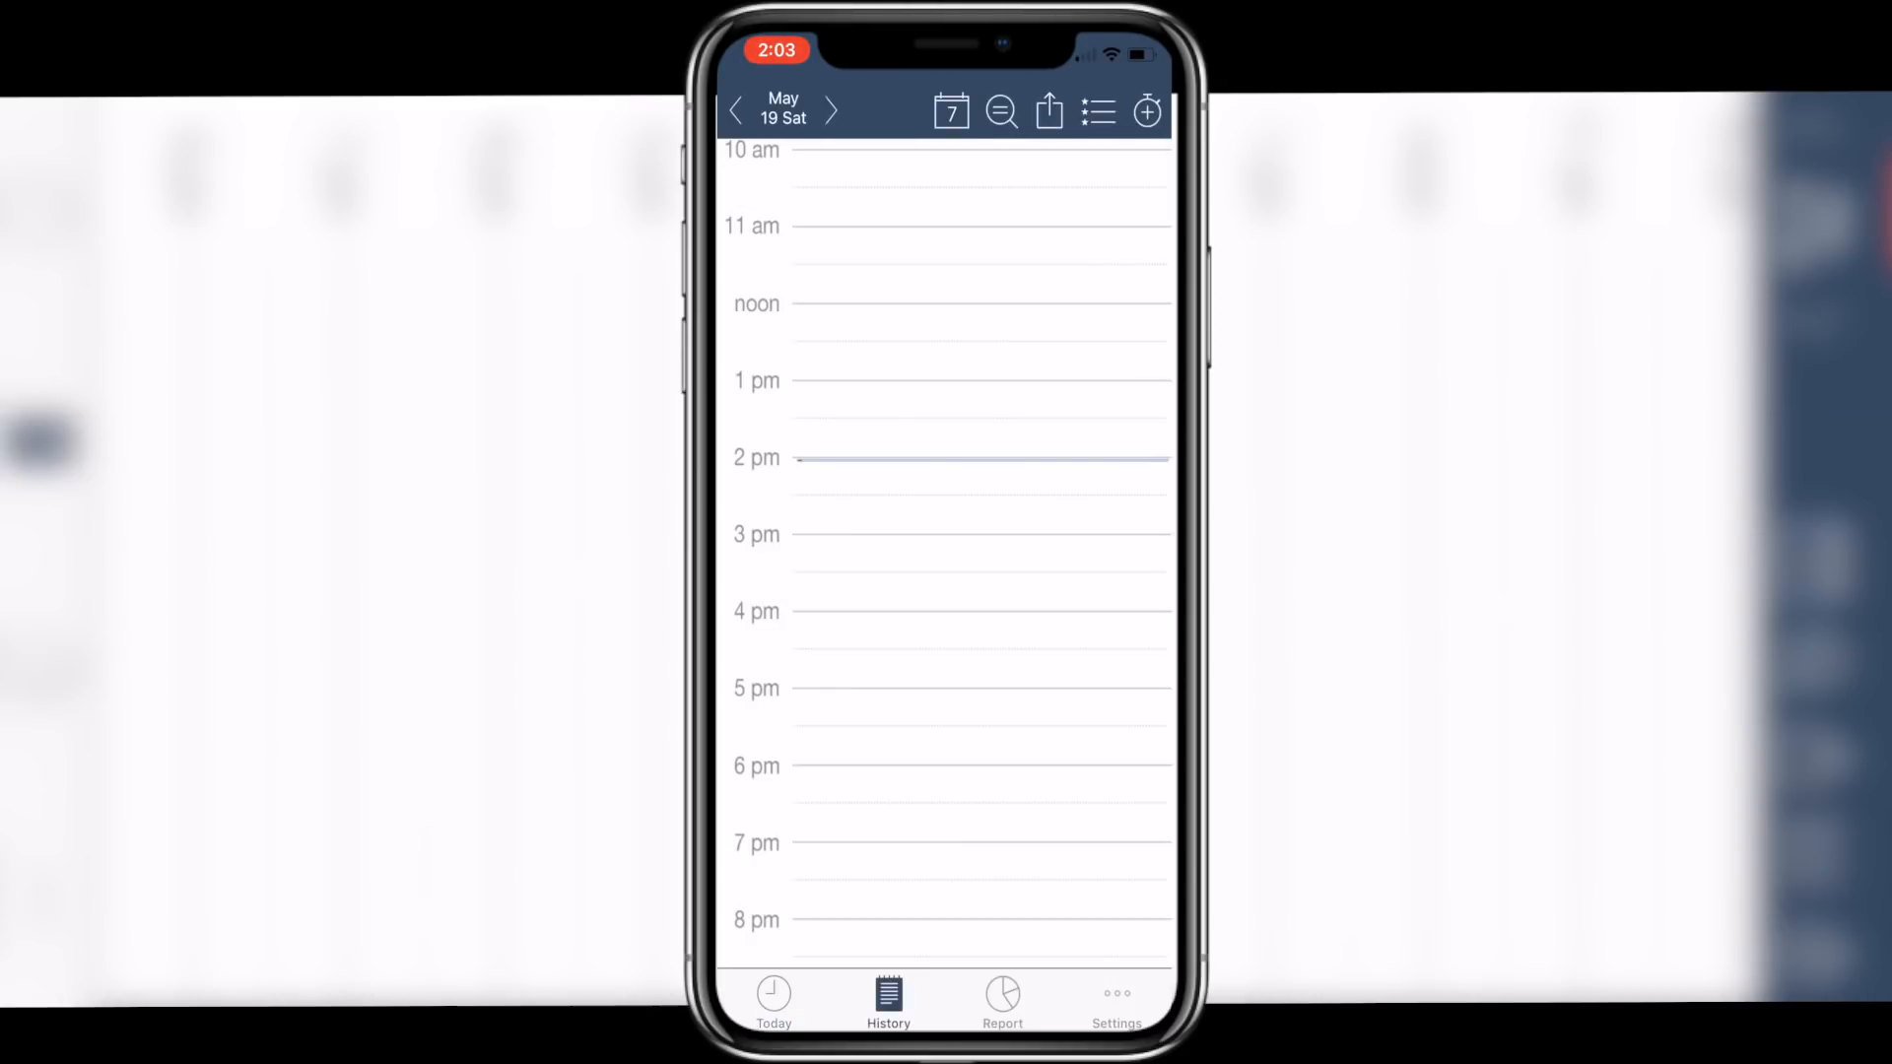
{"action": "left_click", "coordinate": [1001, 995]}
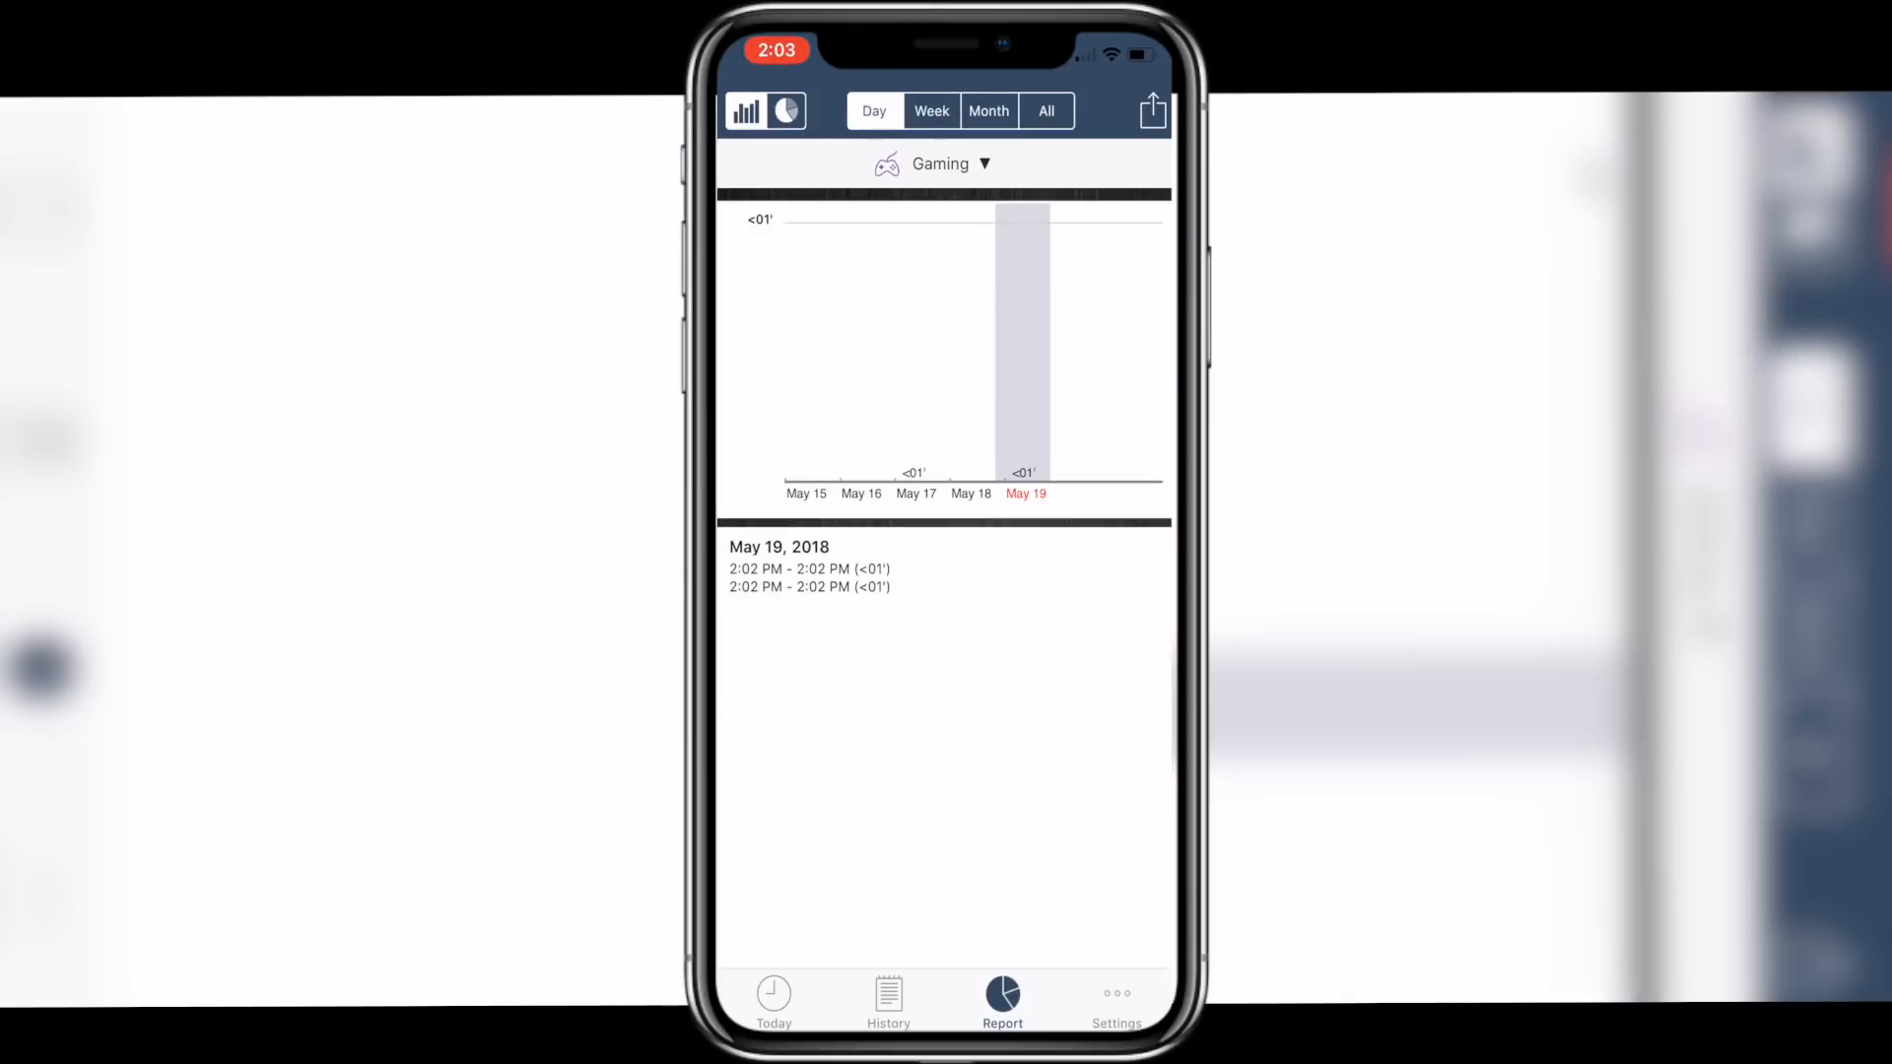
{"action": "left_click", "coordinate": [938, 166]}
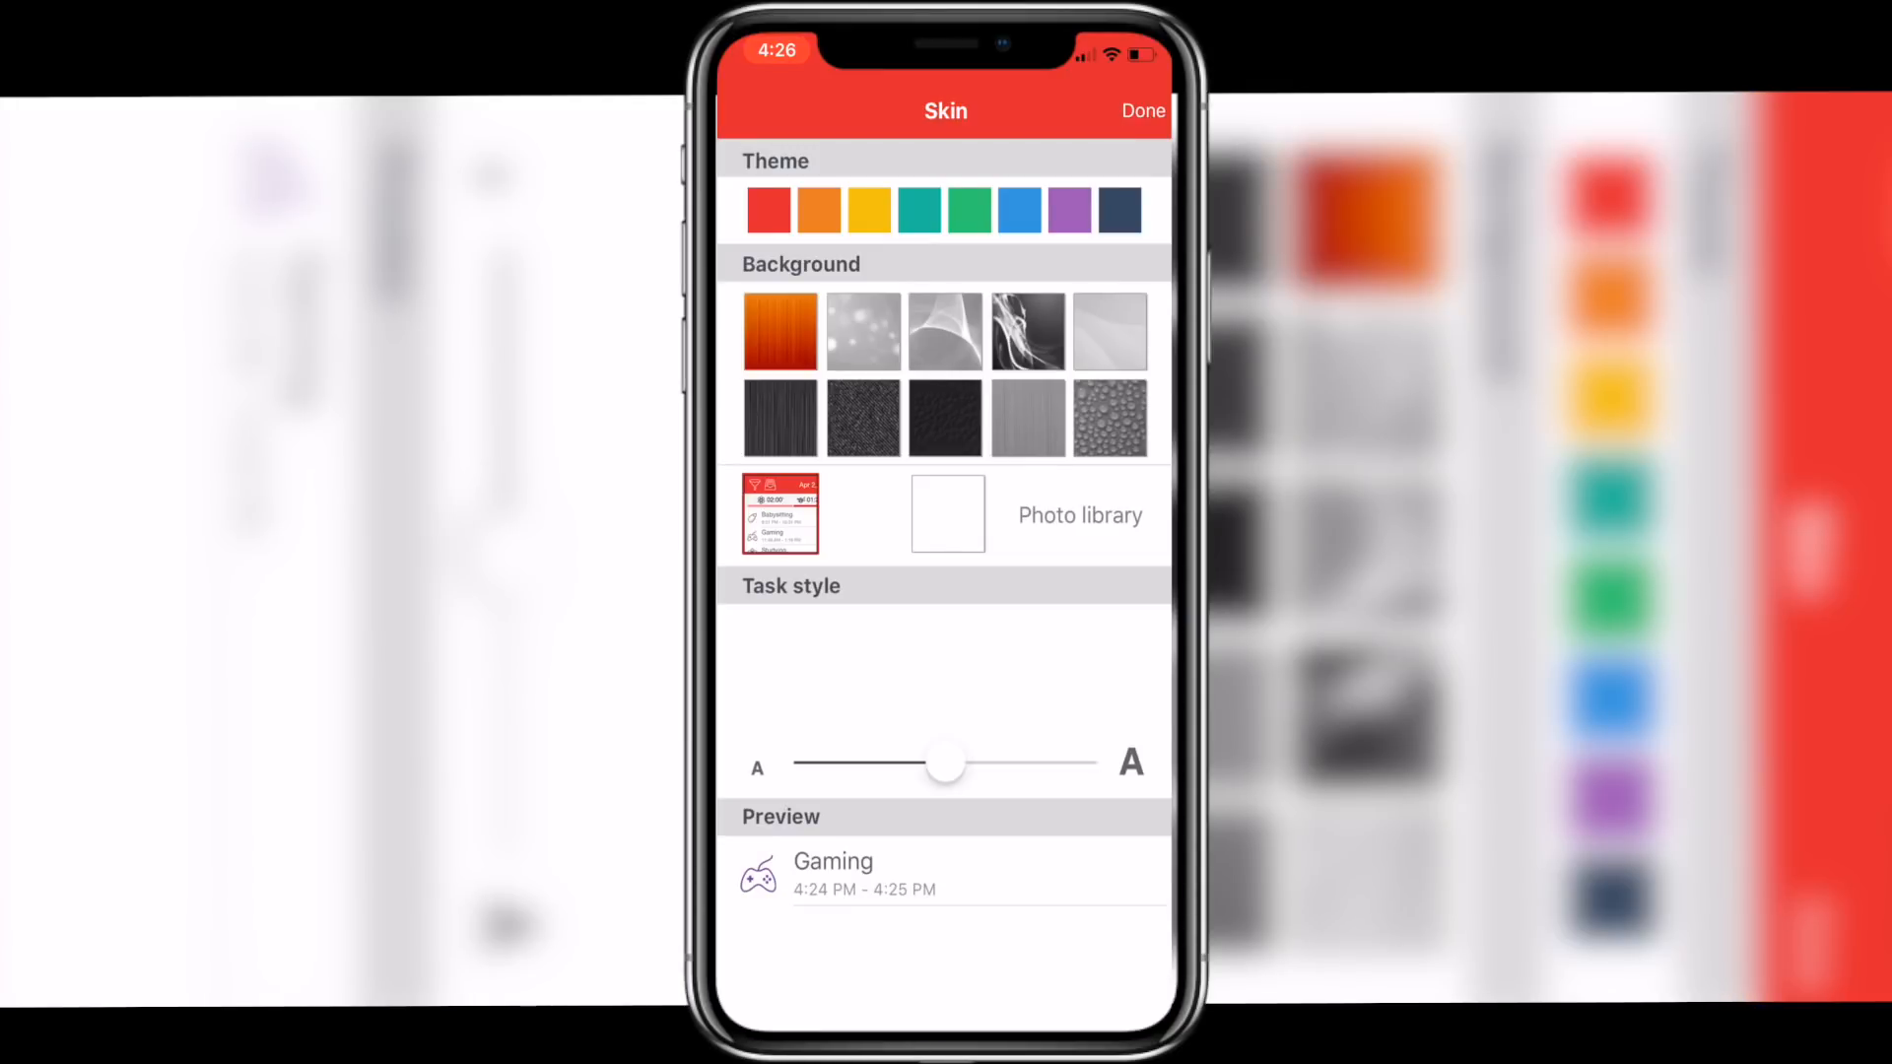
- Switch the aTracker skin theme from red to the blue swatch
{"action": "left_click", "coordinate": [1019, 209]}
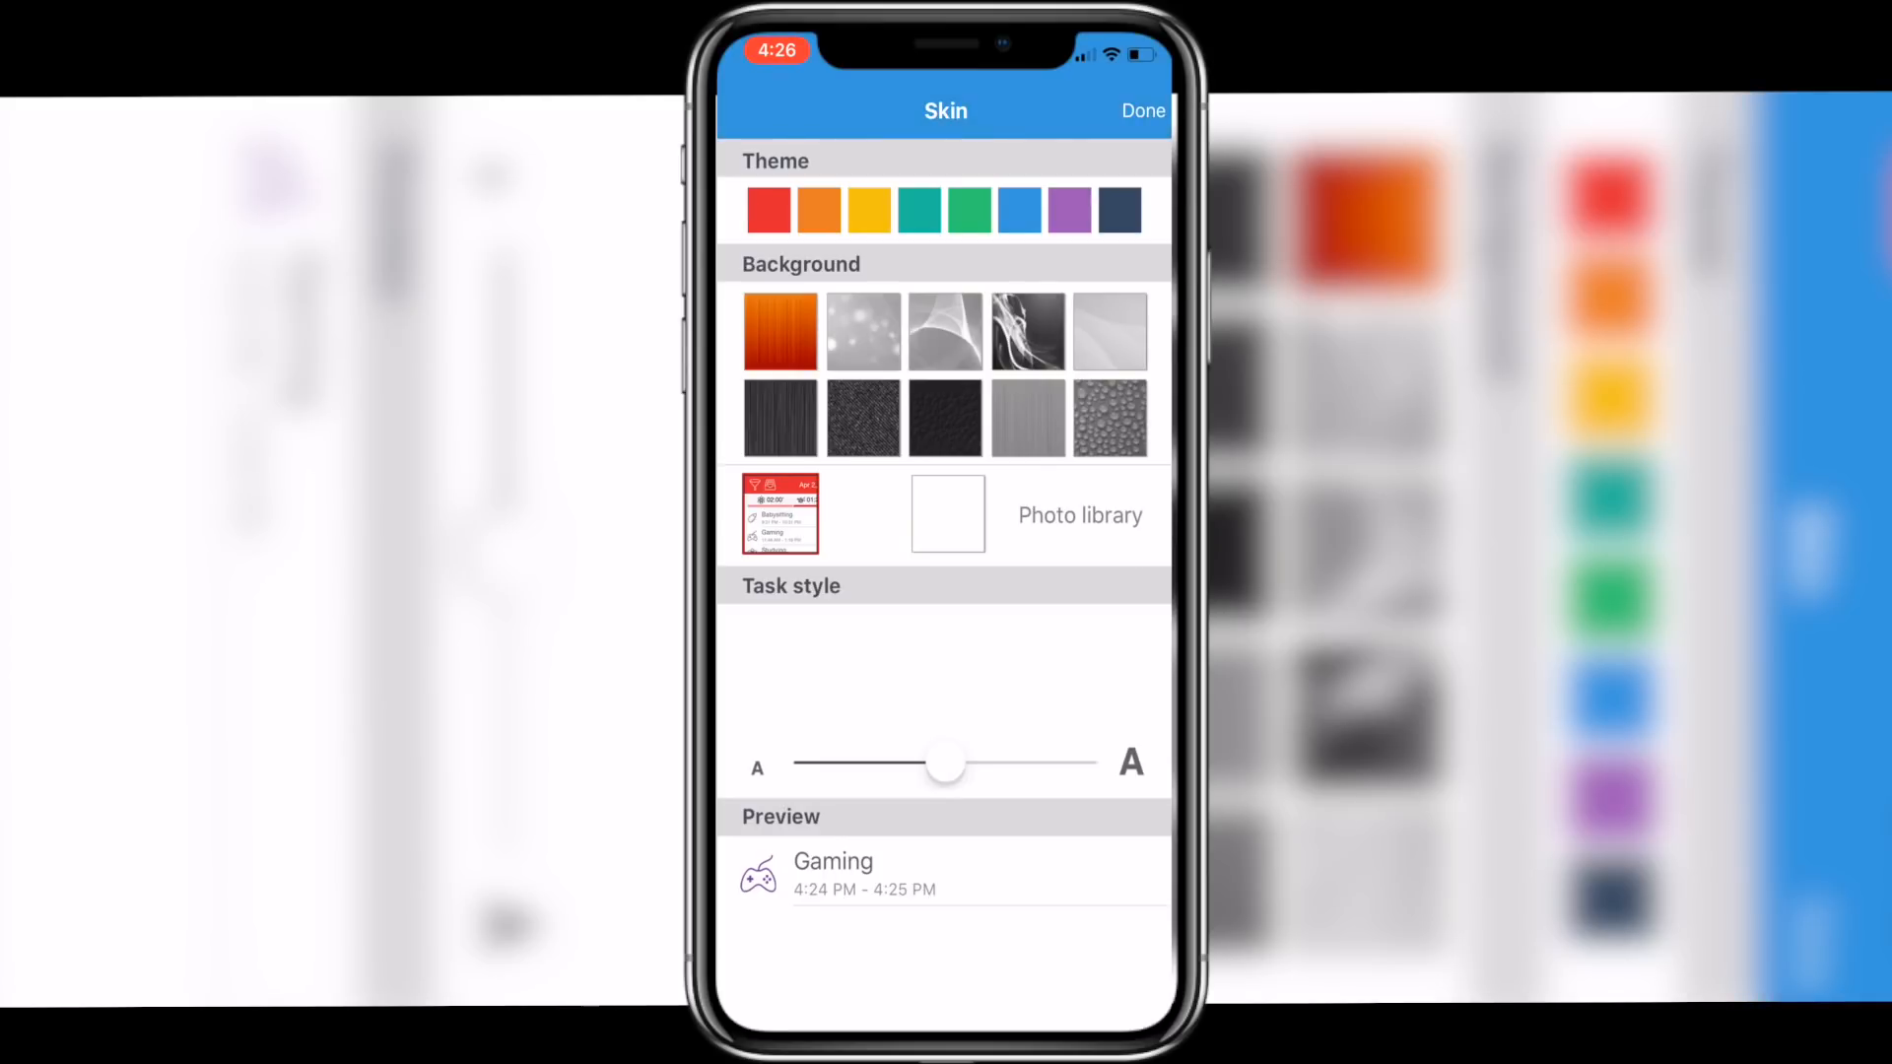
{"action": "left_click", "coordinate": [780, 332]}
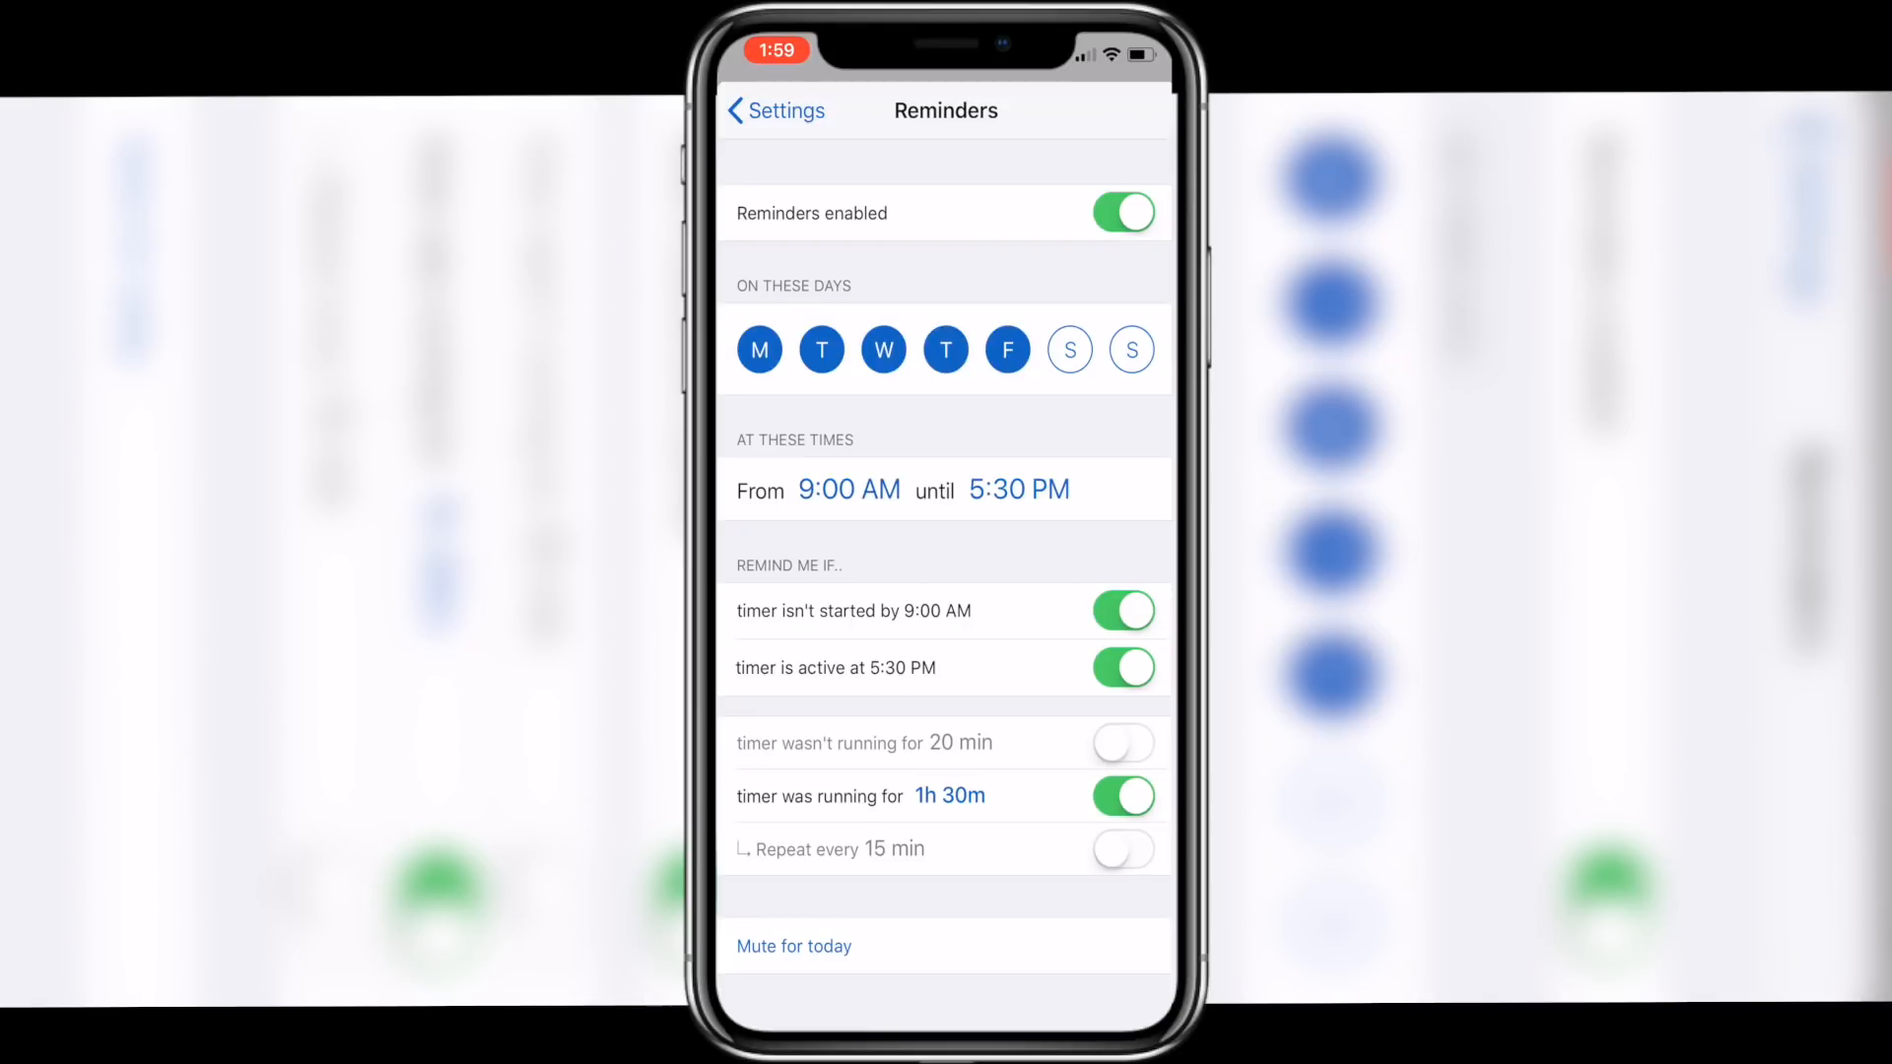
- Leave the reminder settings and put the Timelines list, showing Work, into edit mode
{"action": "left_click", "coordinate": [770, 110]}
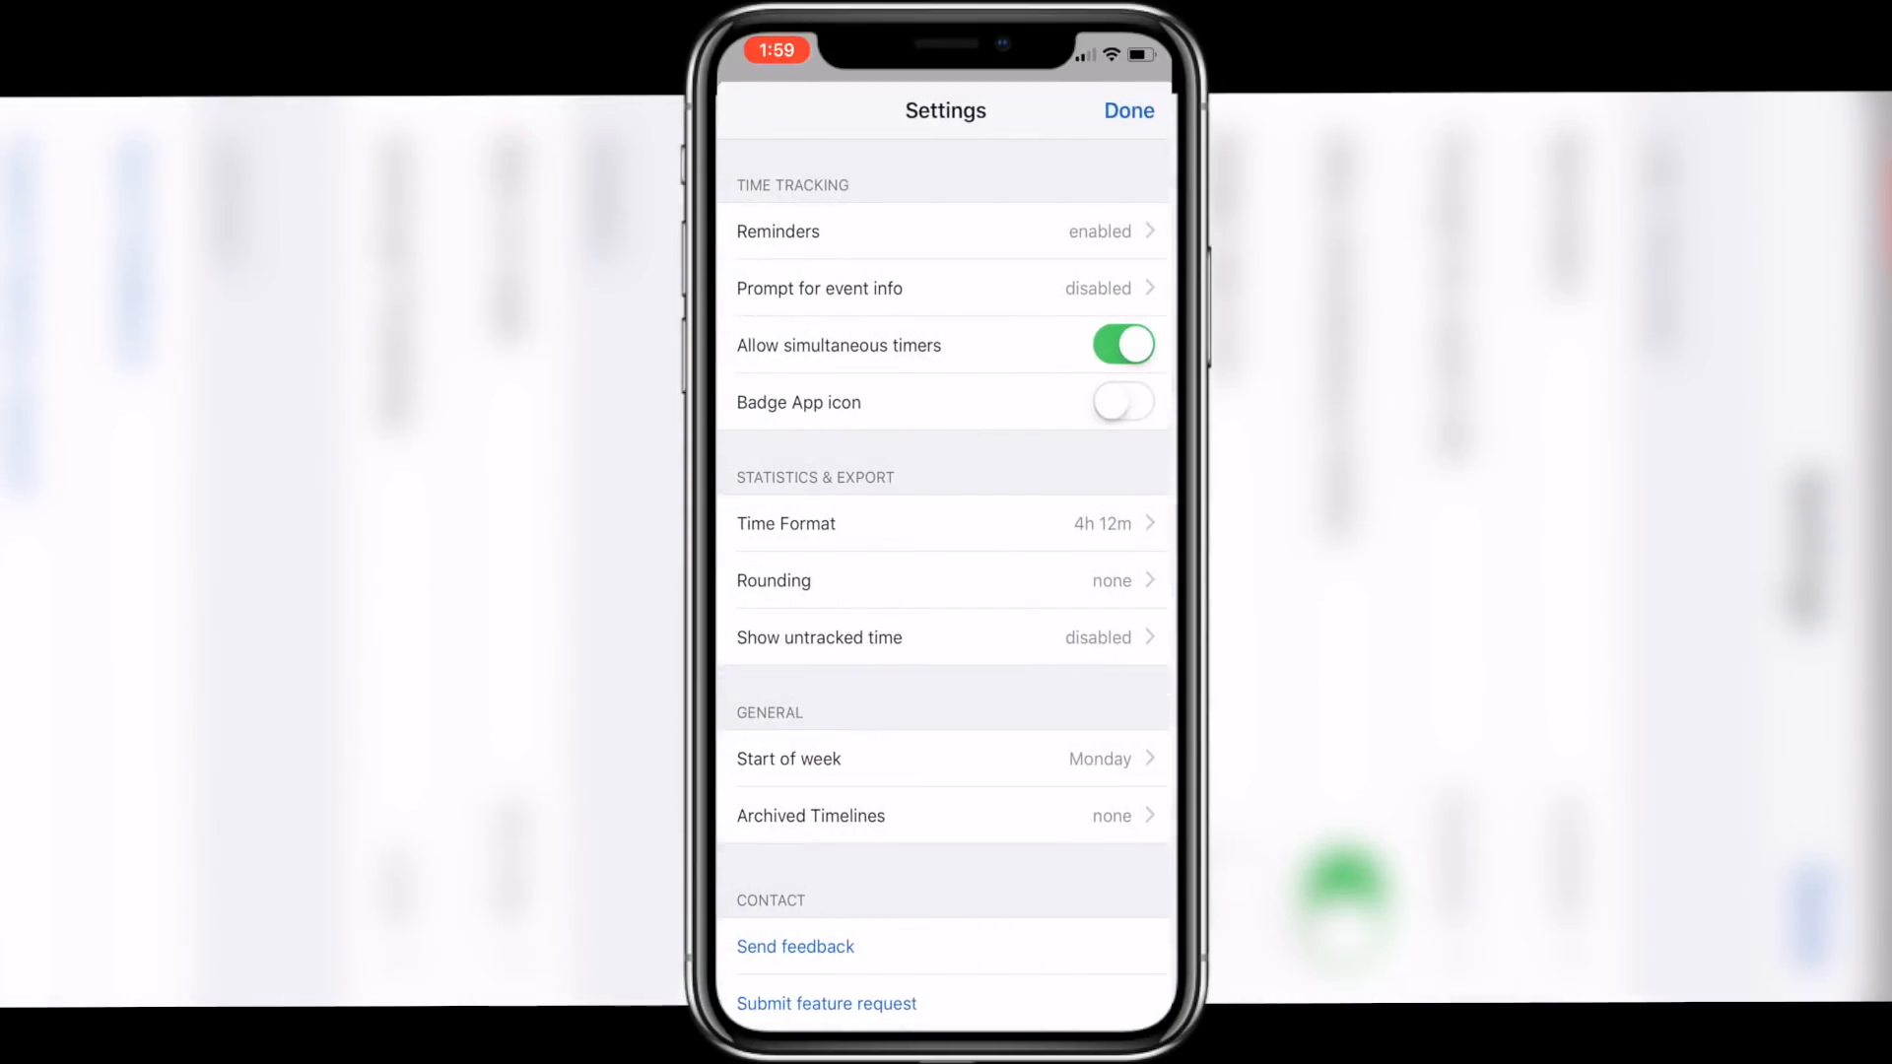
{"action": "left_click", "coordinate": [1128, 110]}
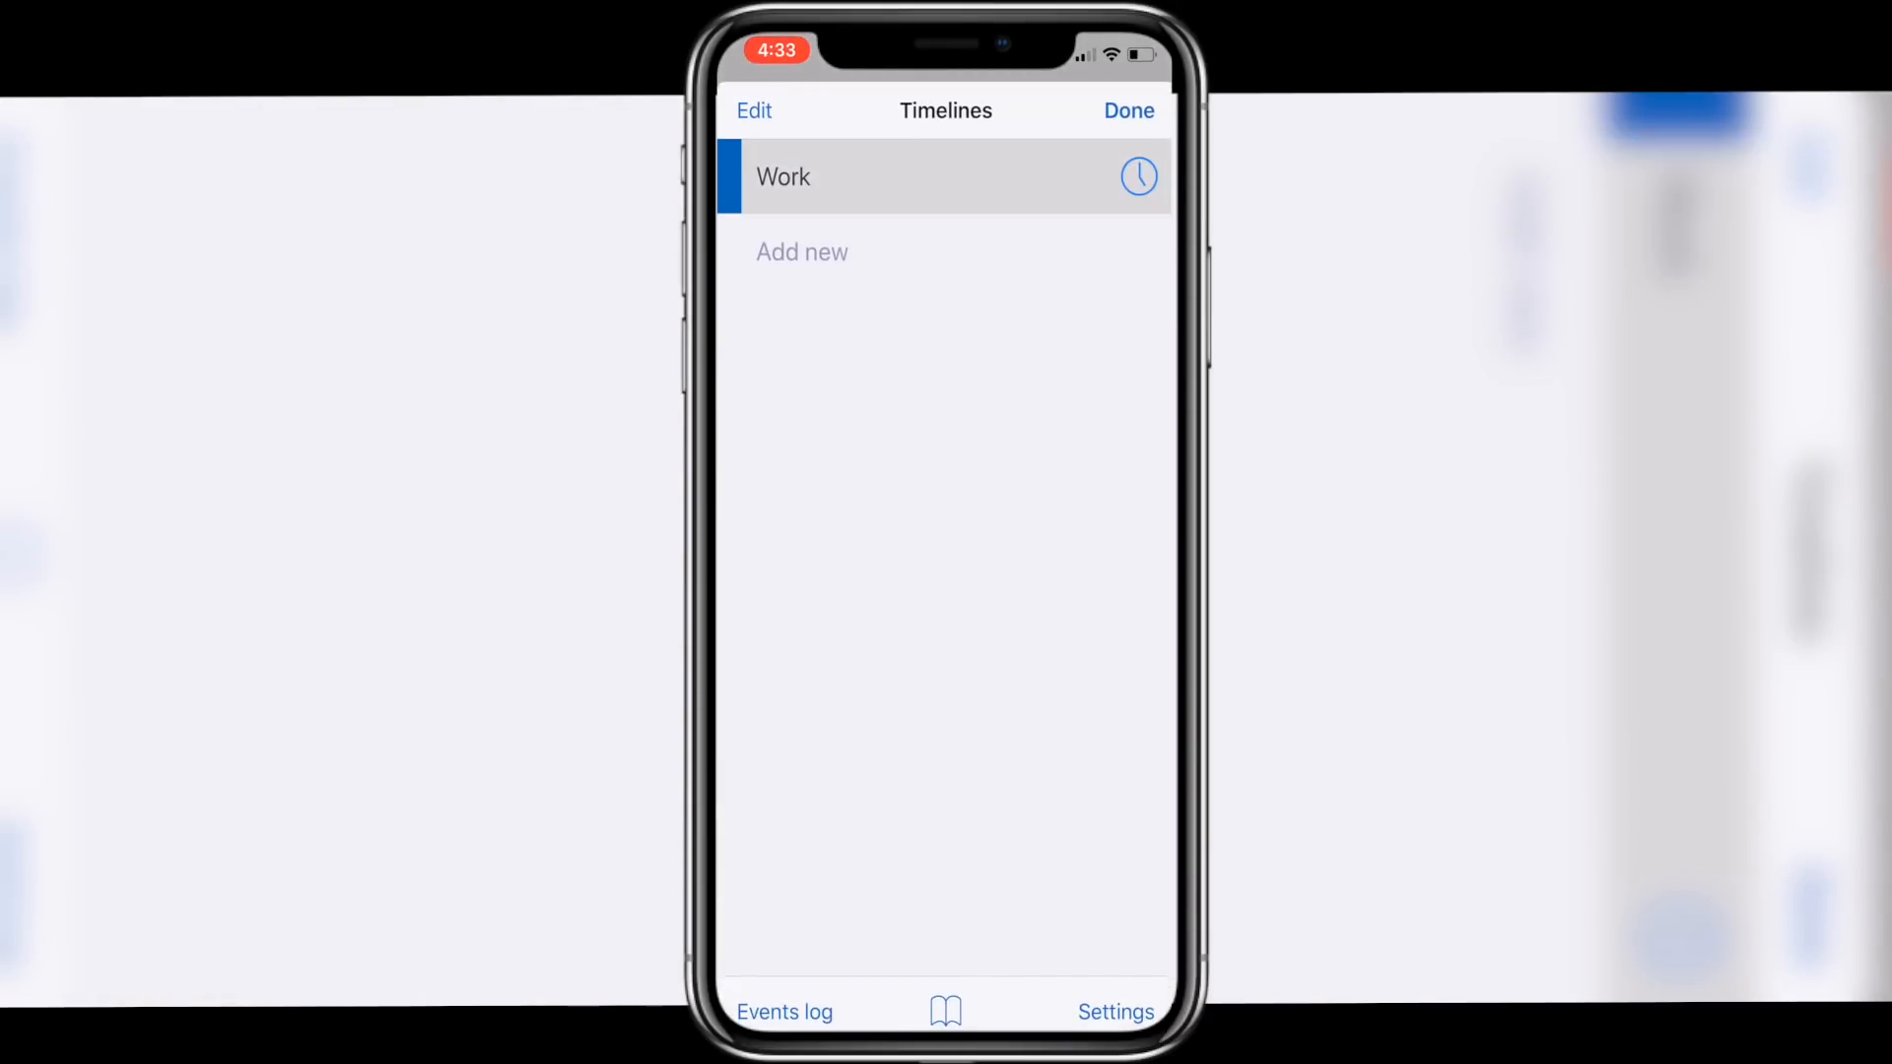
{"action": "left_click", "coordinate": [753, 111]}
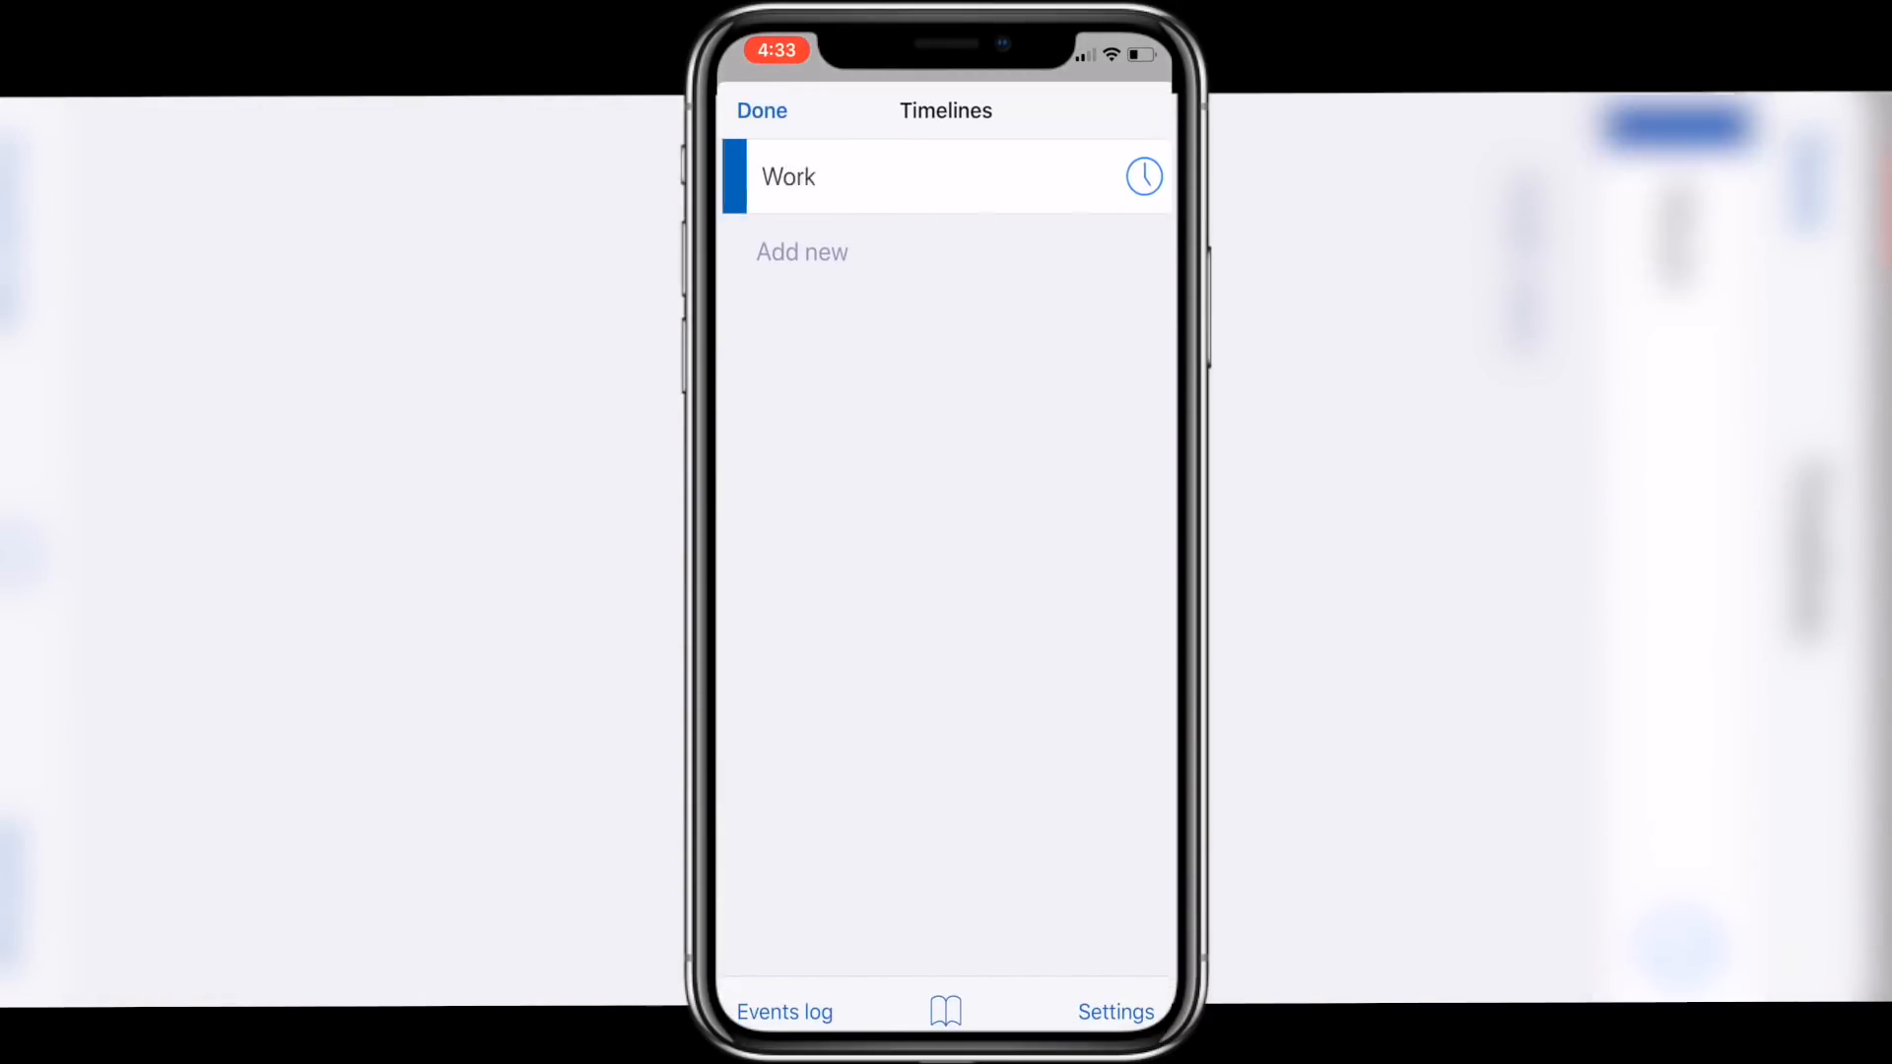